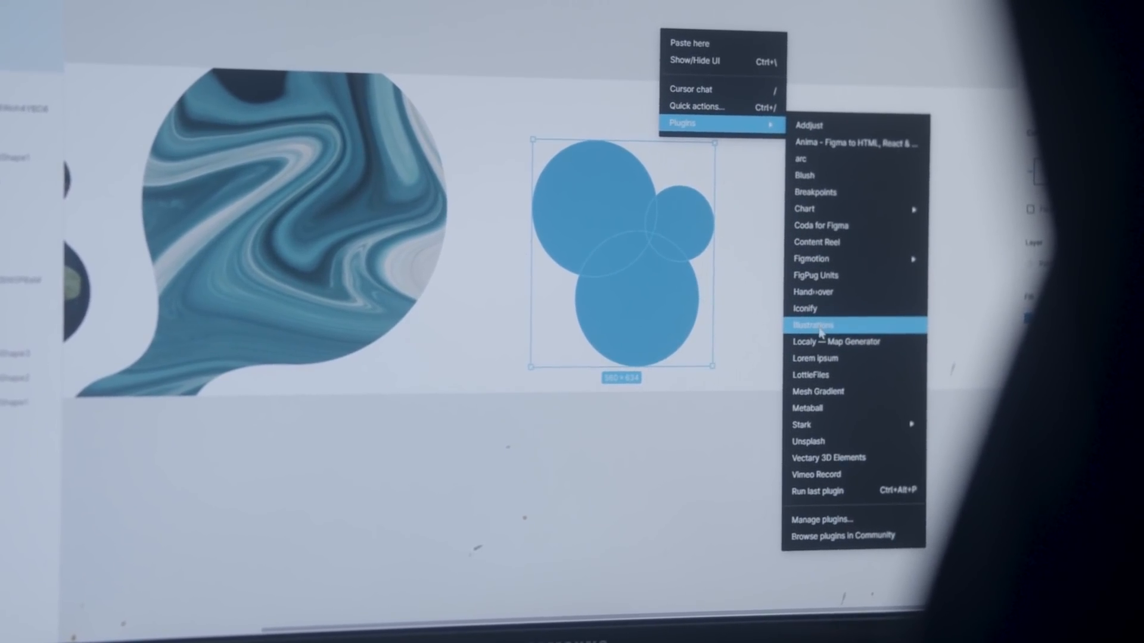
Step: Merge the three overlapping blue circles with the Metaball plugin's Create
left_click(811, 324)
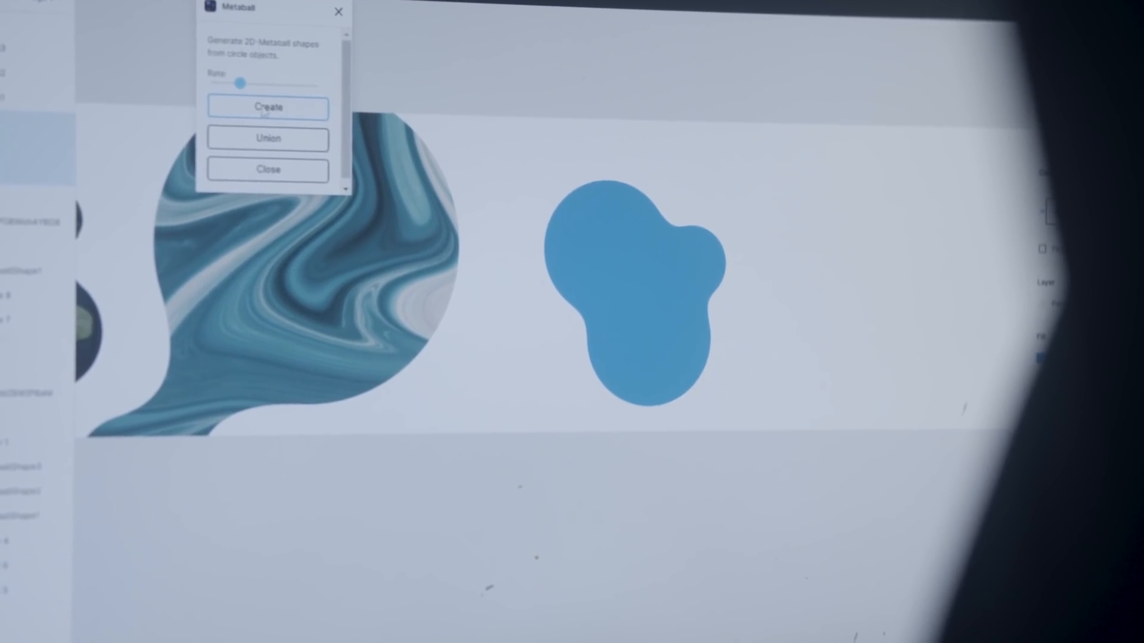
left_click(267, 108)
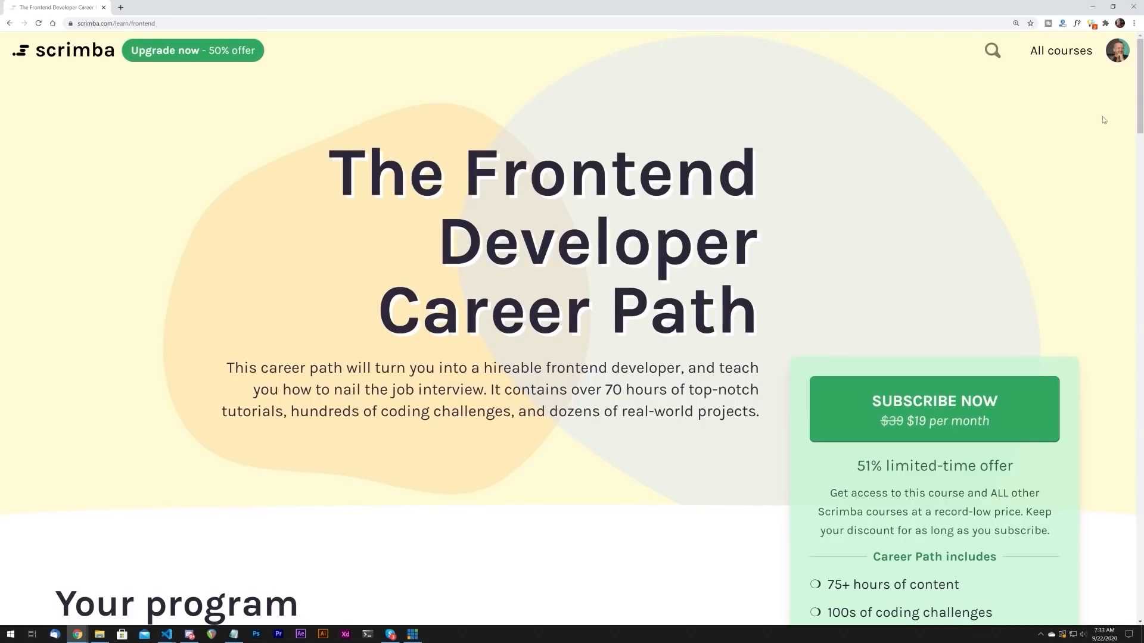
Step: Scroll the Scrimba career path page down to its projects, including the Netflix clone
scroll("down", 3)
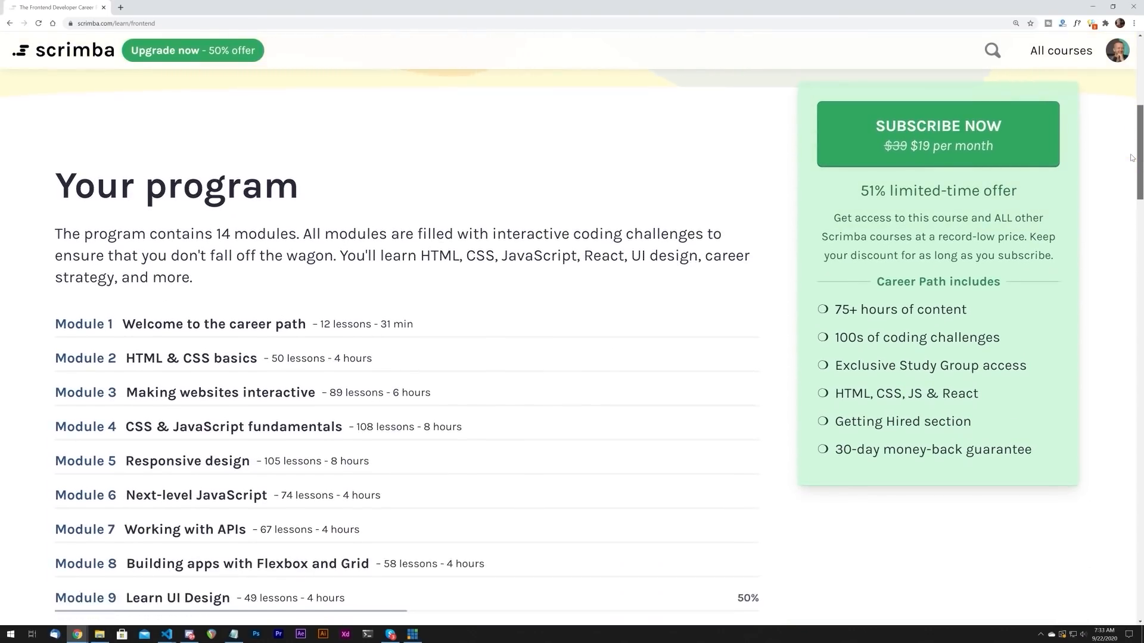
scroll("down", 3)
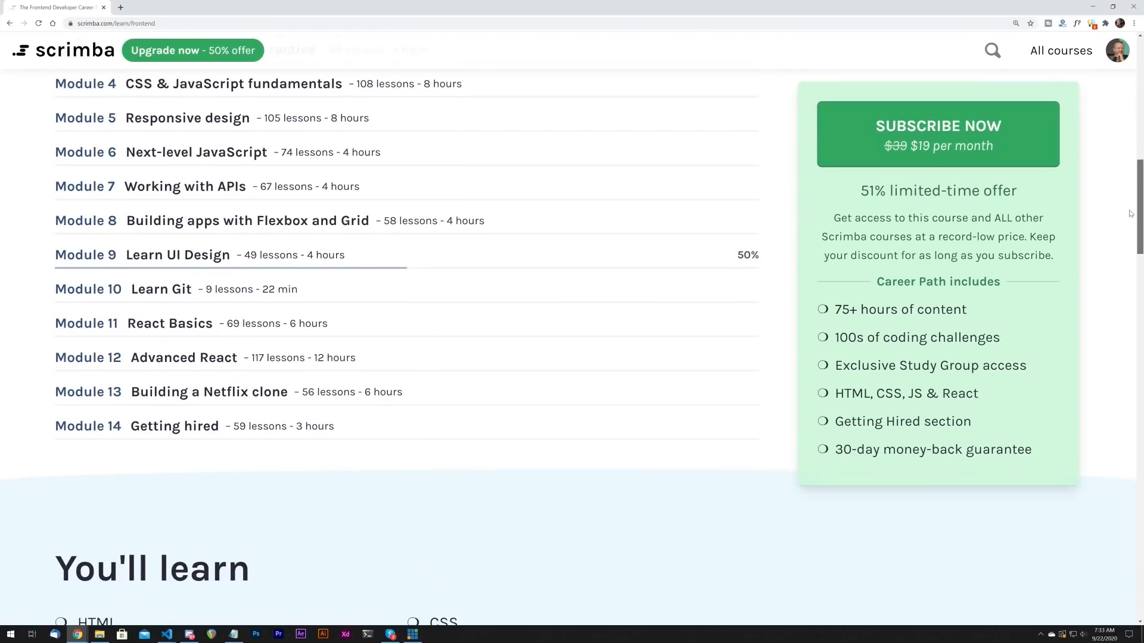
scroll("down", 3)
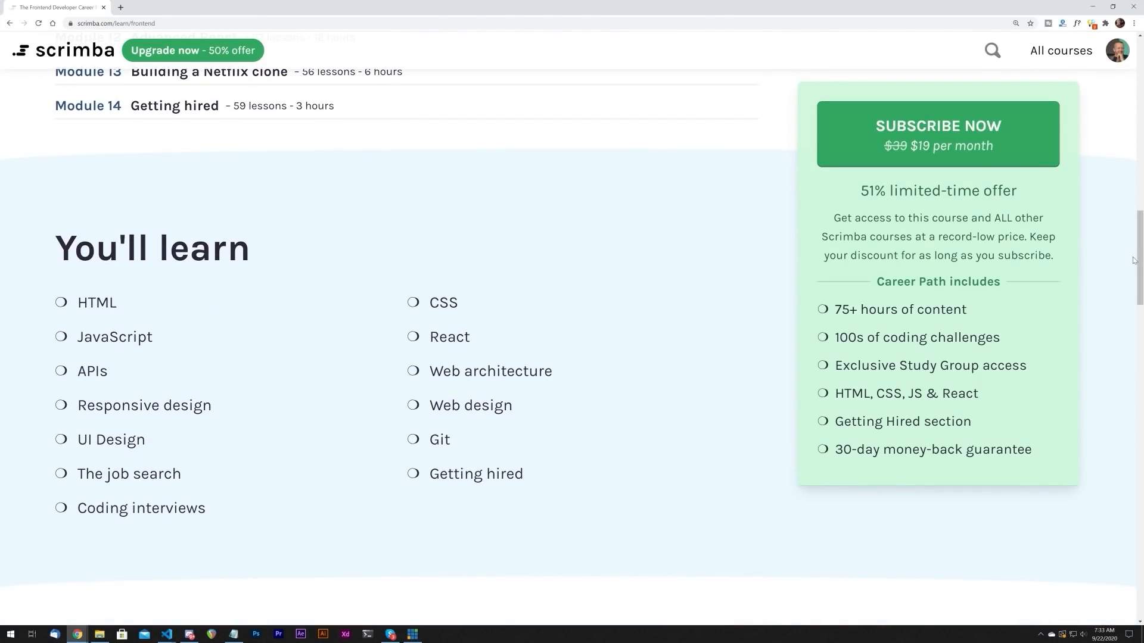
scroll("down", 3)
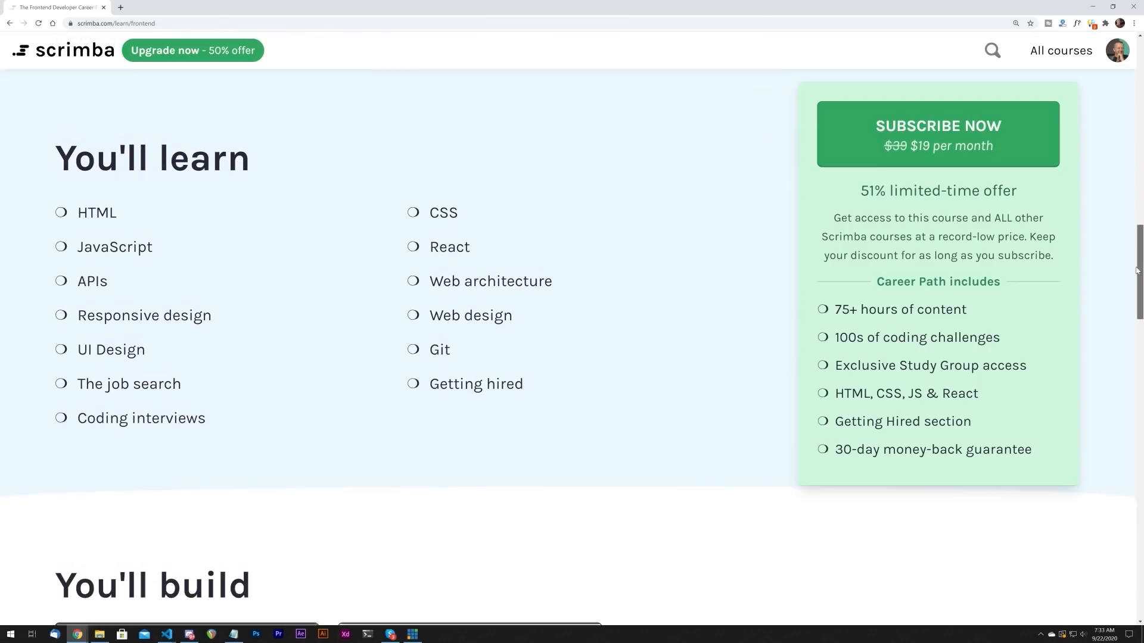
scroll("down", 3)
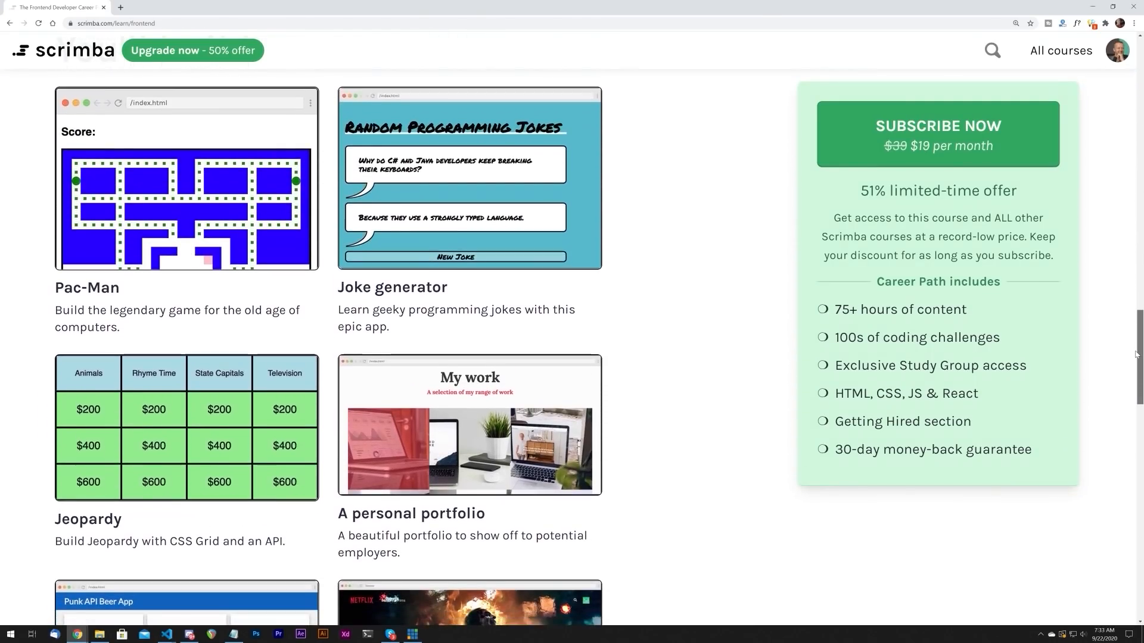
scroll("down", 3)
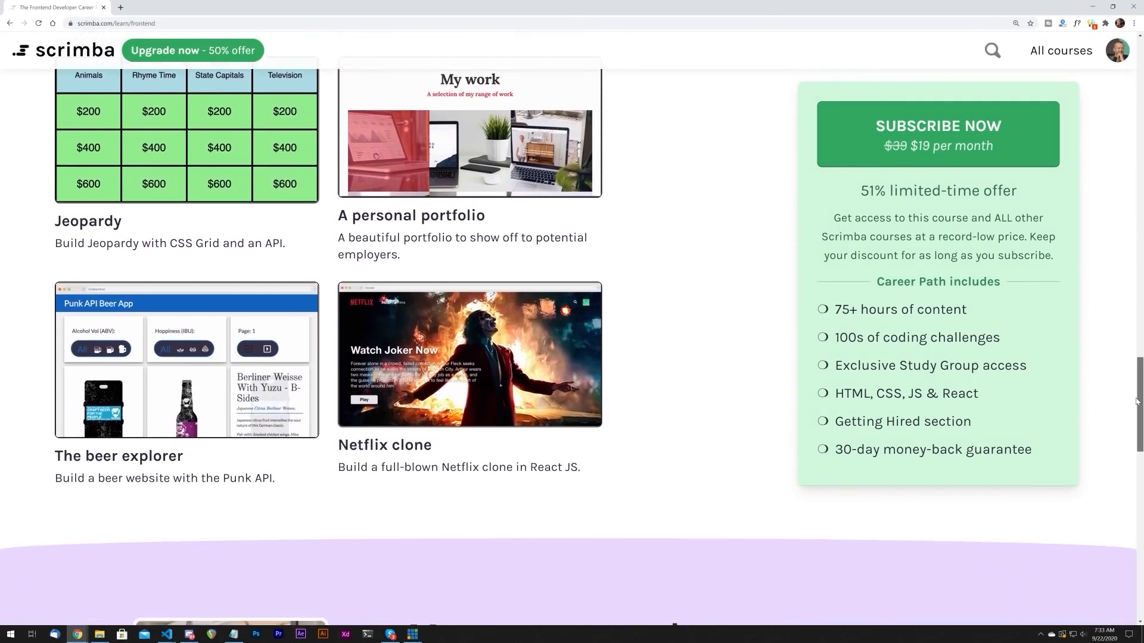
scroll("down", 3)
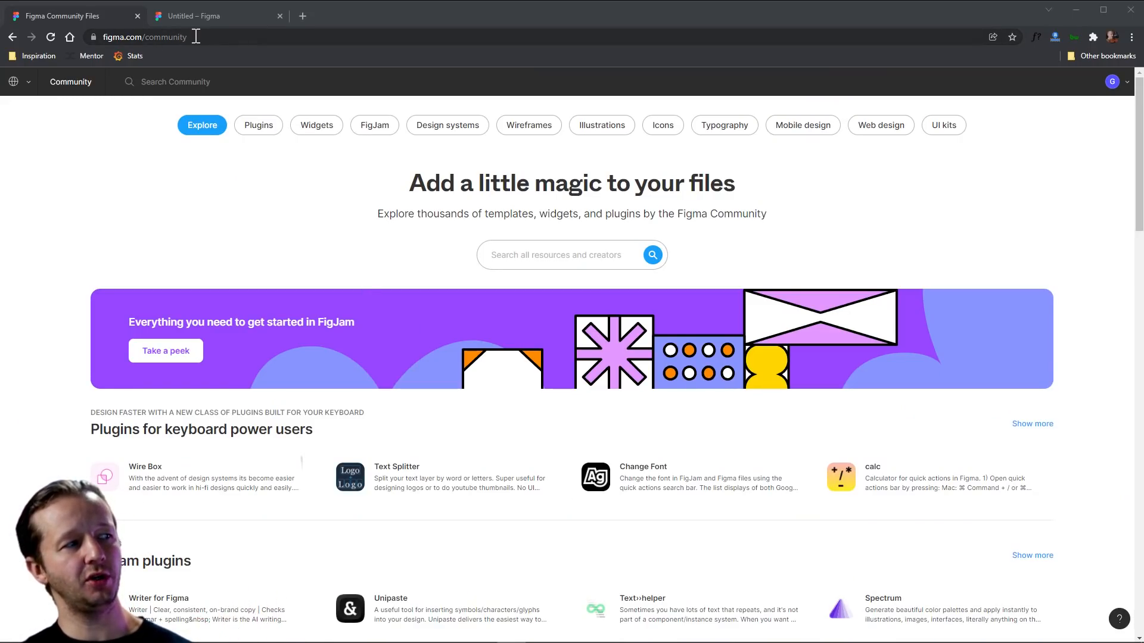
Step: Search Figma Community for 'metaballs' and show the Plugins results
type("m")
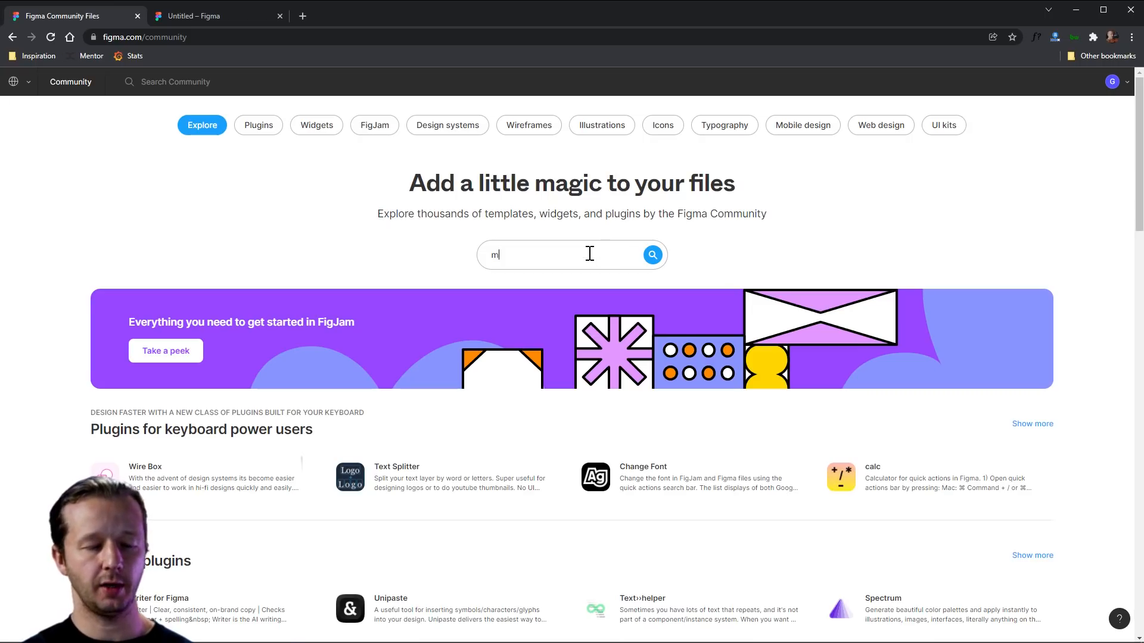
type("eta balls")
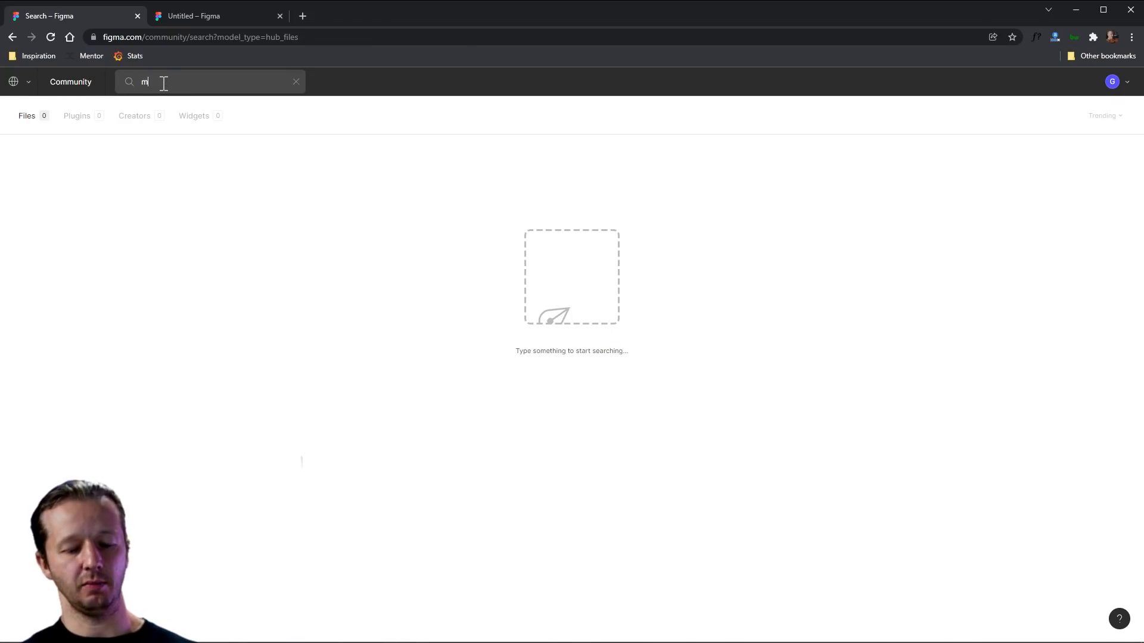
type("etaballs")
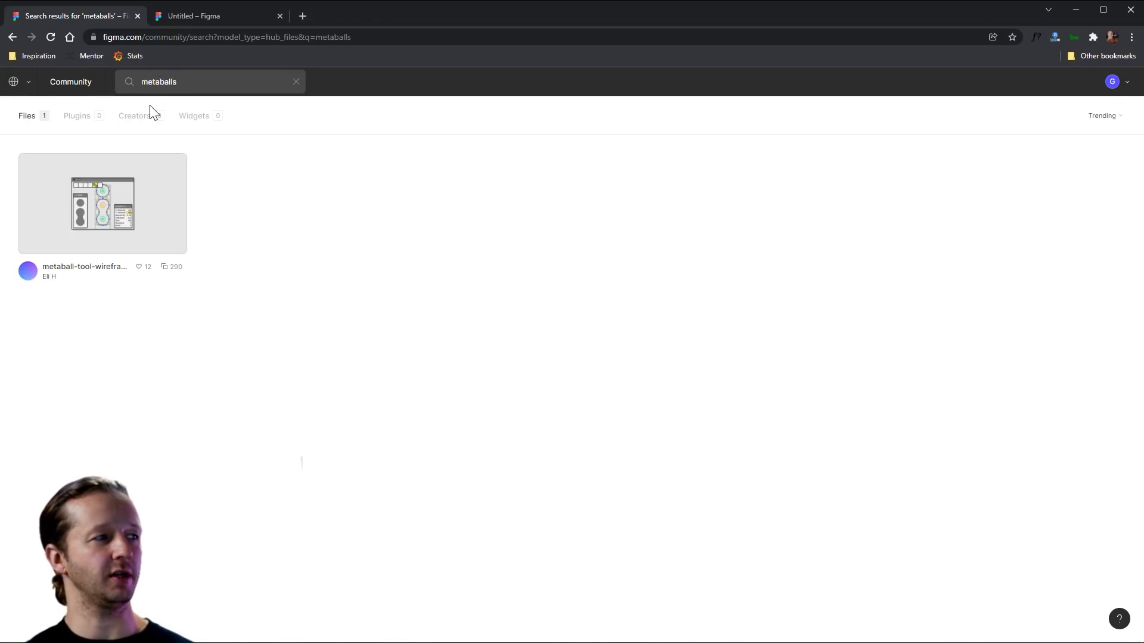
left_click(75, 115)
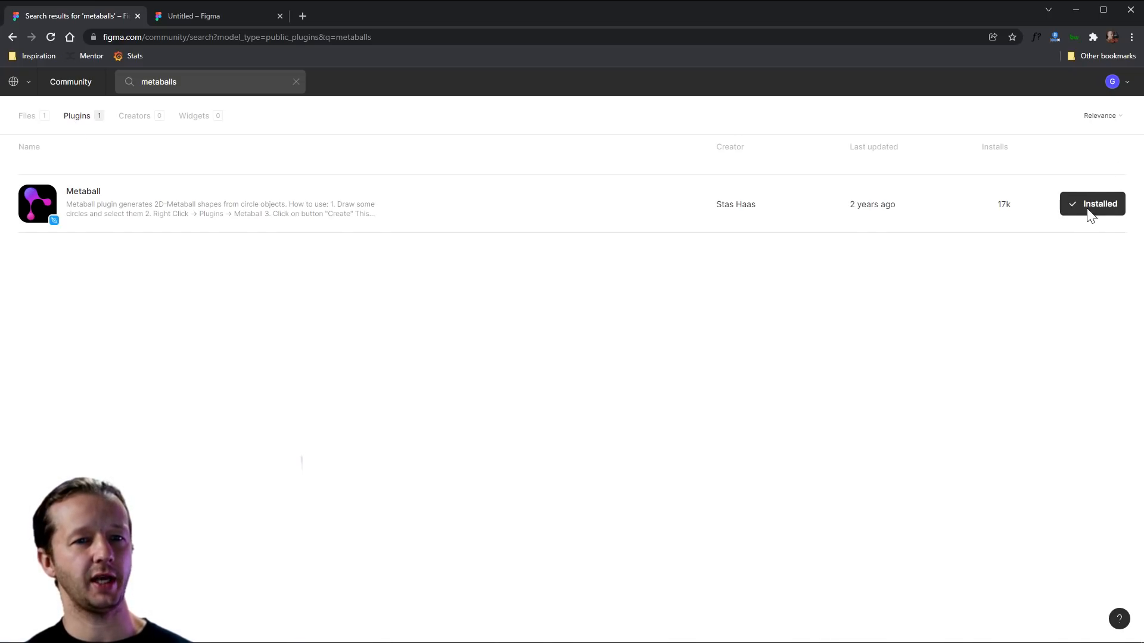
mouse_move(918, 230)
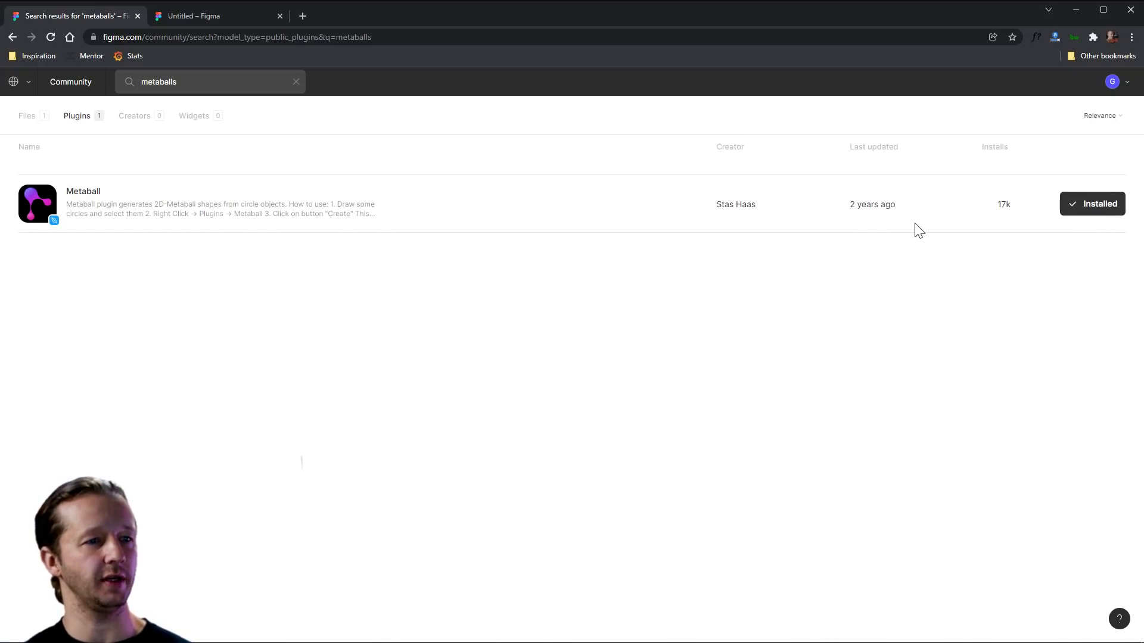
Step: In the Untitled file, add a Desktop frame and shorten it to 1440 by 875
left_click(215, 15)
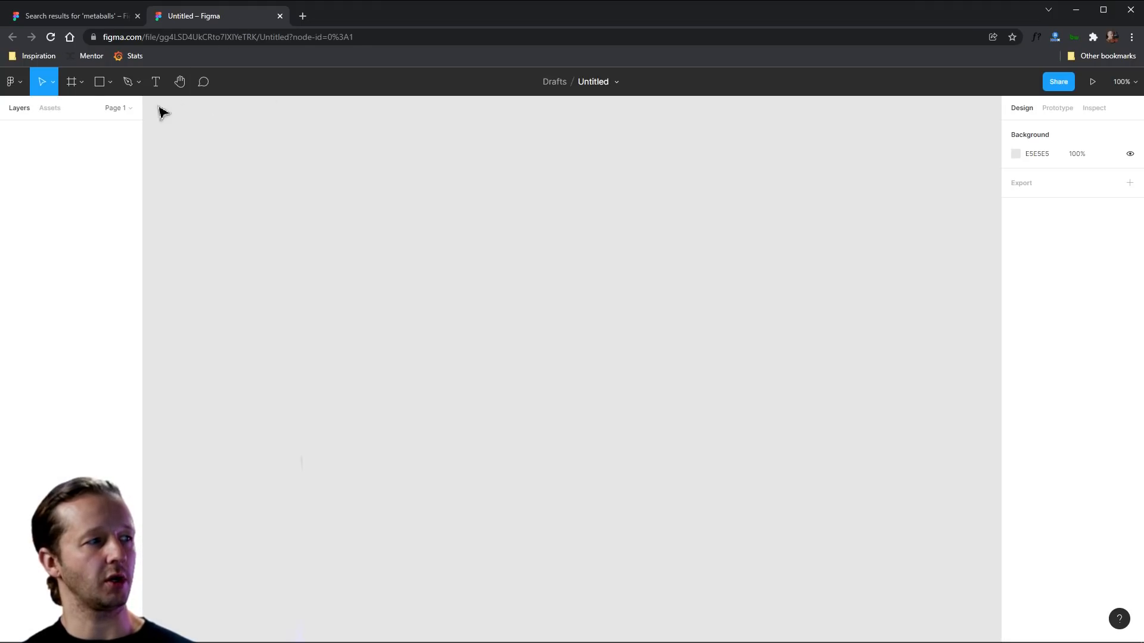
left_click(71, 81)
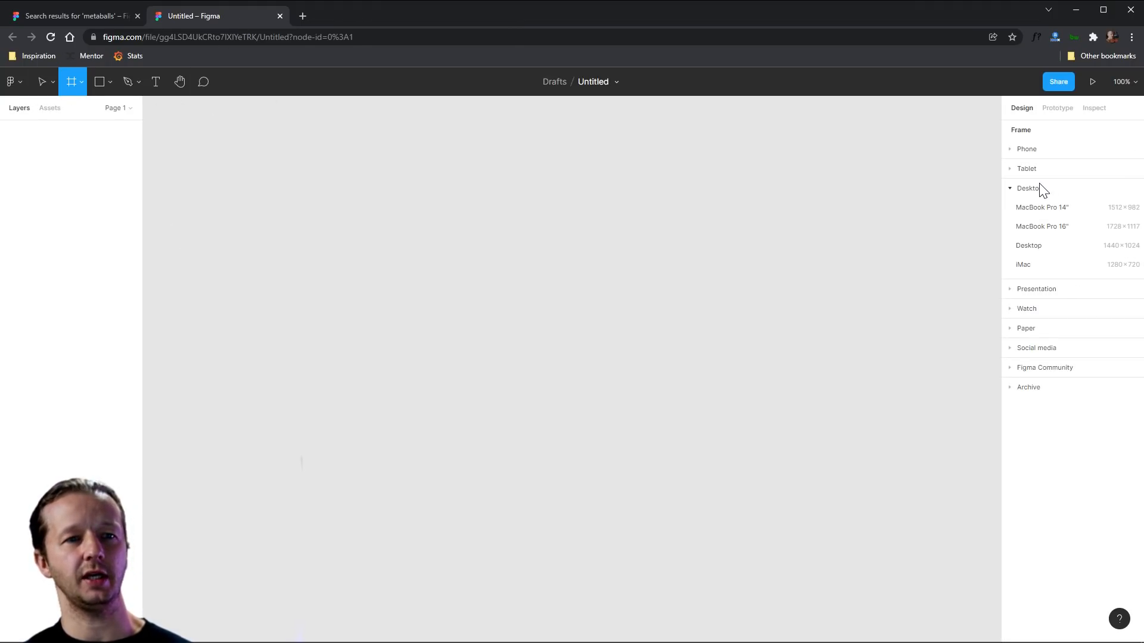
mouse_move(1041, 207)
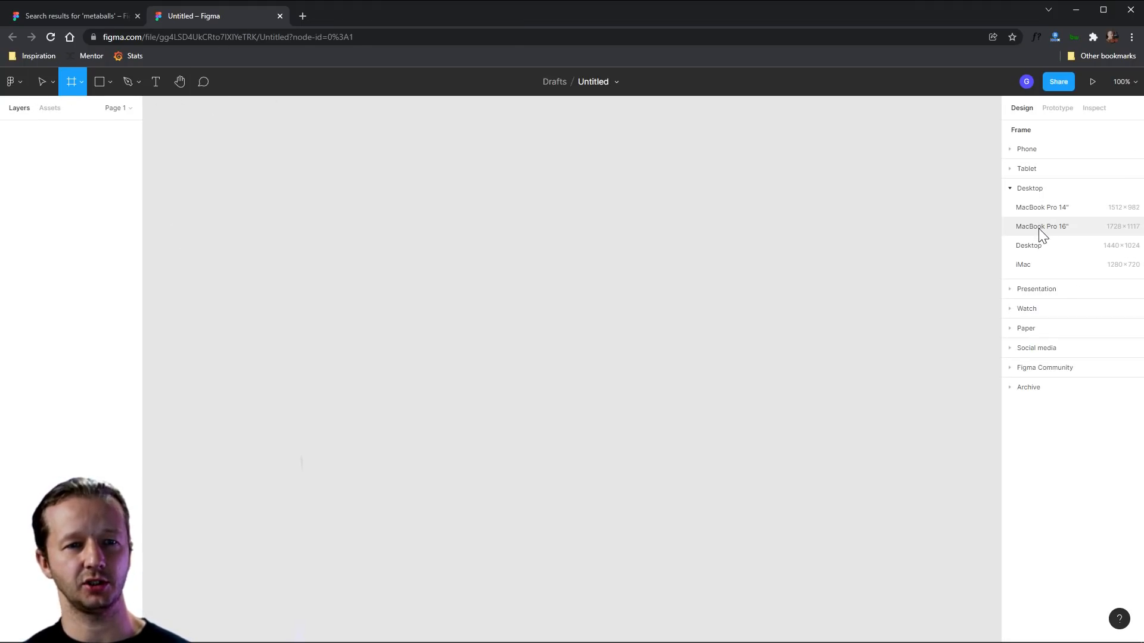
left_click(1028, 245)
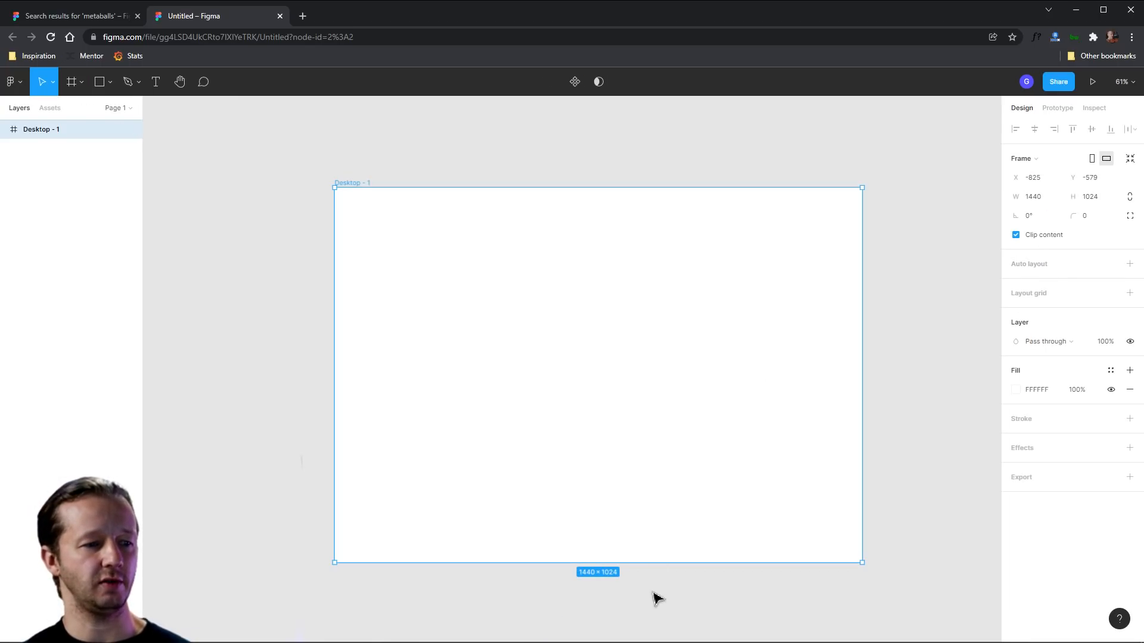
left_click_drag(597, 562, 597, 524)
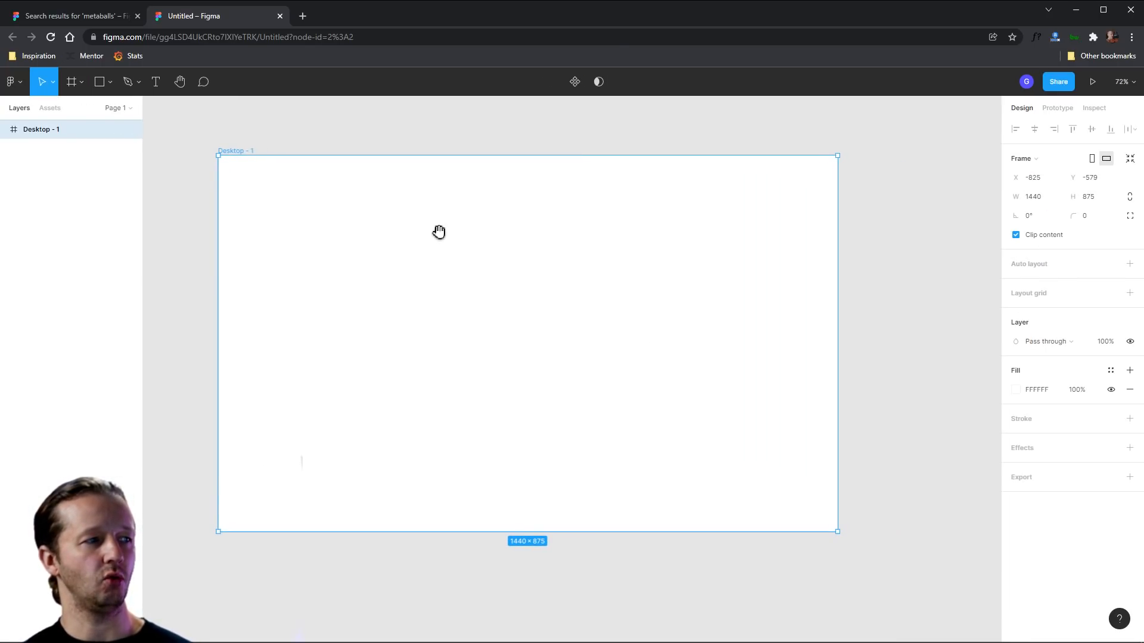
left_click(100, 81)
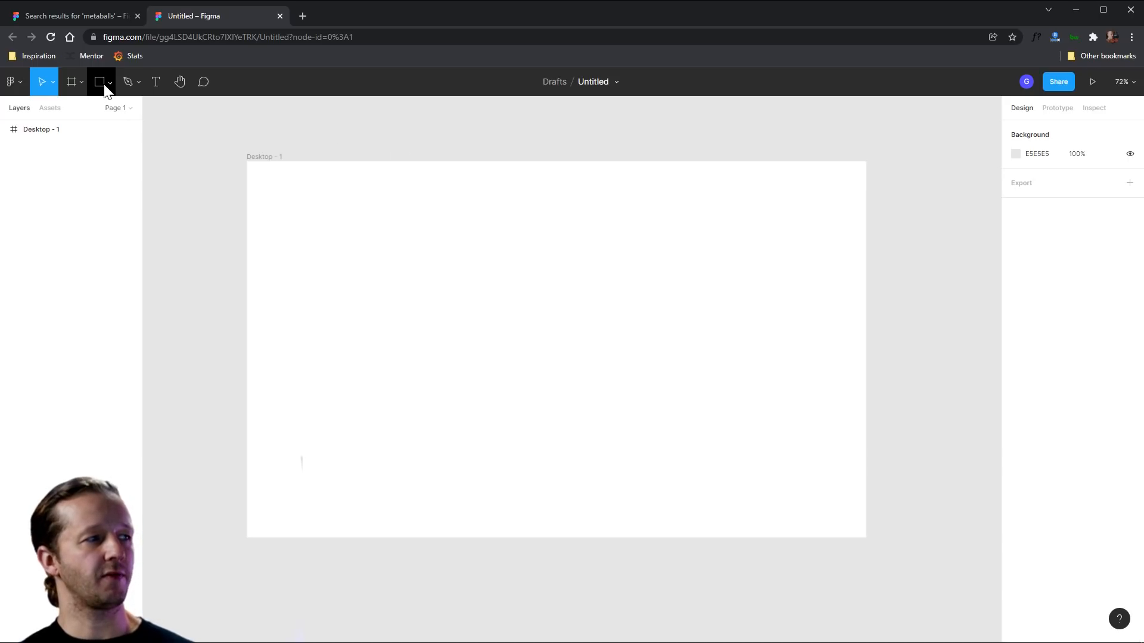
Step: Draw a large grey circle near the centre of the Desktop frame
left_click(108, 81)
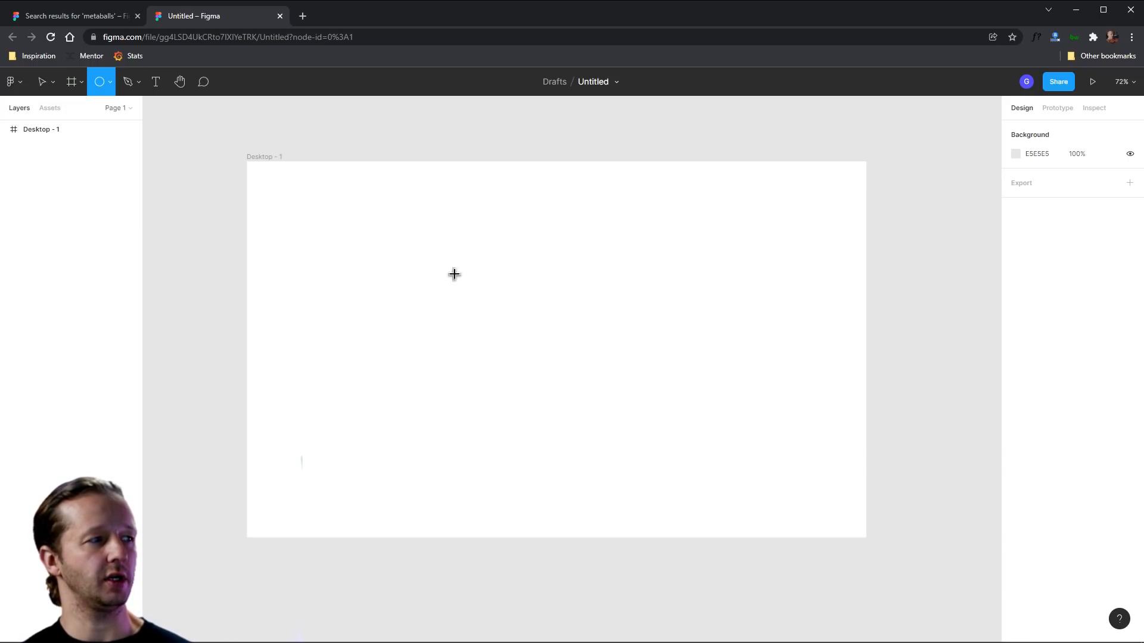
left_click_drag(482, 226, 634, 378)
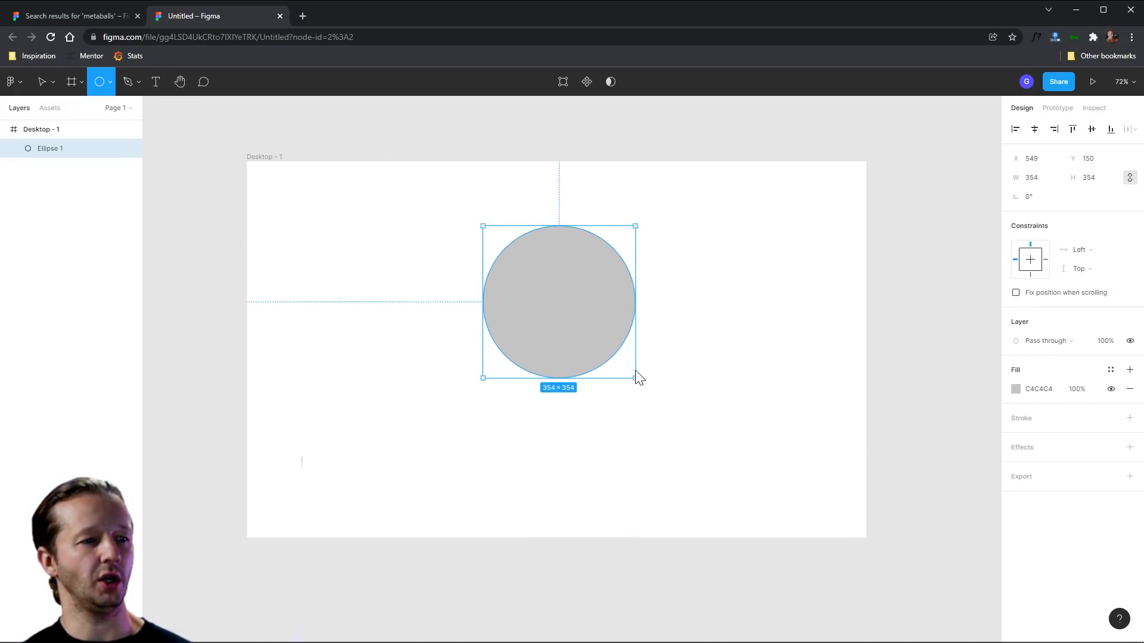
left_click(42, 81)
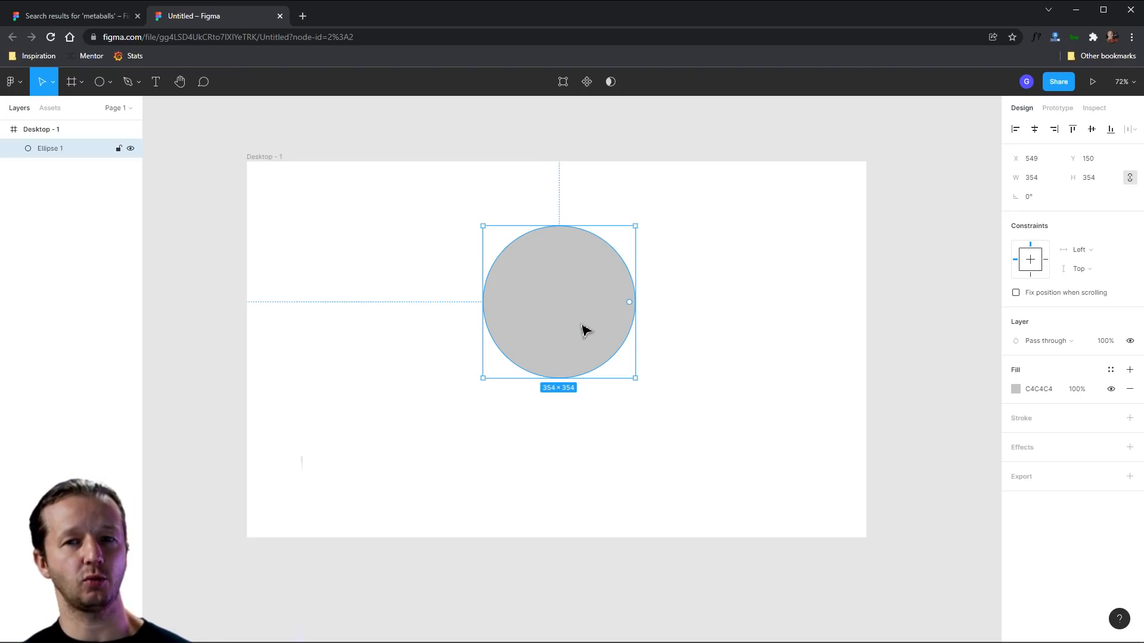
left_click(654, 351)
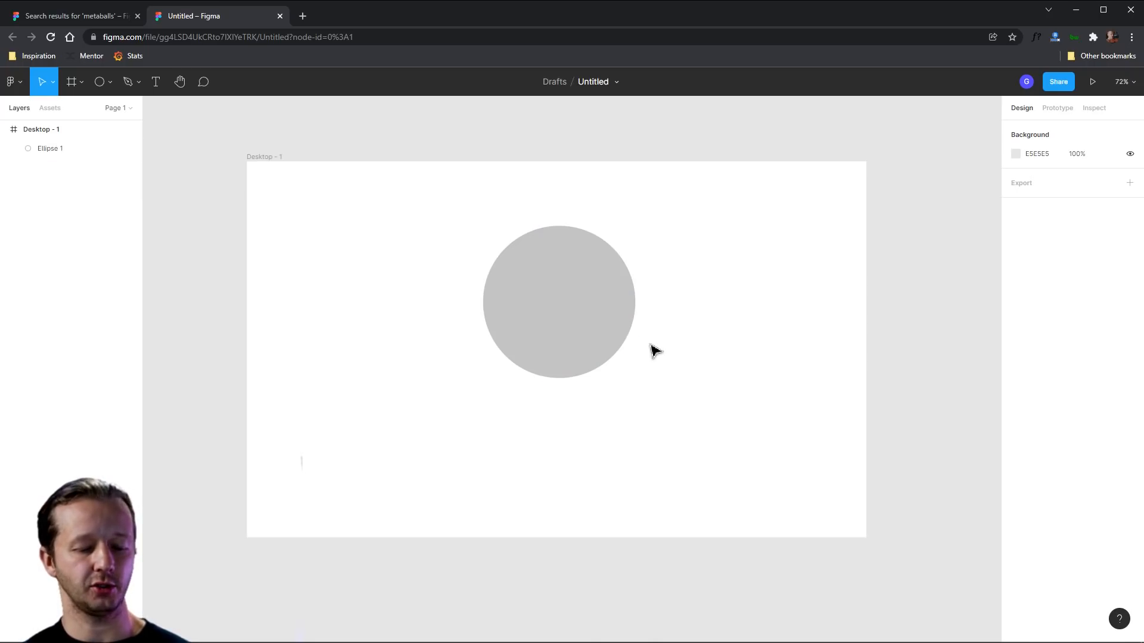
Step: Add an overlapping 302-wide circle and place a small circle copy between circles
left_click_drag(596, 299, 727, 426)
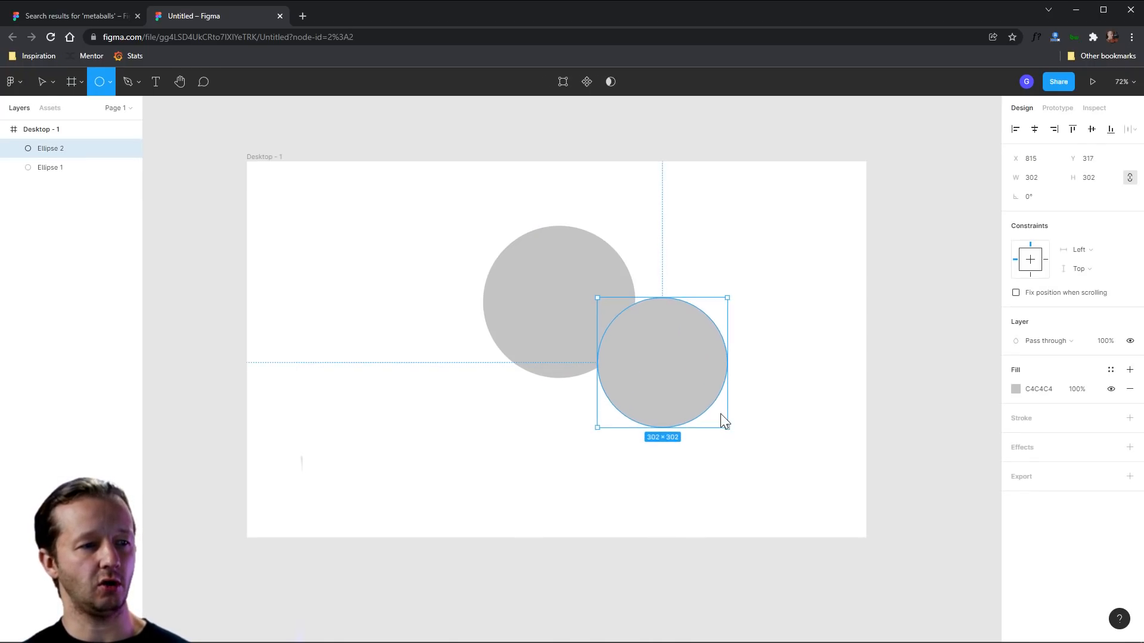
left_click_drag(726, 428, 732, 431)
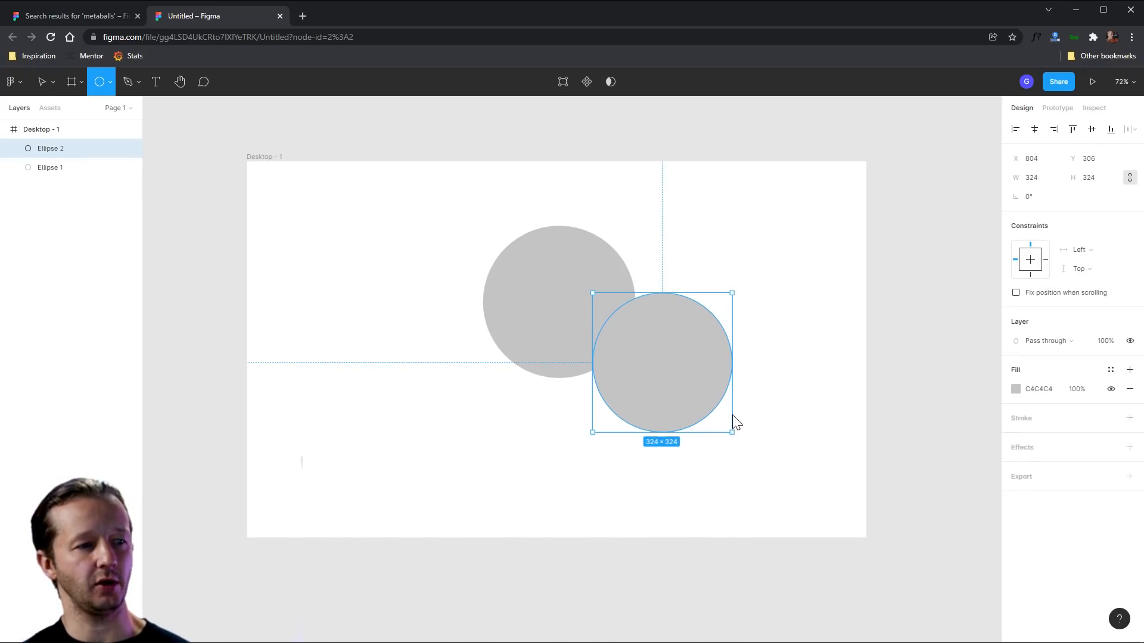
left_click_drag(732, 430, 729, 426)
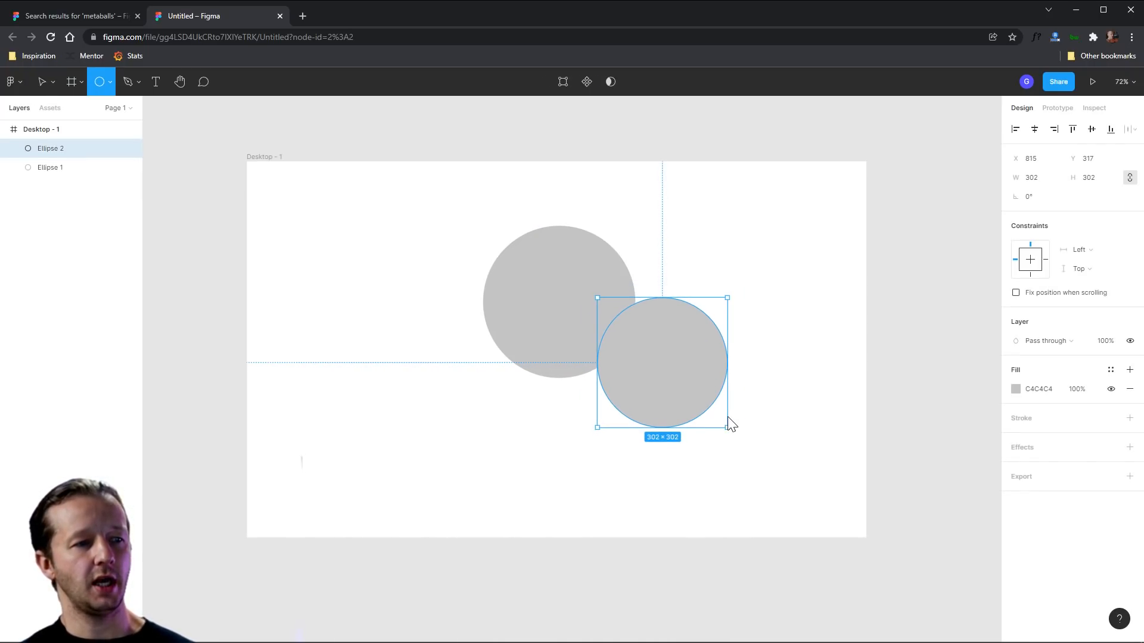
left_click_drag(727, 426, 733, 430)
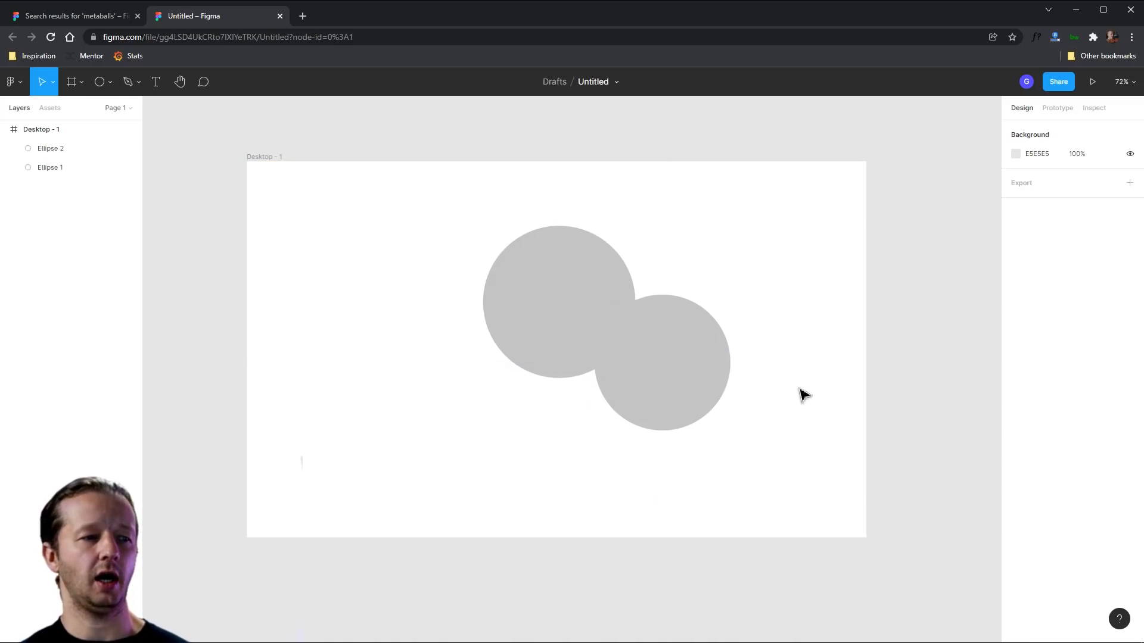
left_click(662, 363)
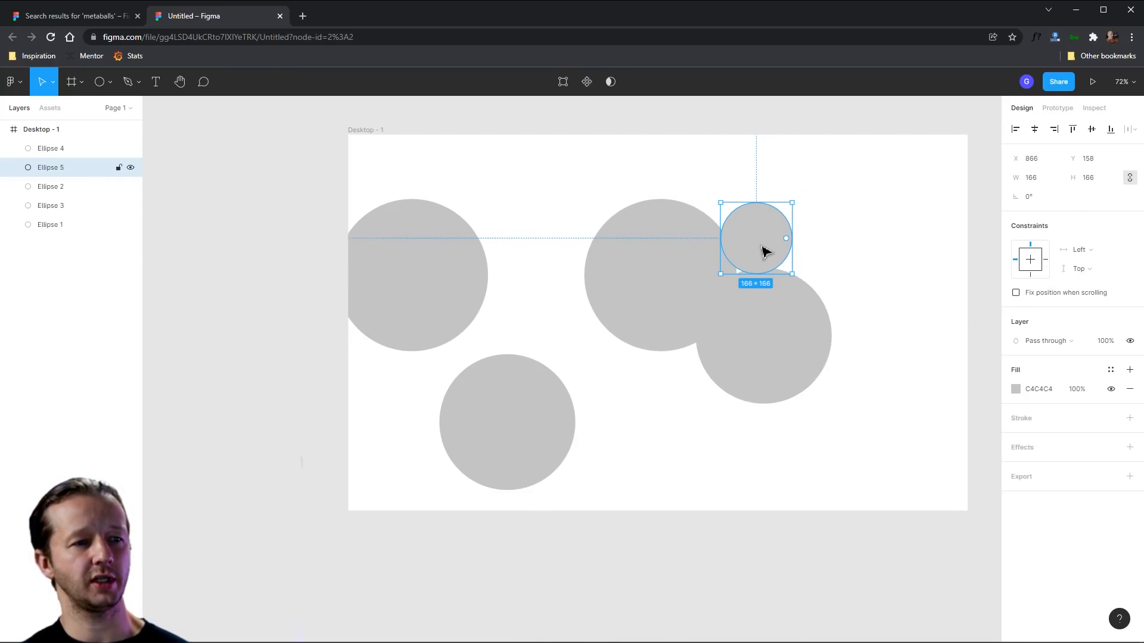
left_click_drag(754, 244, 763, 335)
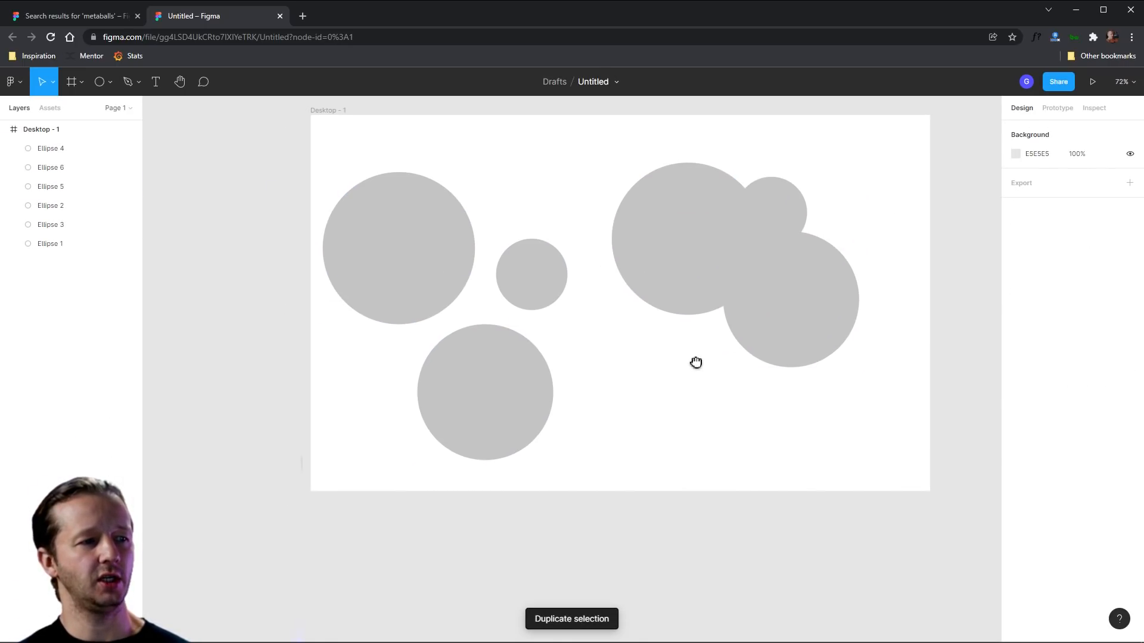
scroll("down", 3)
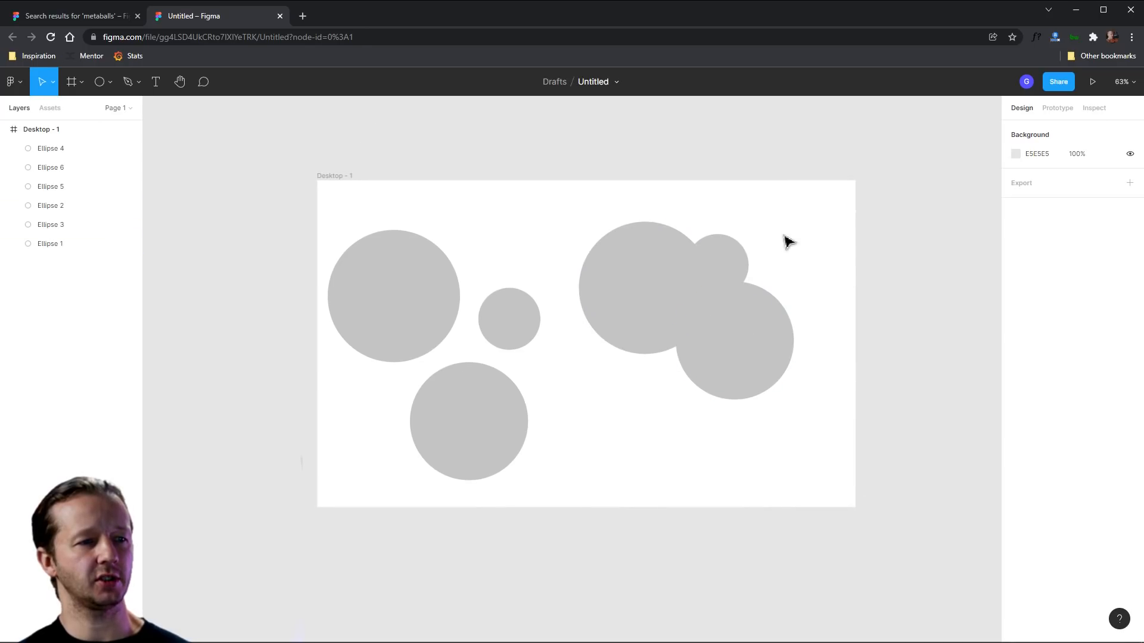
Step: Generate a metaball blob from the right circle cluster with the Metaball plugin
right_click(788, 242)
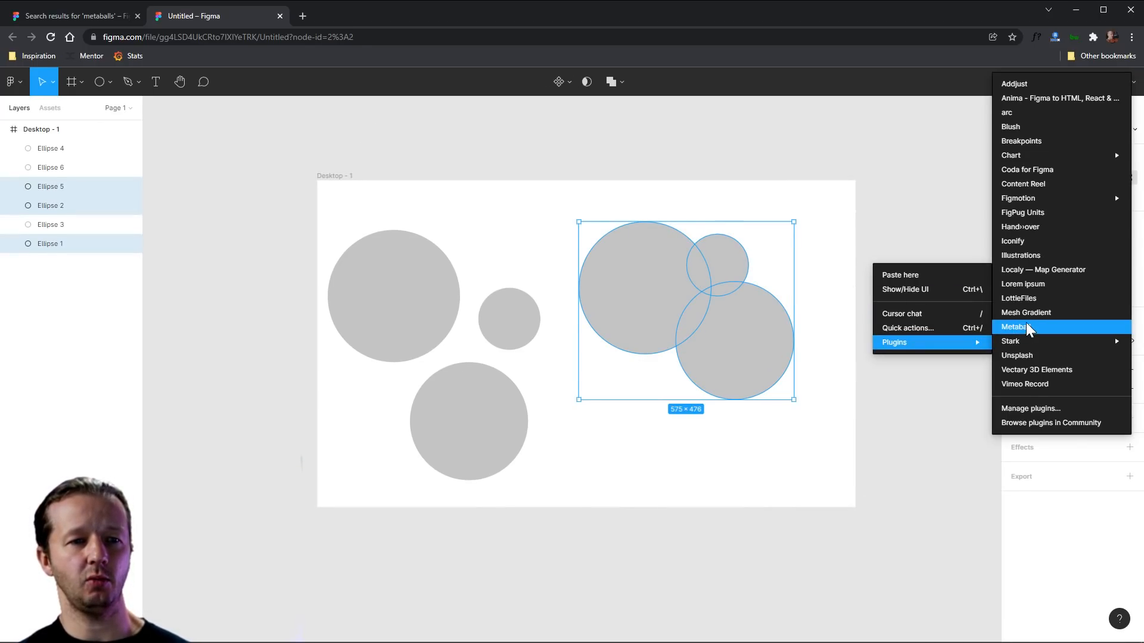
left_click(1016, 327)
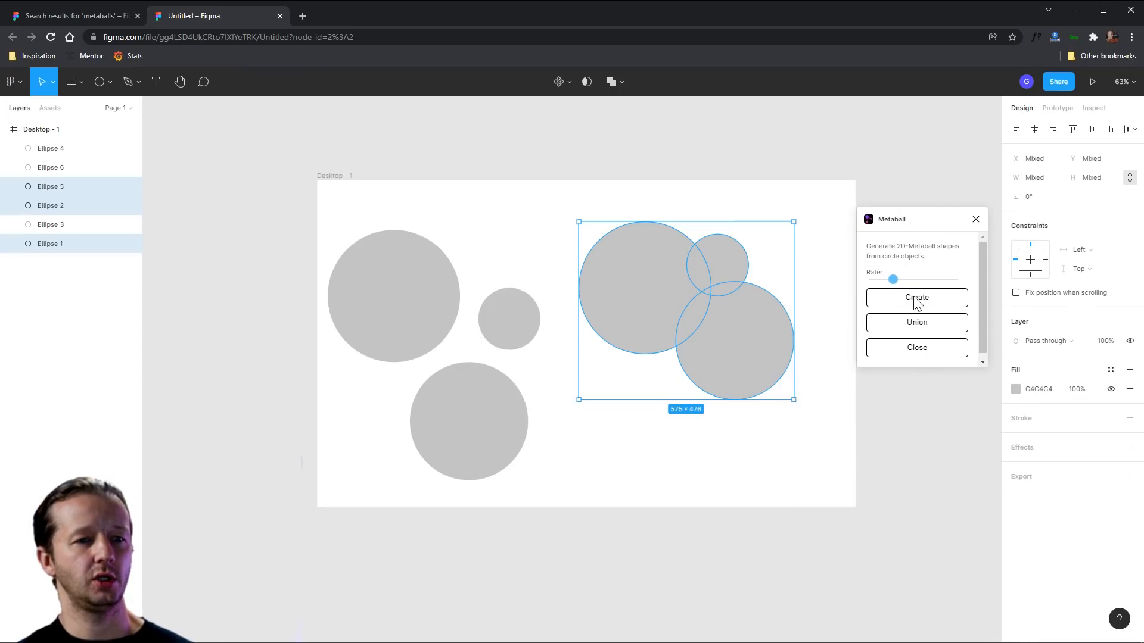
mouse_move(916, 303)
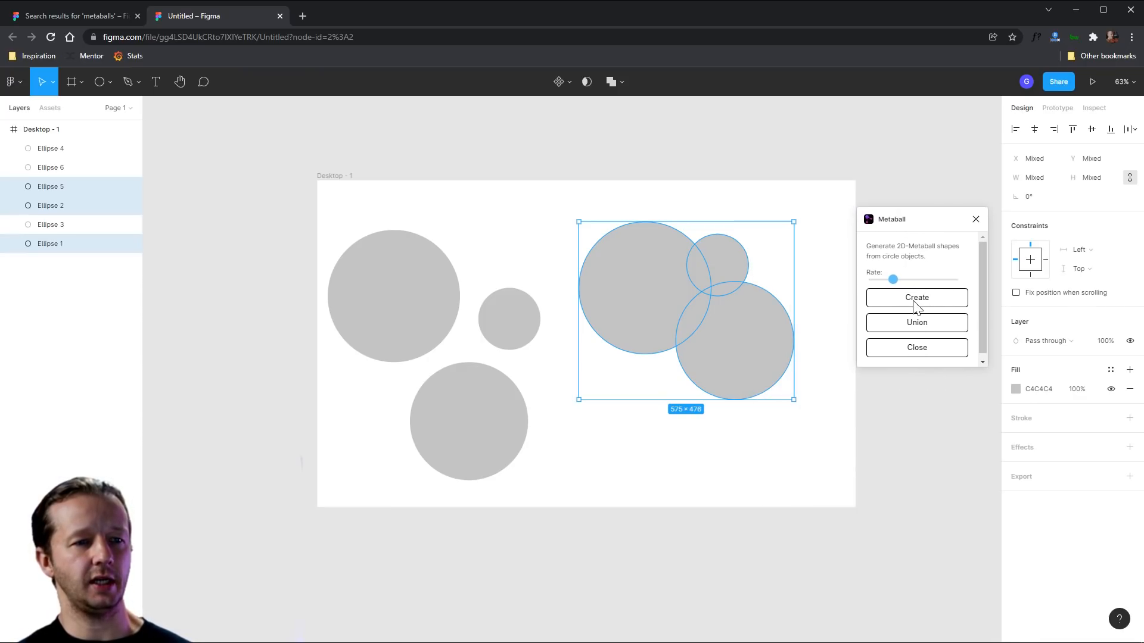
left_click(916, 297)
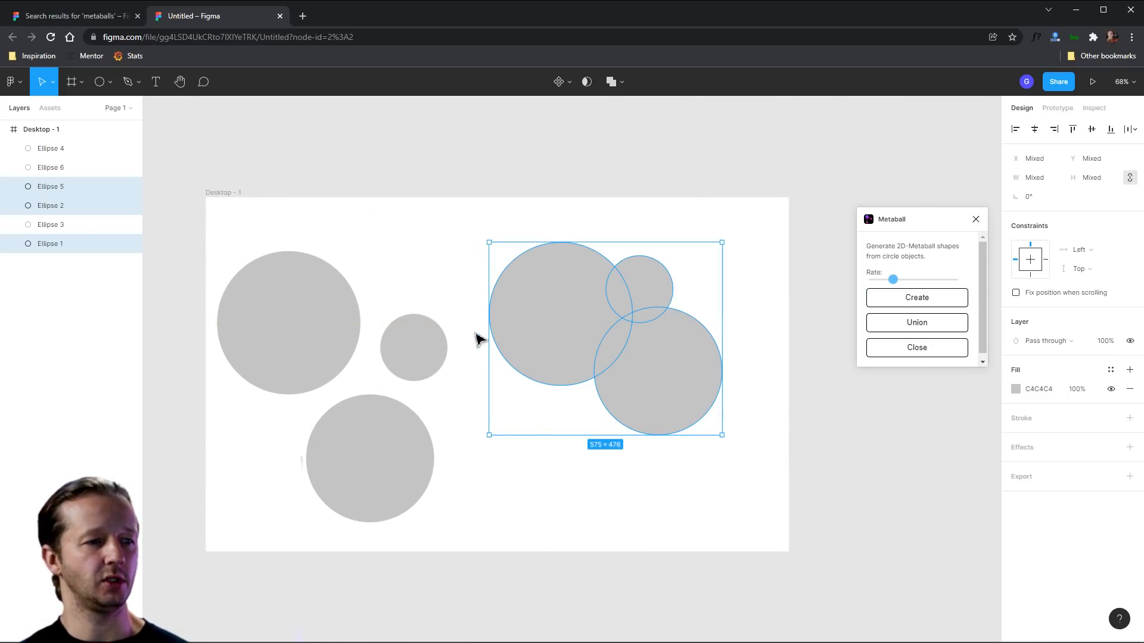
Step: Select the left circles and generate a second metaball blob from them
left_click(916, 297)
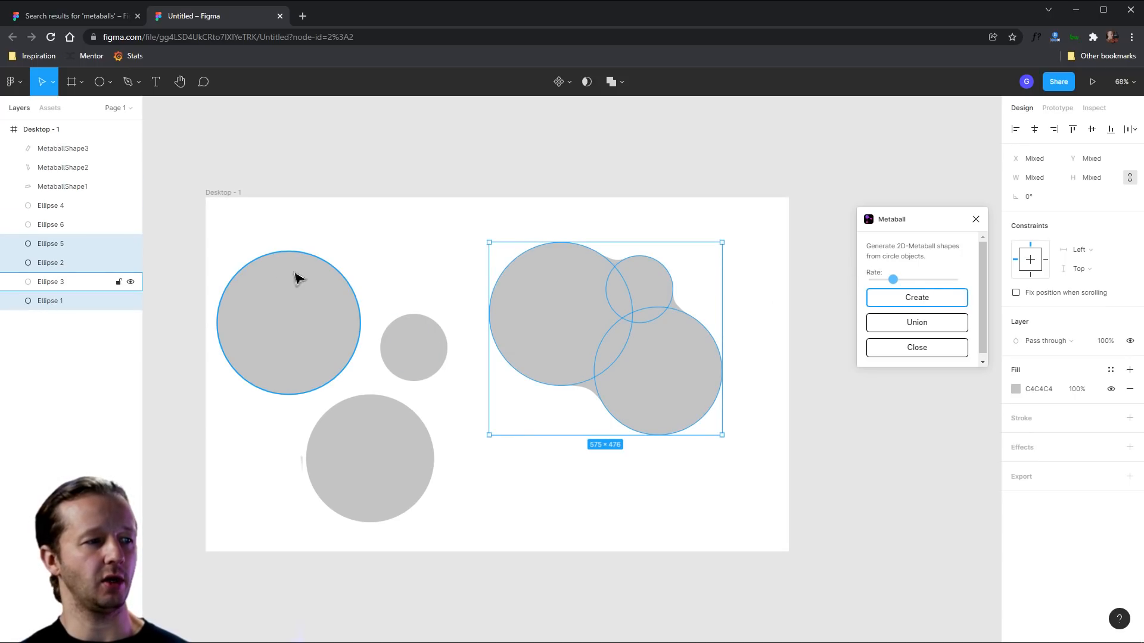
left_click(916, 297)
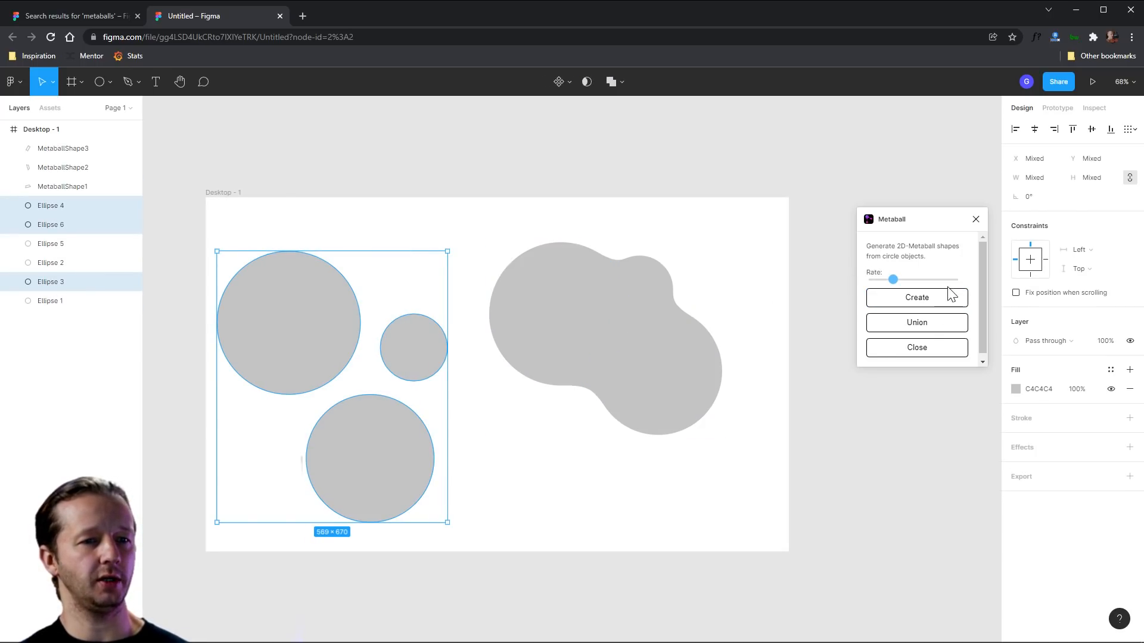
left_click(917, 297)
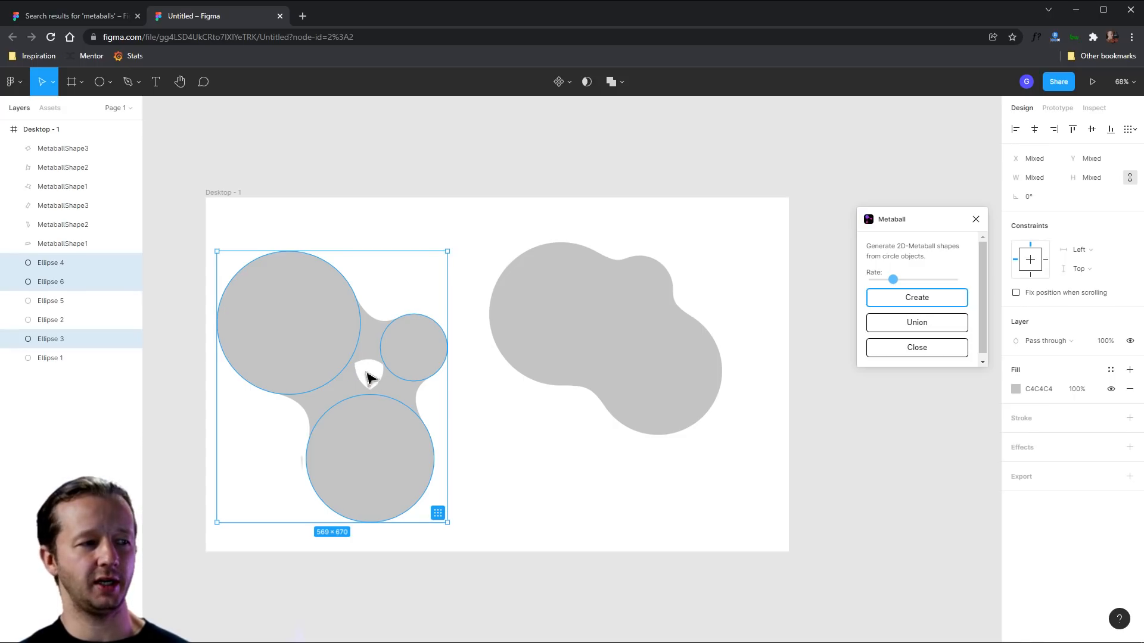
mouse_move(416, 409)
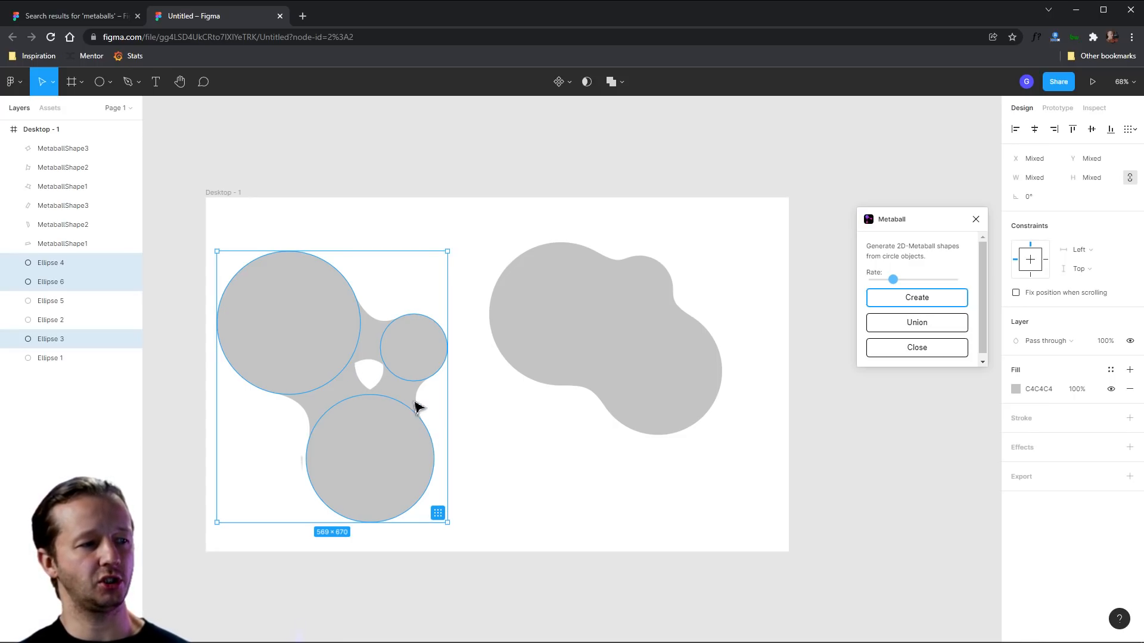
mouse_move(390, 357)
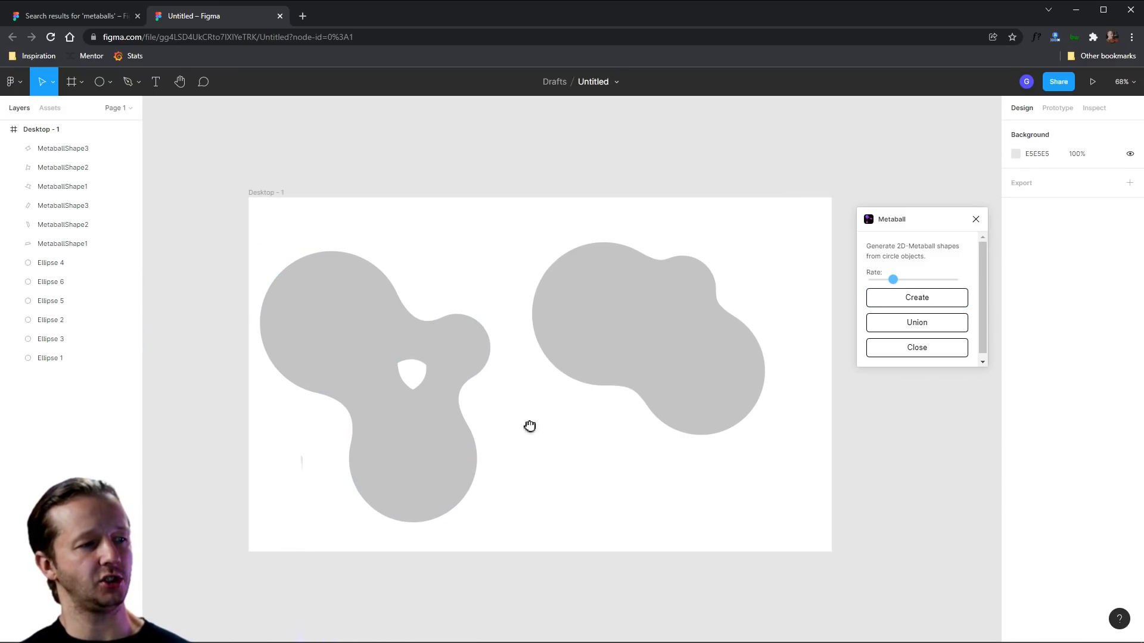
mouse_move(482, 412)
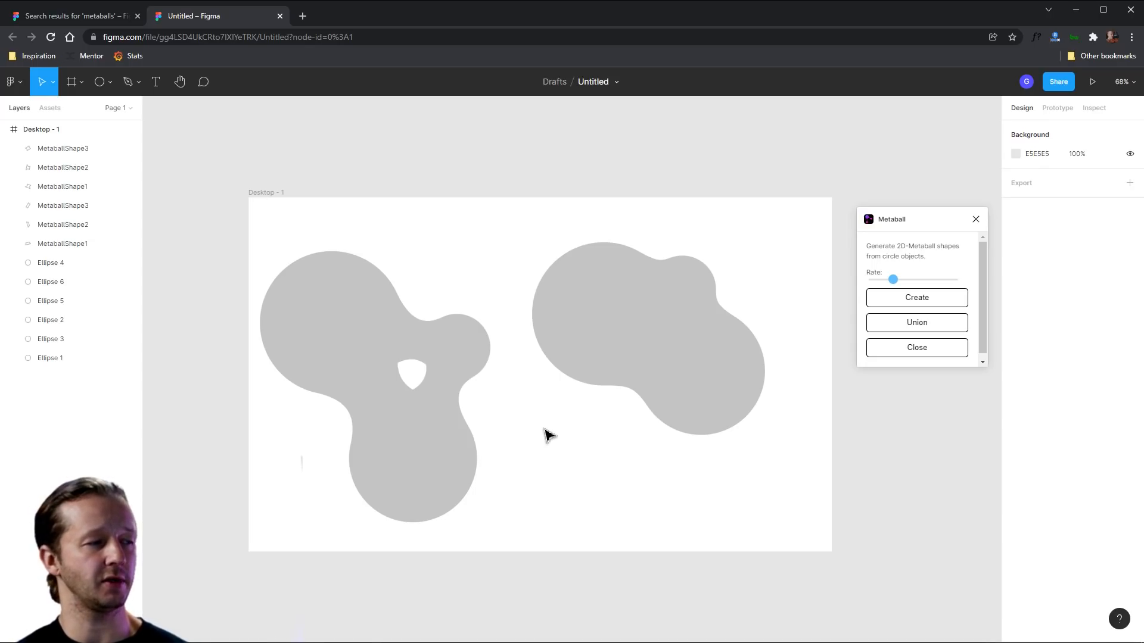
left_click(127, 81)
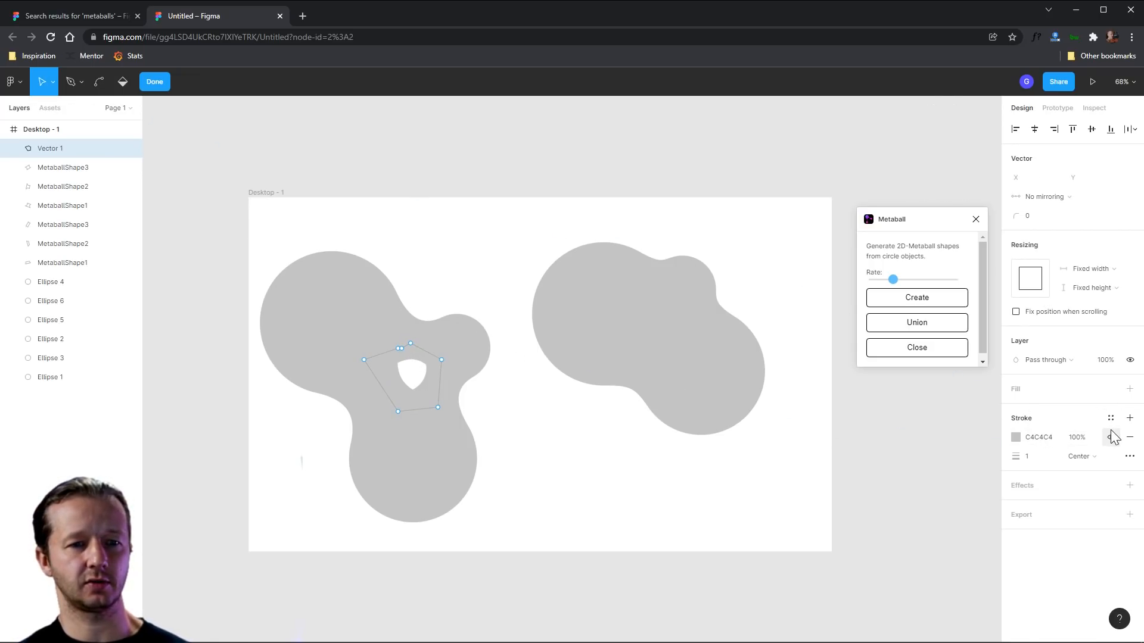
Step: Patch the left blob's hole, union the pieces, and flatten them
left_click(1129, 437)
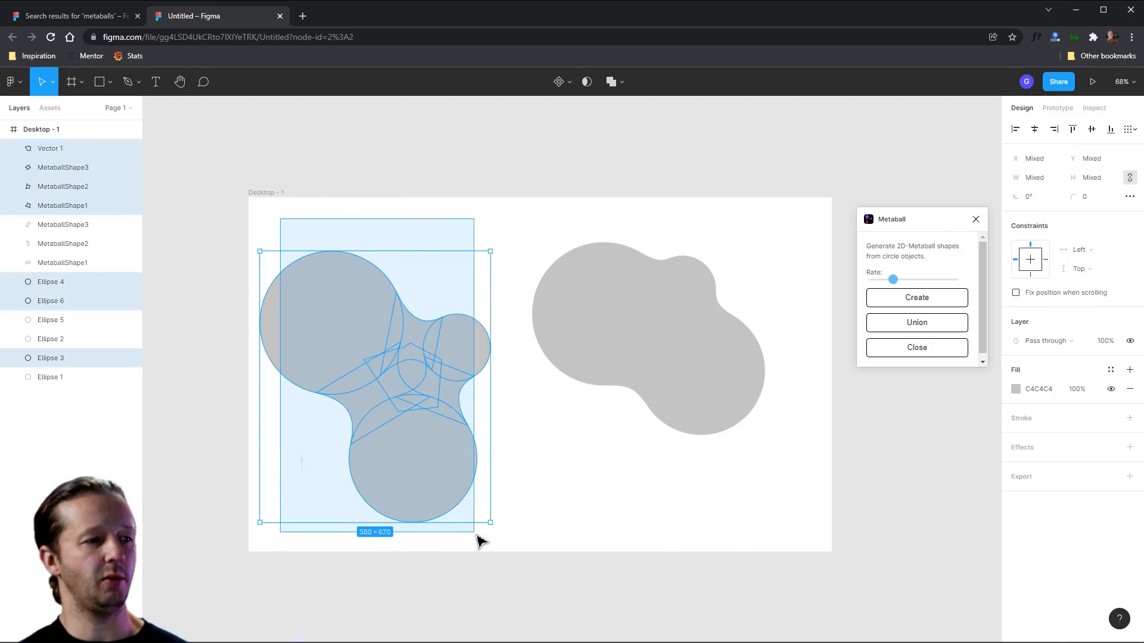
left_click(609, 81)
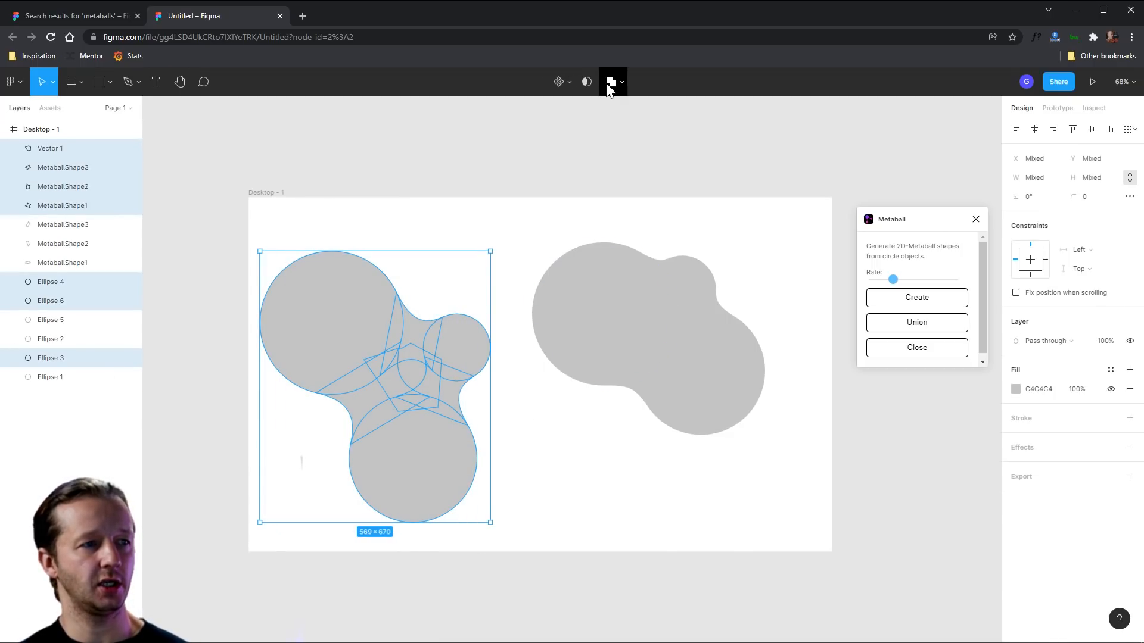
left_click(611, 81)
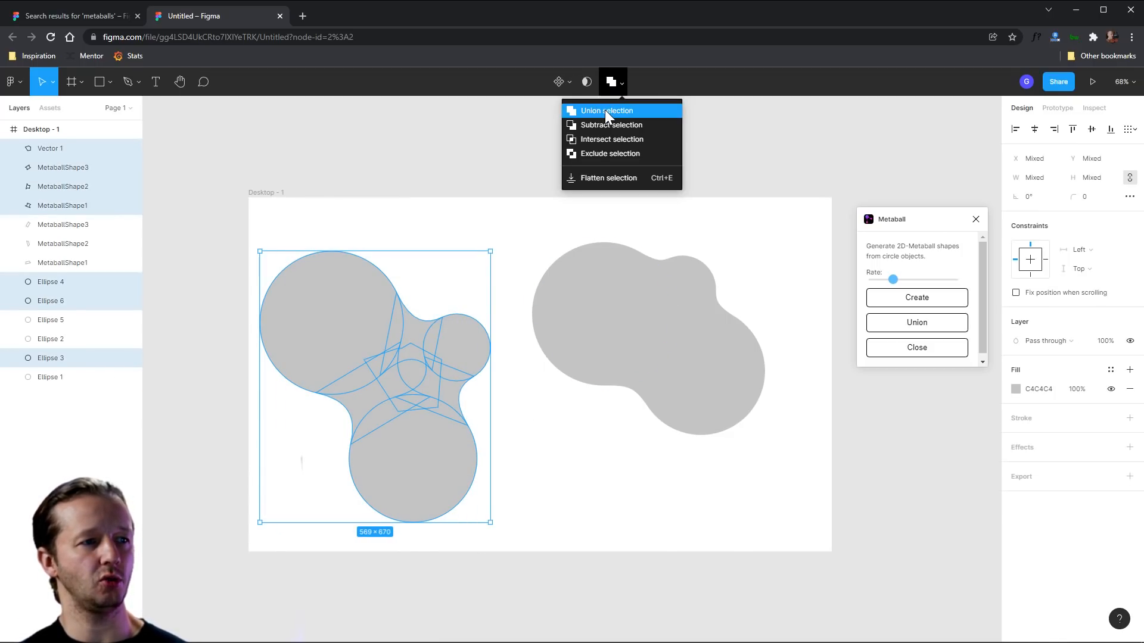
left_click(606, 110)
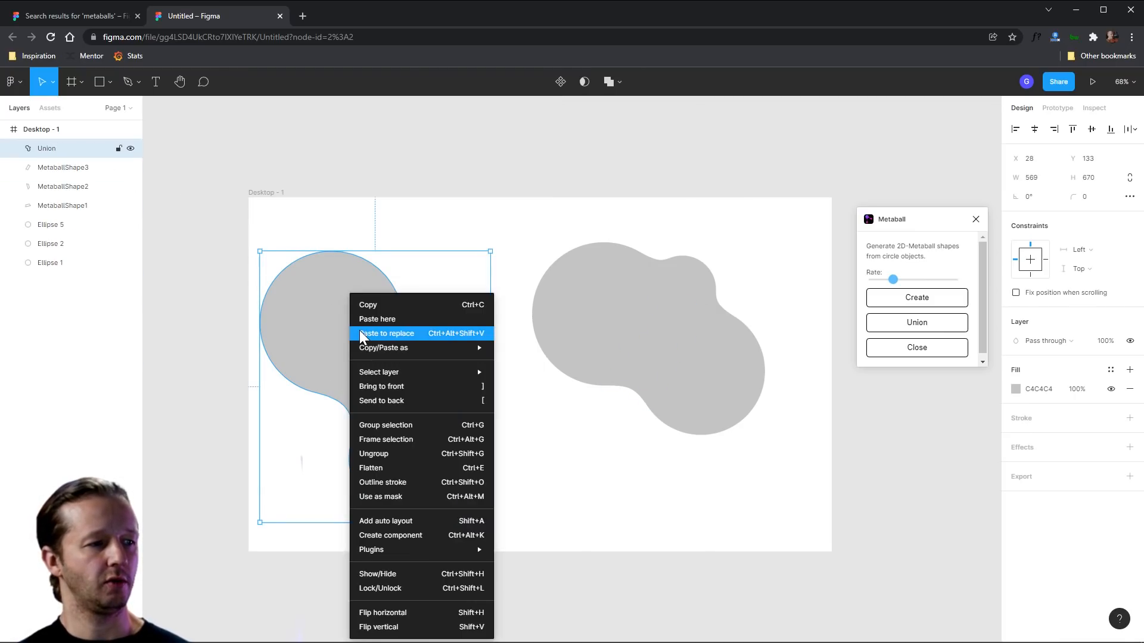
mouse_move(388, 471)
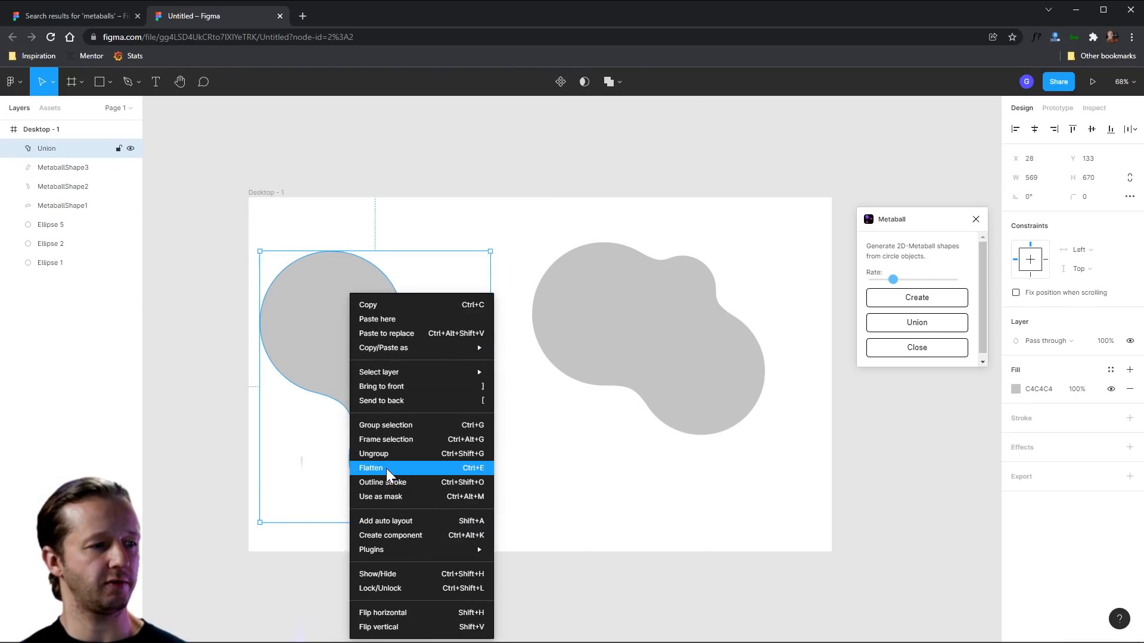
left_click(371, 467)
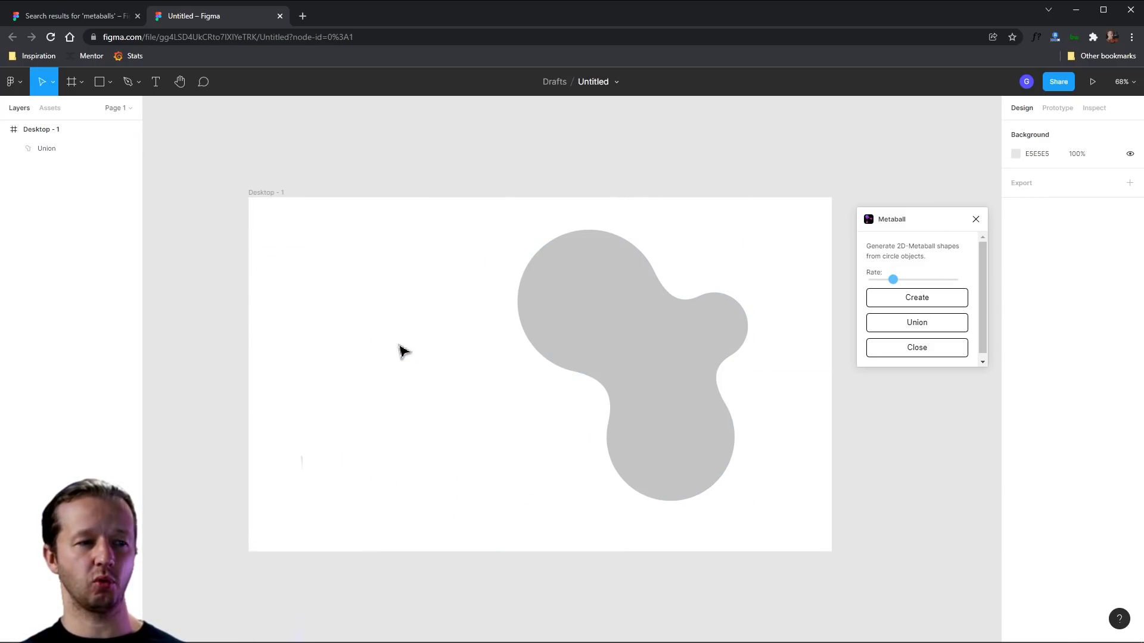
mouse_move(806, 472)
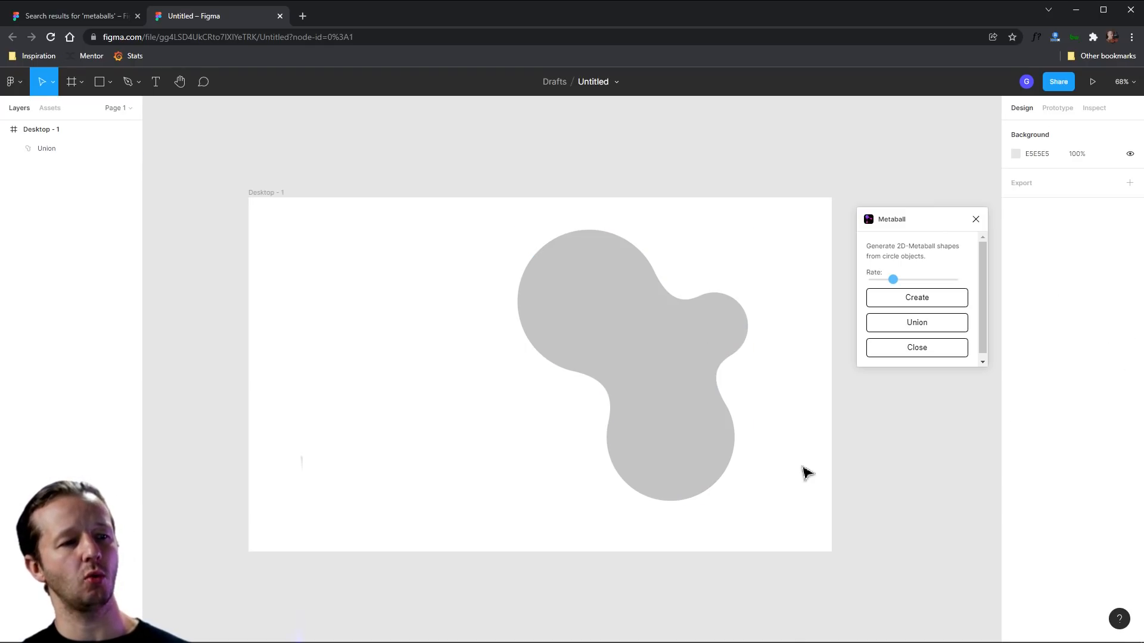
Step: Select the Union blob and rotate it slightly clockwise
left_click(630, 365)
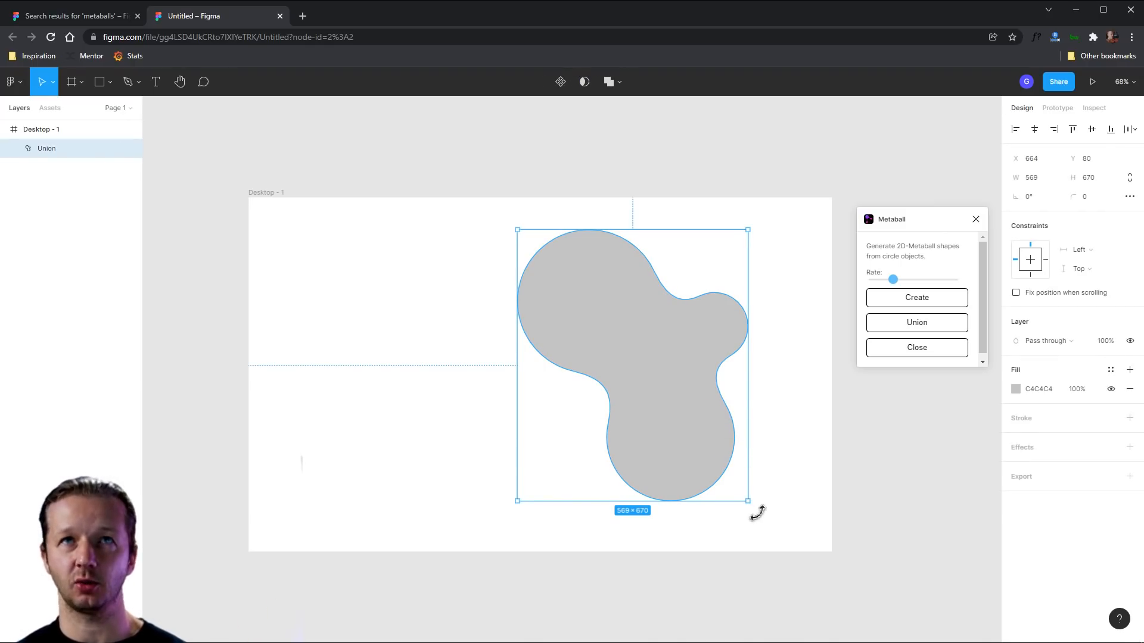
left_click_drag(755, 511, 784, 461)
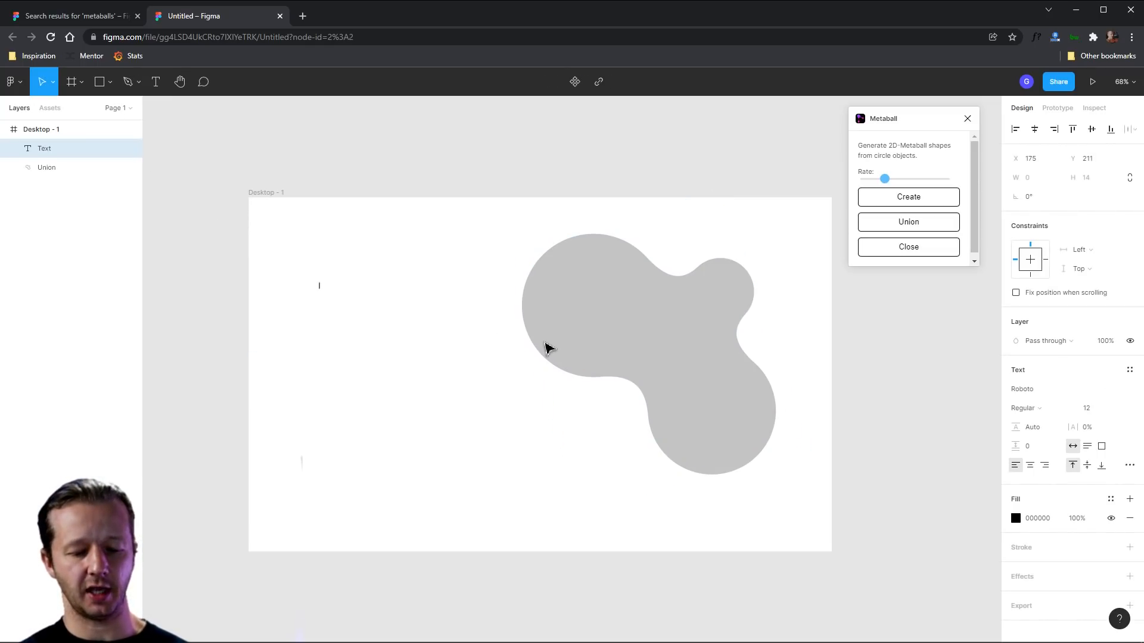
Step: Type 'My Awesome Headline' at font size 96 in Nunito
type("My Awesome Headline")
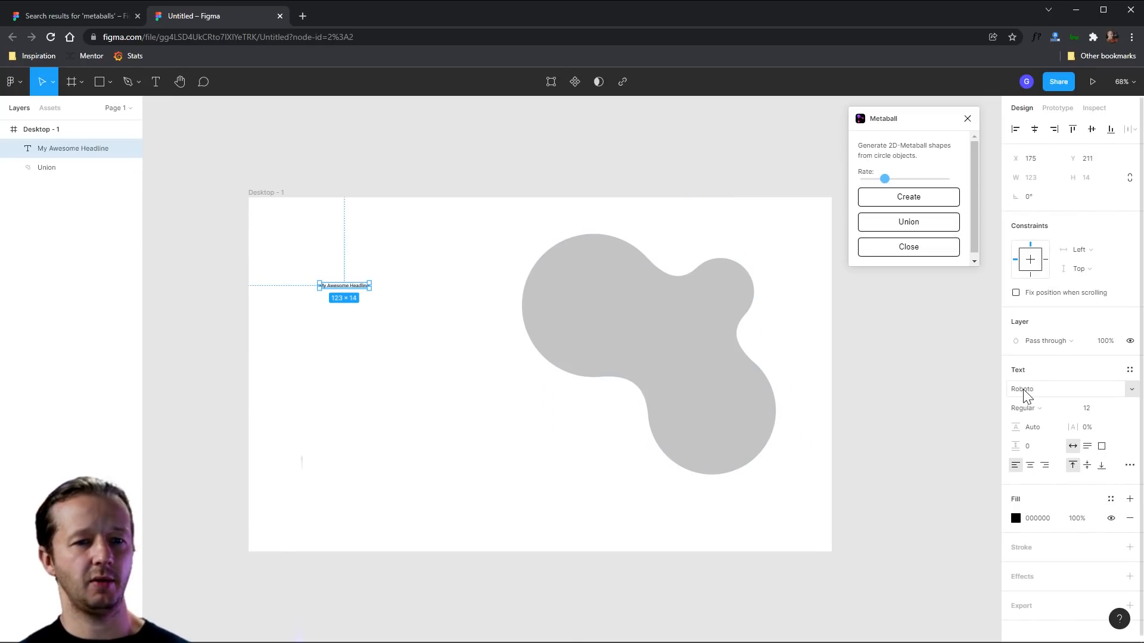
left_click(1086, 407)
type("96")
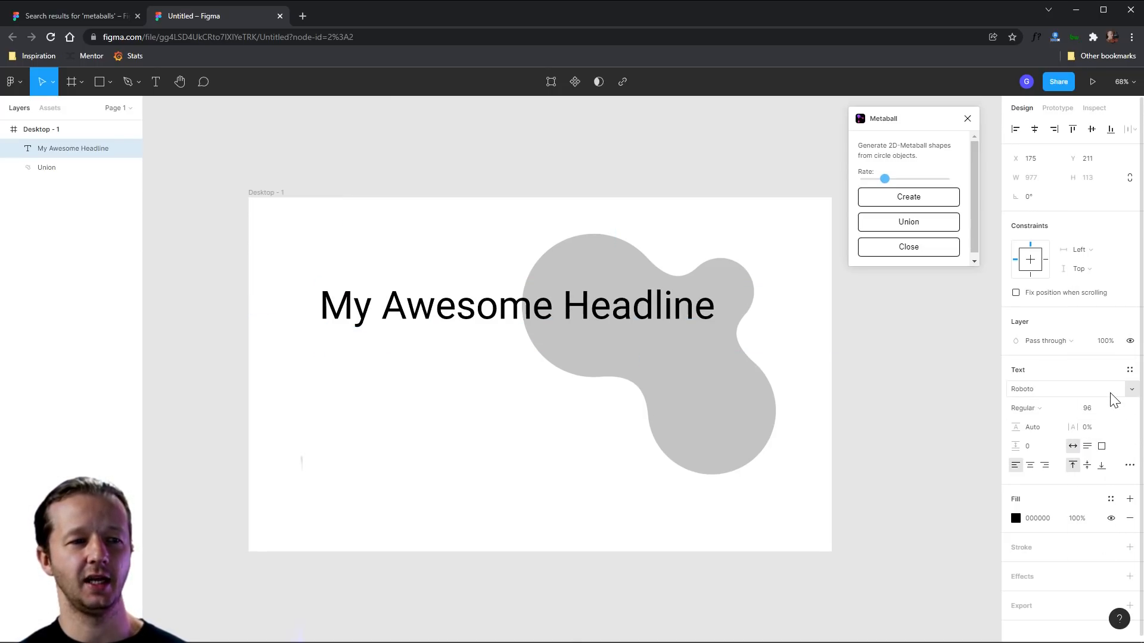
left_click(1064, 389)
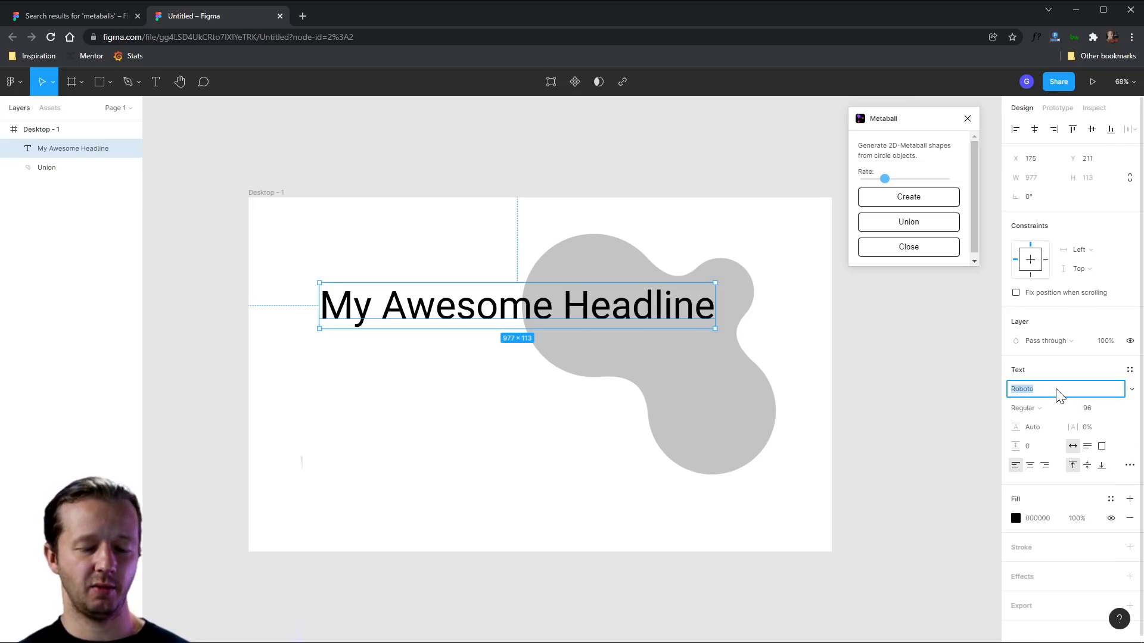
type("Nunito")
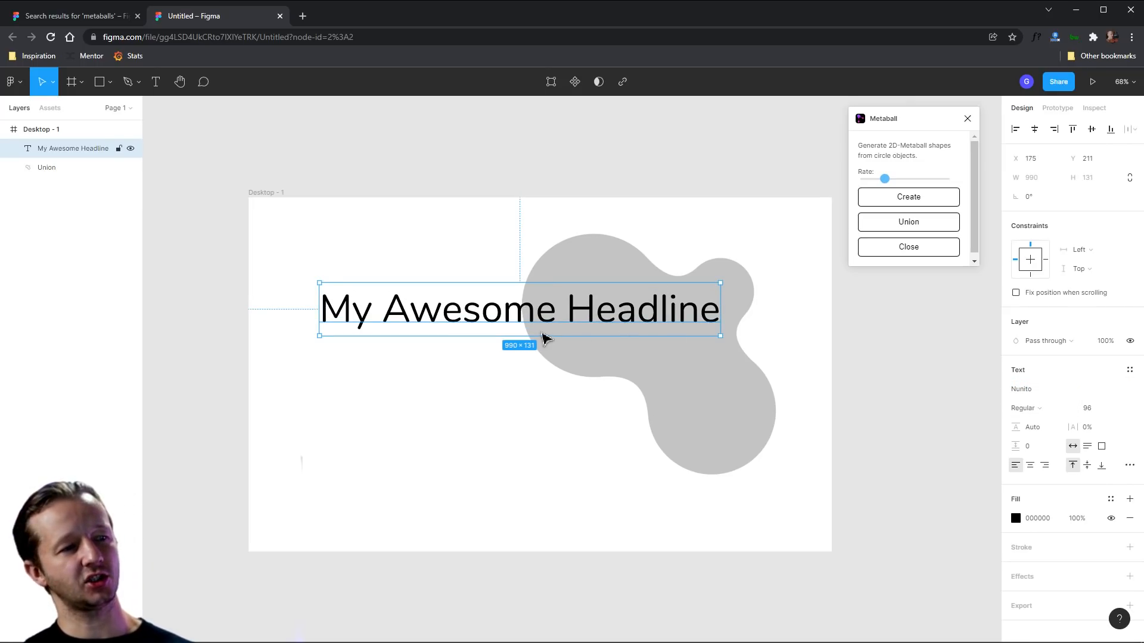
left_click(1027, 407)
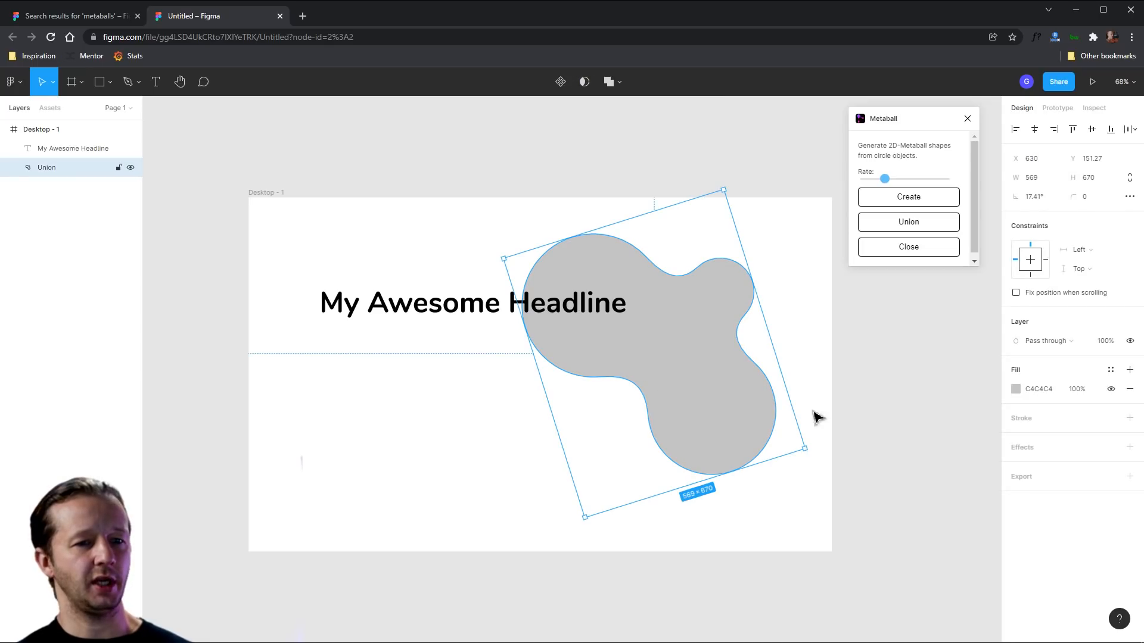
Step: Change the blob's fill to pale grey D7D8DB
left_click(1014, 389)
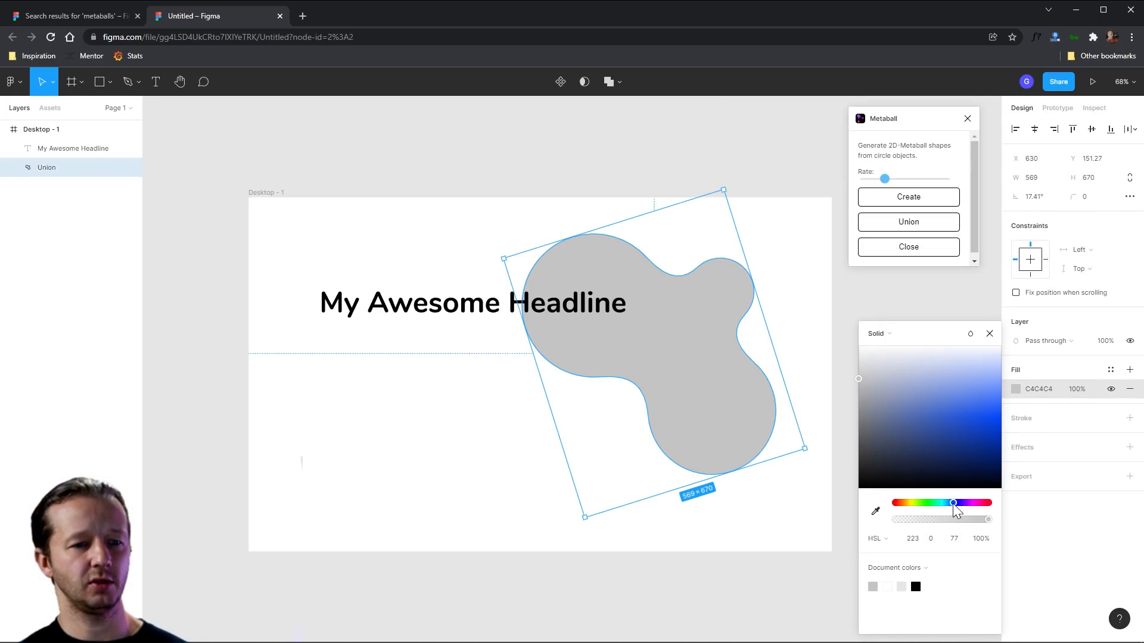
left_click(919, 369)
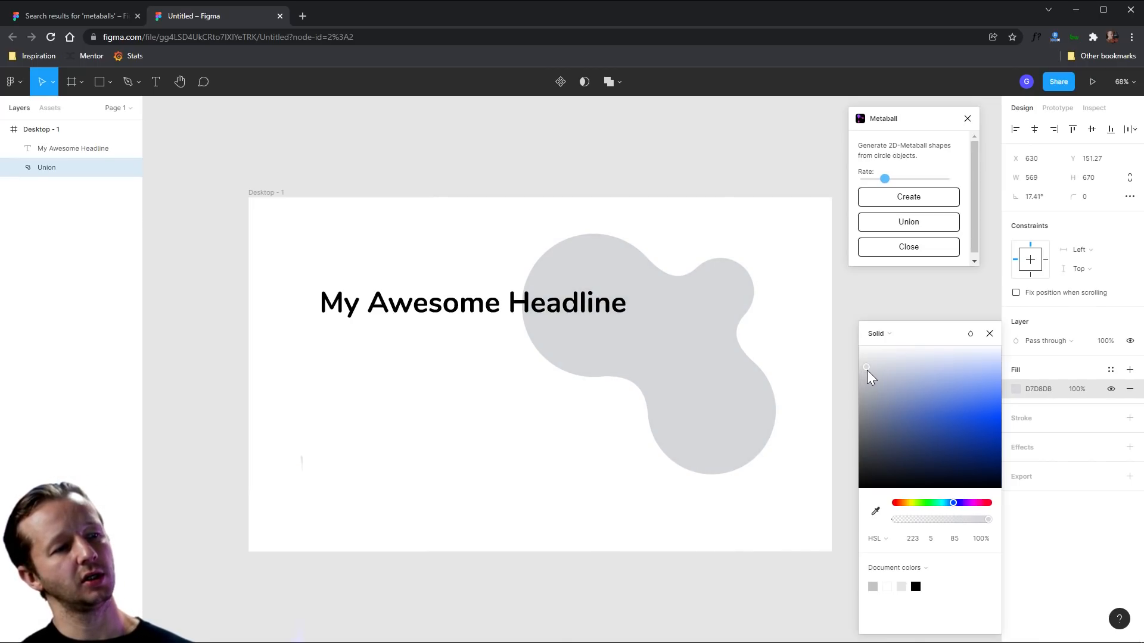
key("ctrl+d")
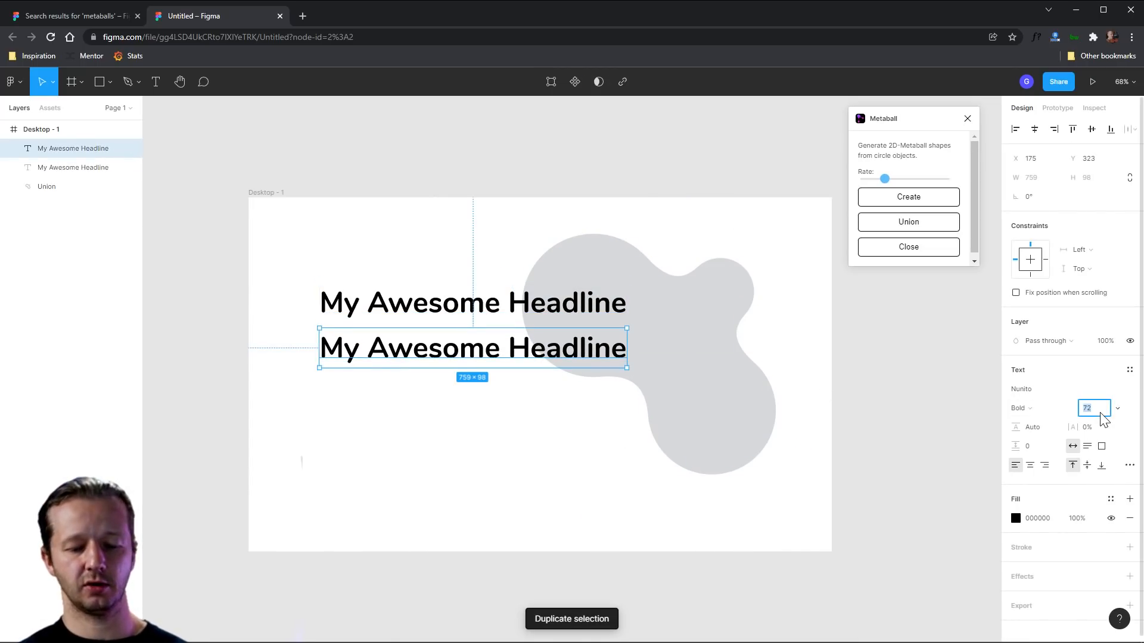
Step: Turn the duplicate headline (size 28) into a placeholder paragraph beneath the heading
type("28")
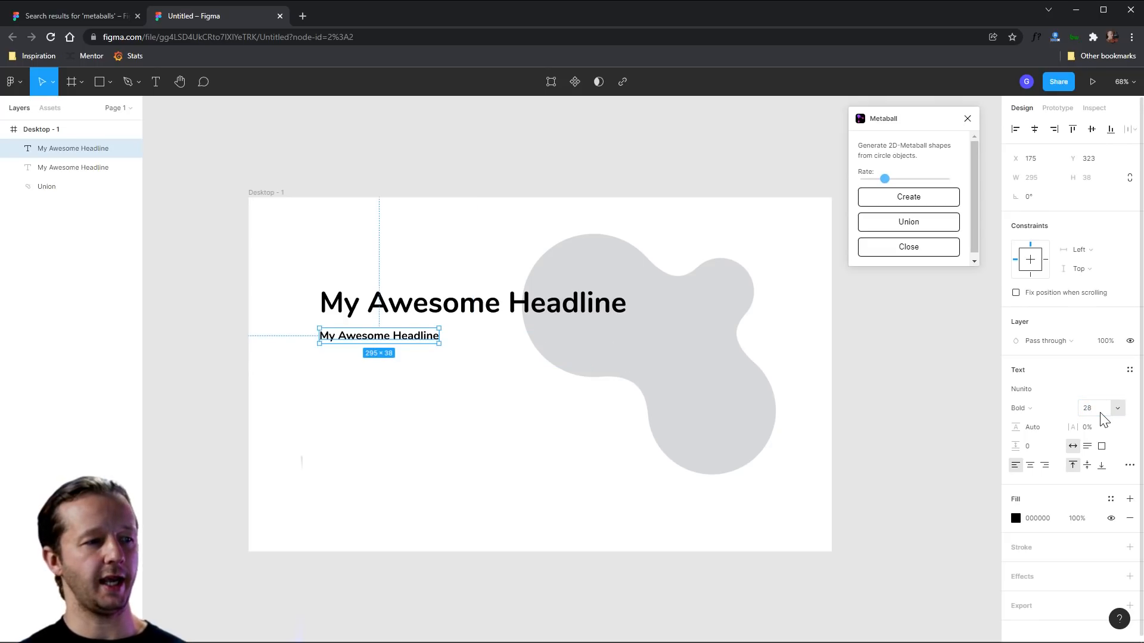
left_click(1020, 407)
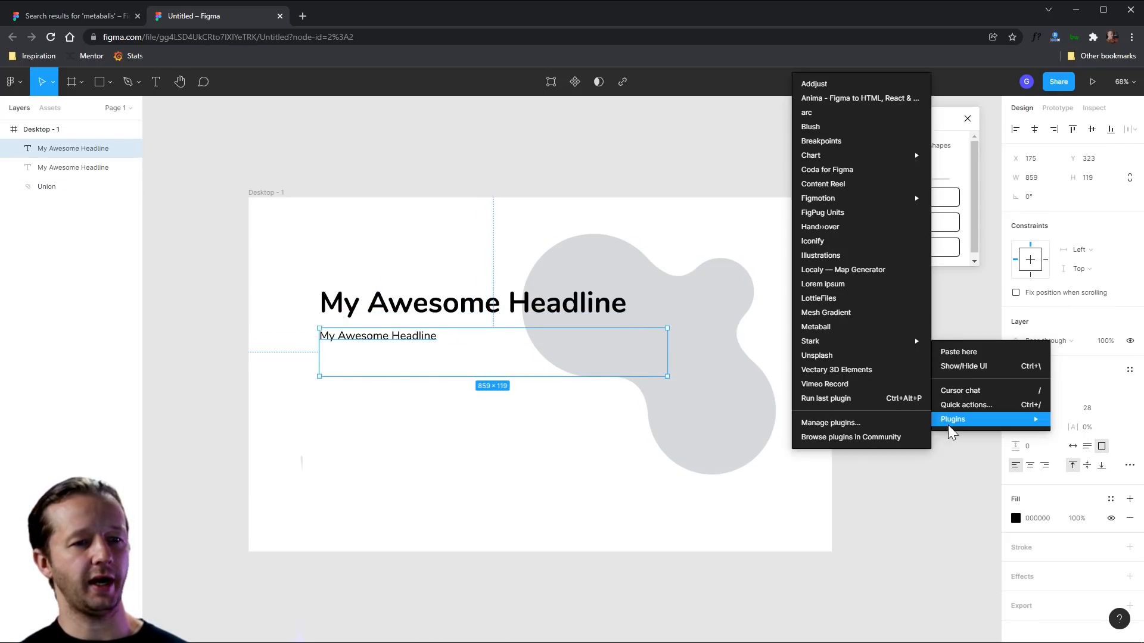
left_click(816, 327)
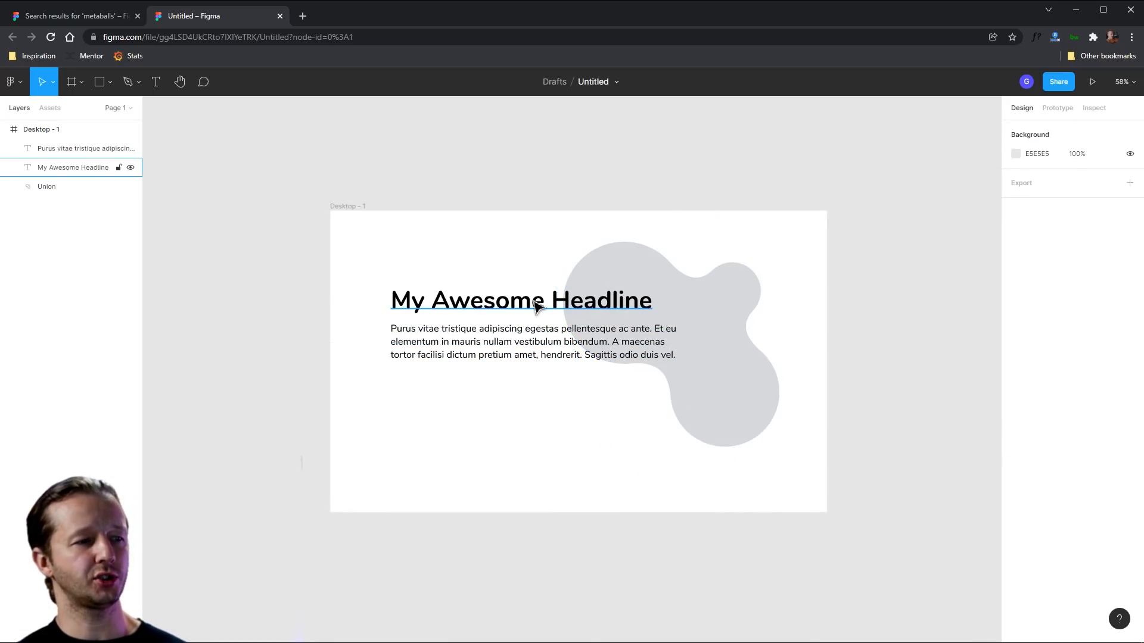
Step: Narrow the headline and paragraph boxes, shift the blob right, and bring up Plugins
left_click(533, 342)
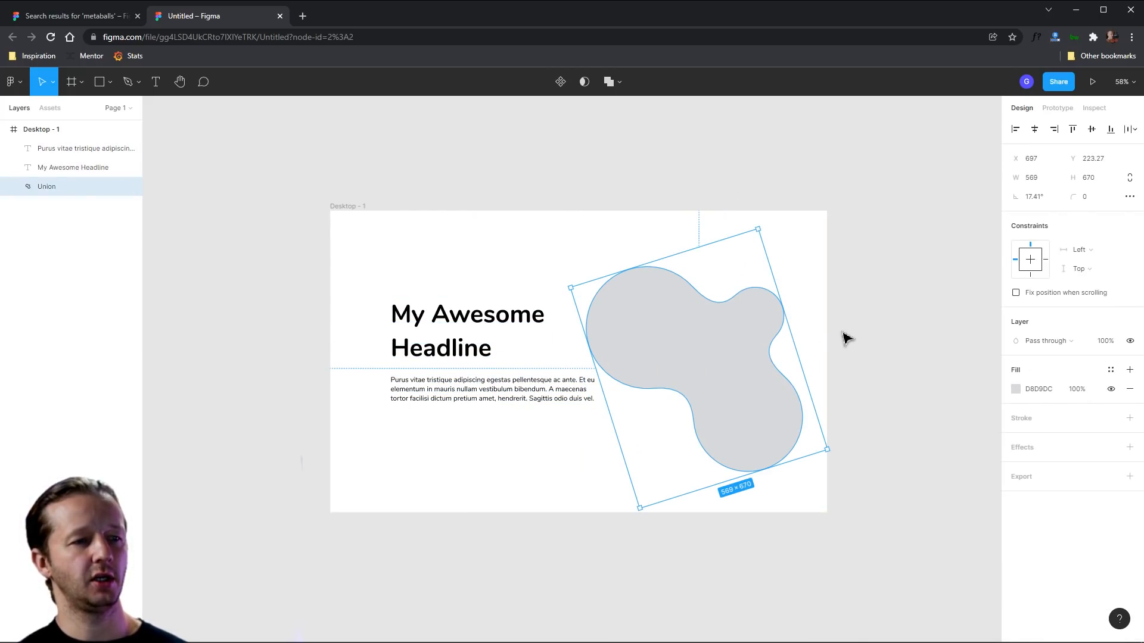
right_click(864, 328)
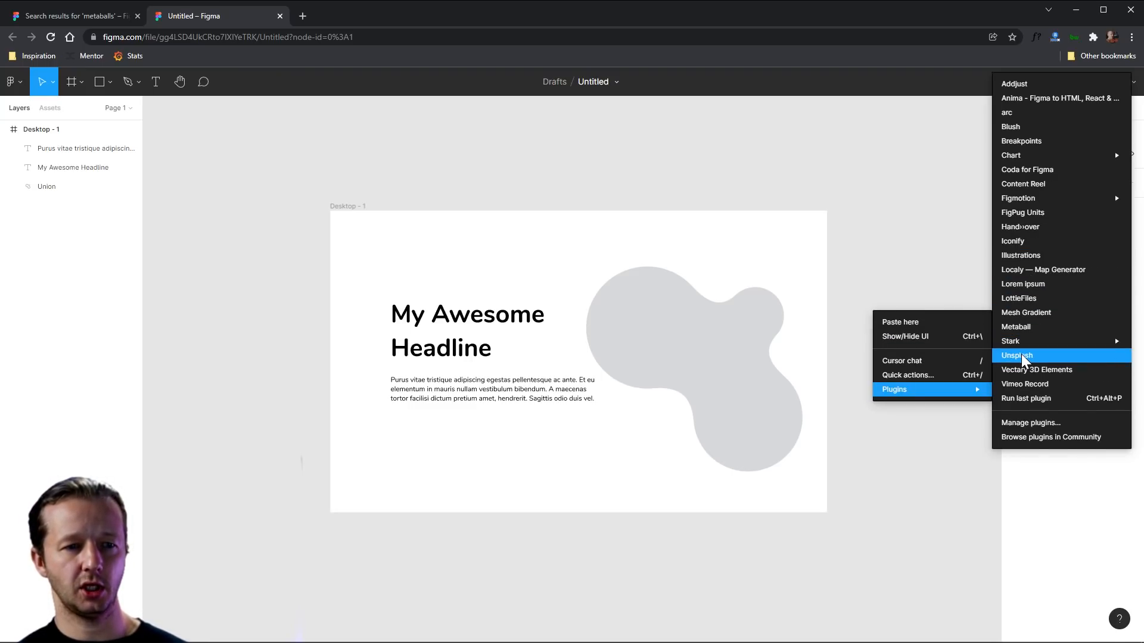
Step: Insert the egg-and-greens photo from the Unsplash plugin's food results
left_click(1016, 355)
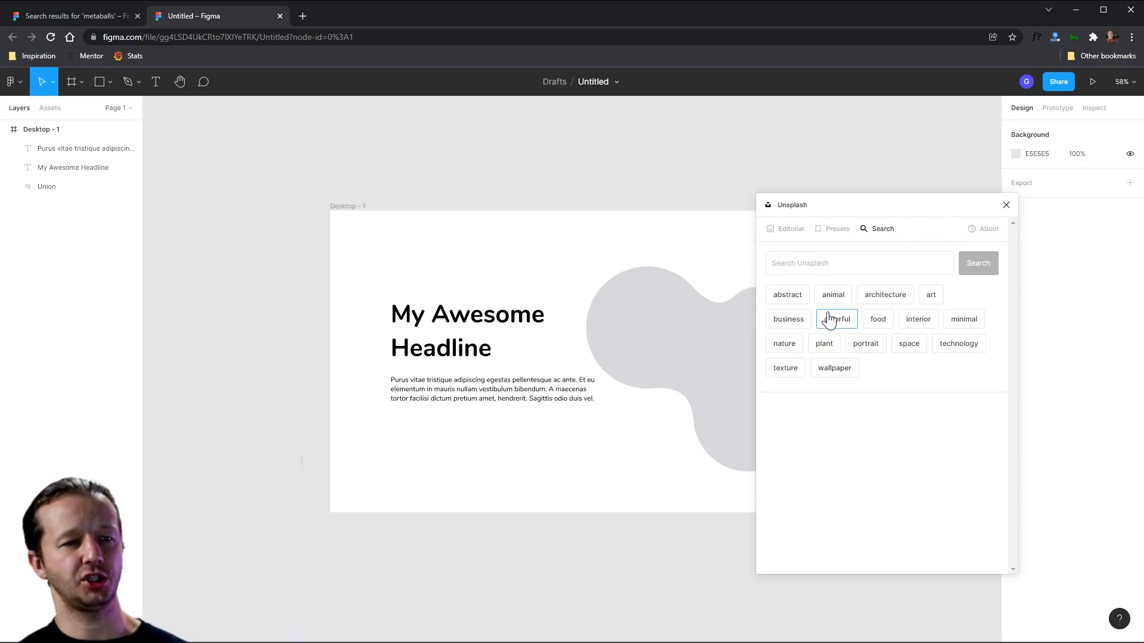
left_click(877, 318)
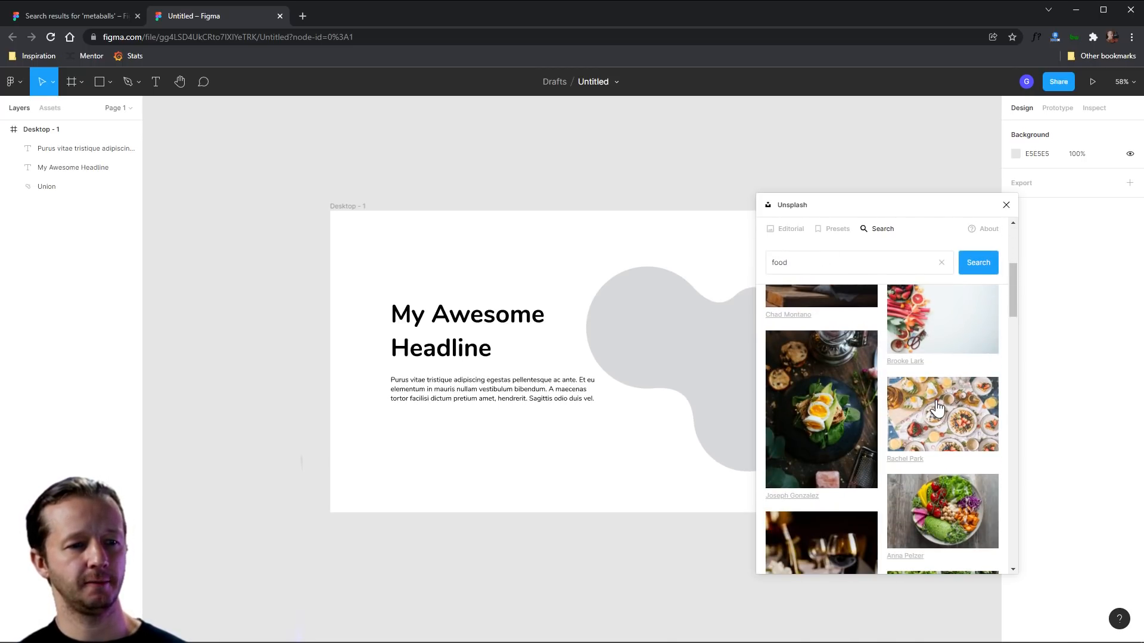
scroll("down", 3)
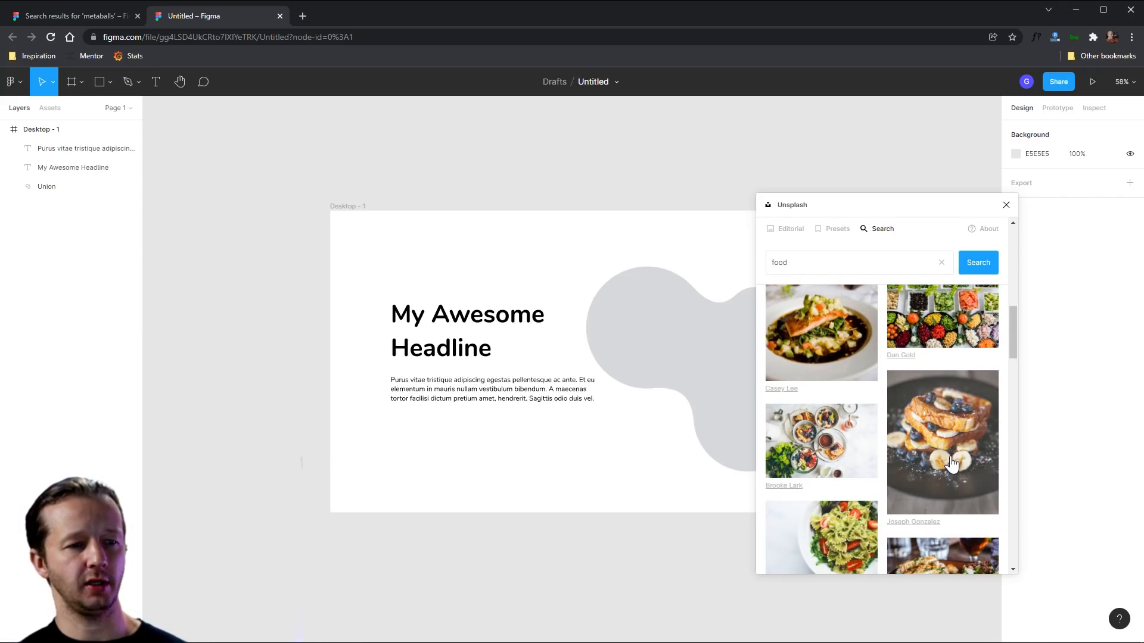
scroll("down", 3)
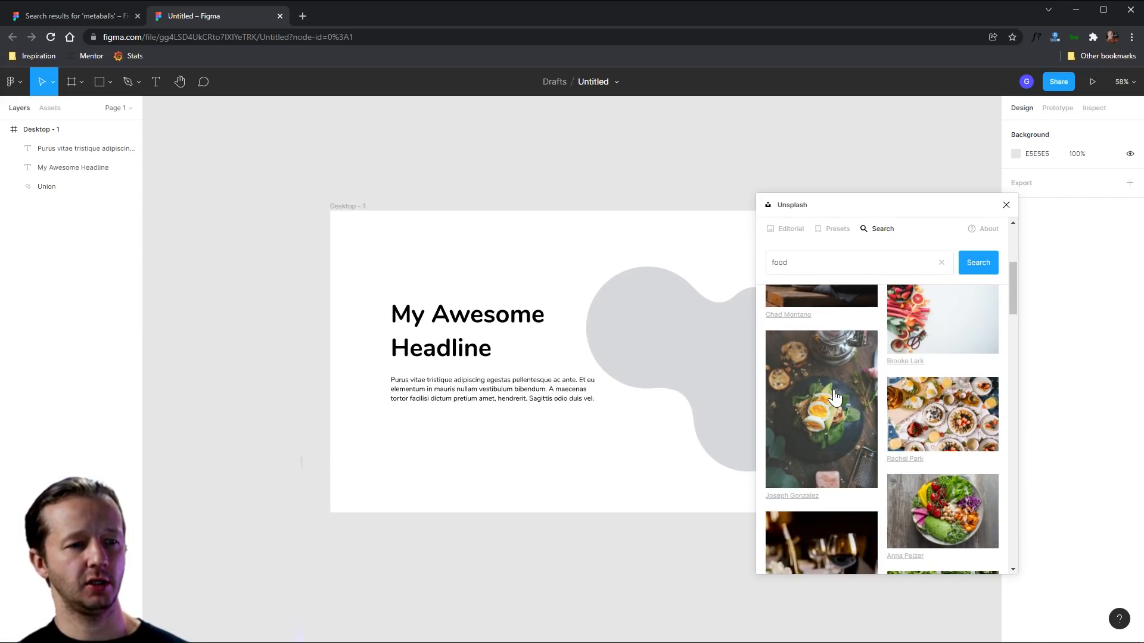
left_click(820, 410)
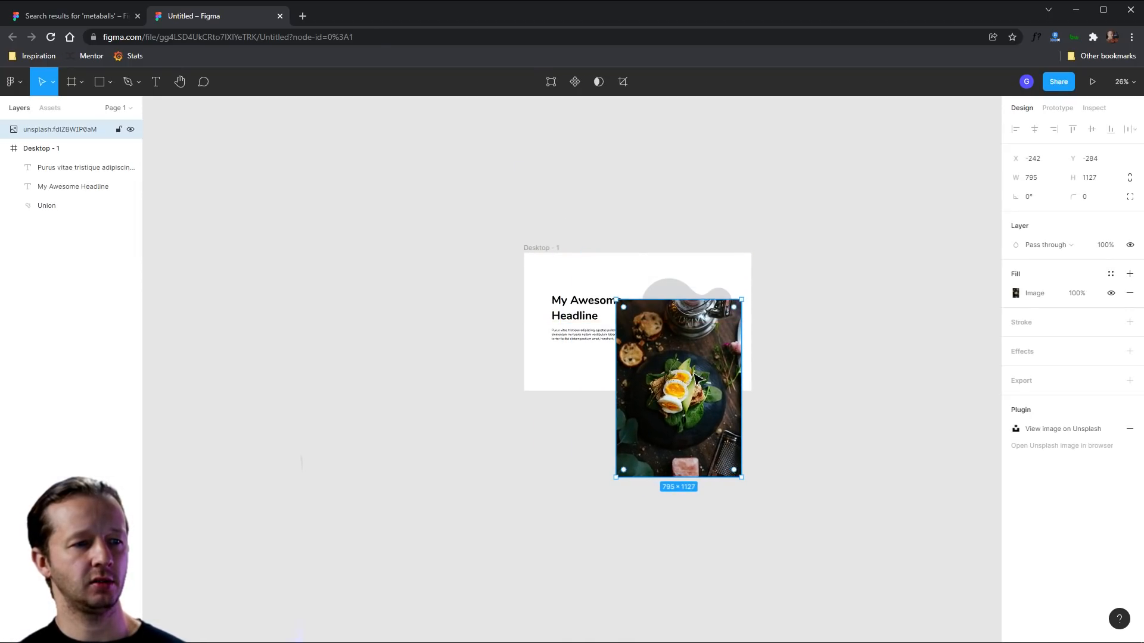
Step: Move the egg-and-greens photo over the Union blob and use the blob as its mask
left_click_drag(677, 386, 682, 339)
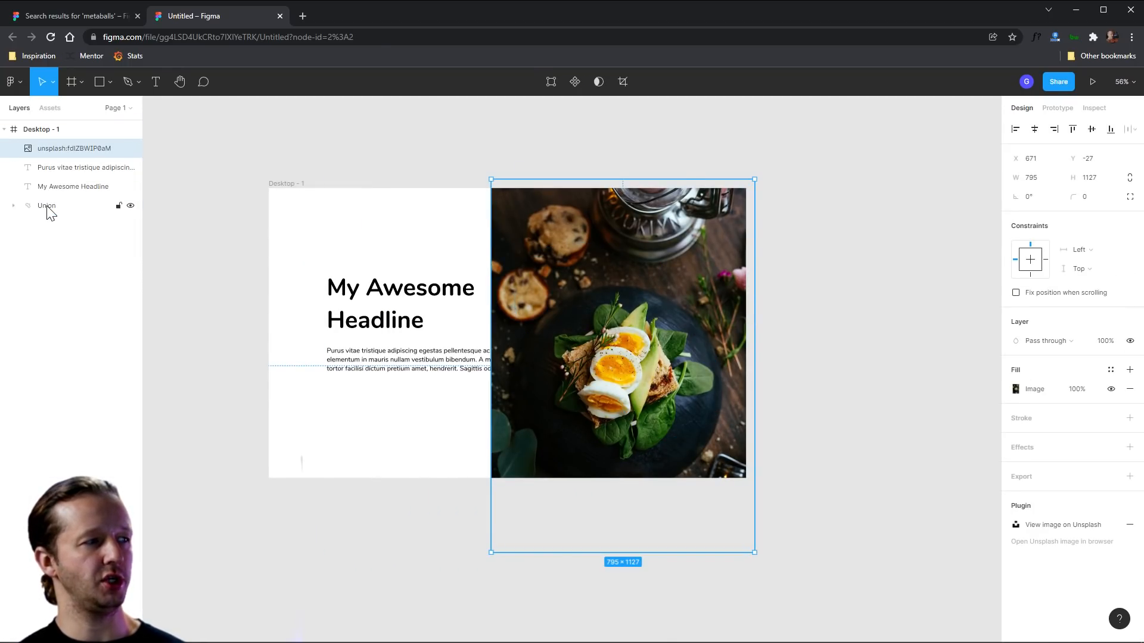
left_click(46, 205)
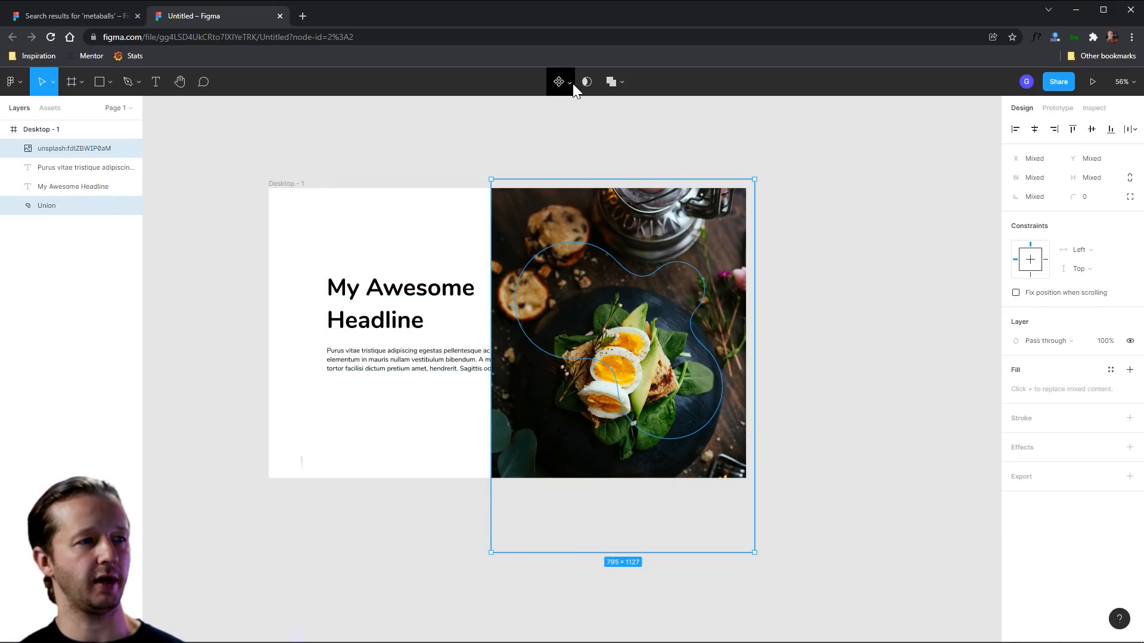
left_click(584, 81)
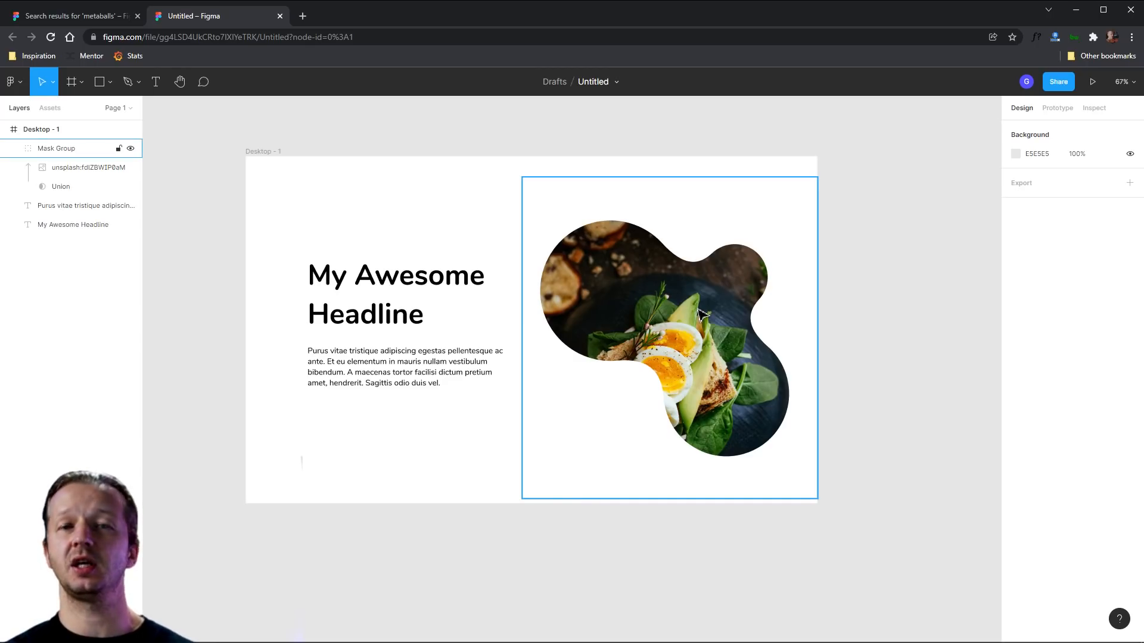
Step: Deselect everything to preview the blob-masked food photo and review the Mask Group
left_click(924, 324)
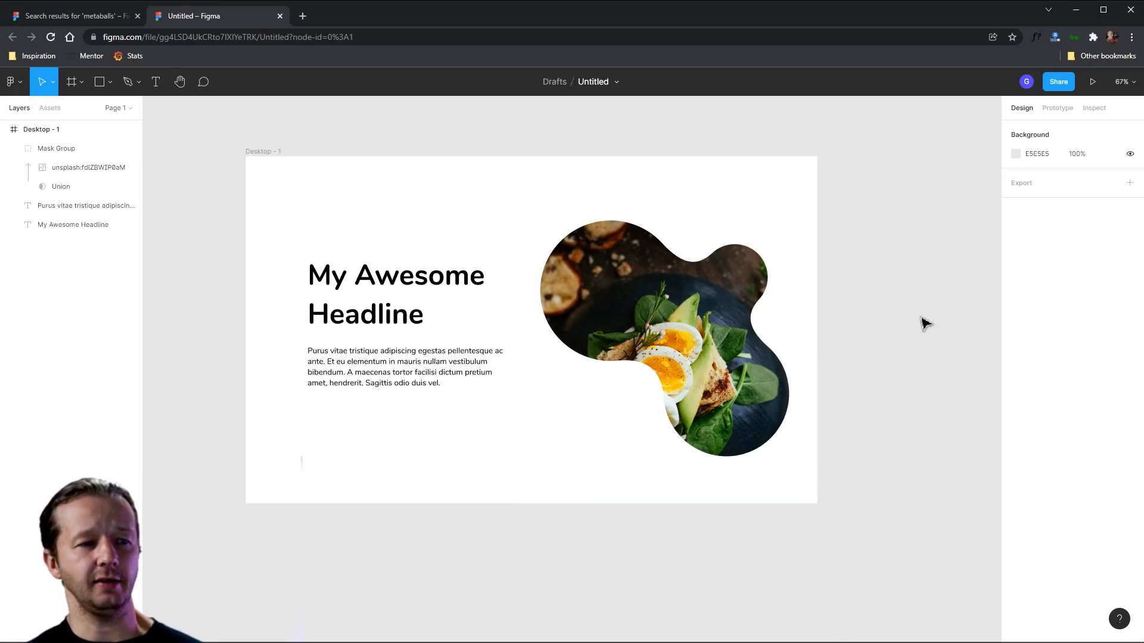
left_click(704, 350)
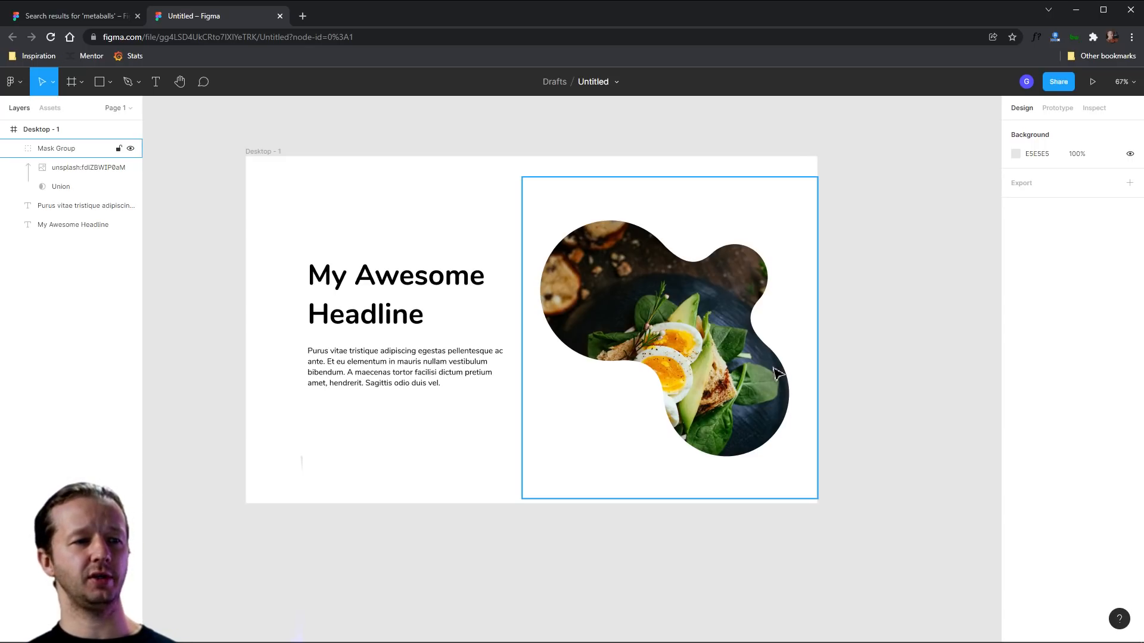
mouse_move(766, 344)
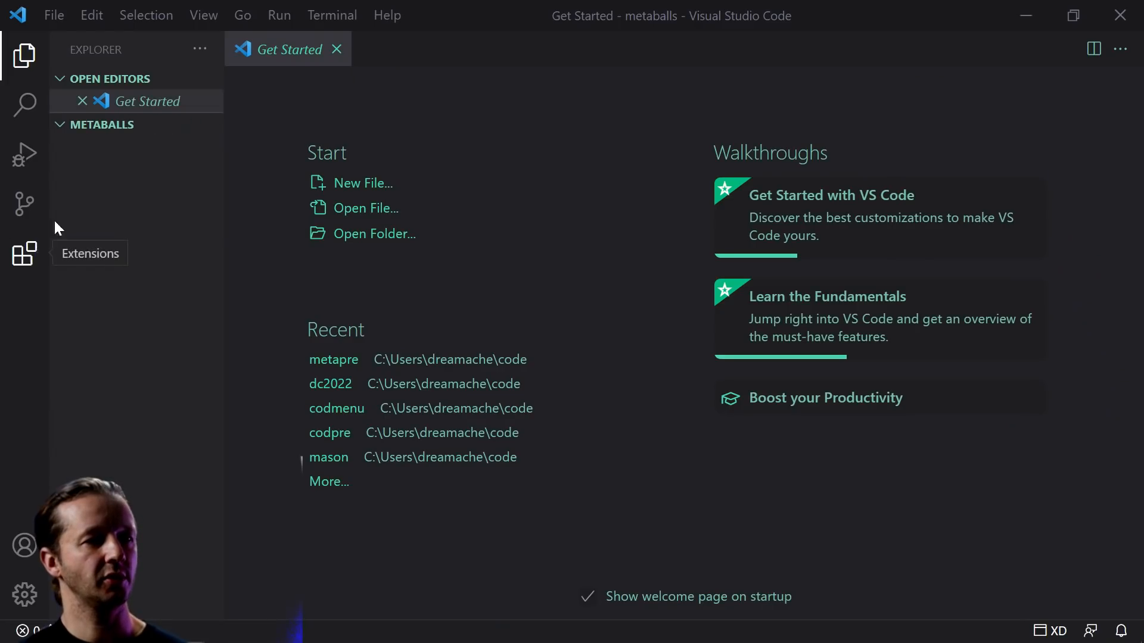
Step: Create index.html with boilerplate and a stylesheet link to css/main.css
left_click(136, 124)
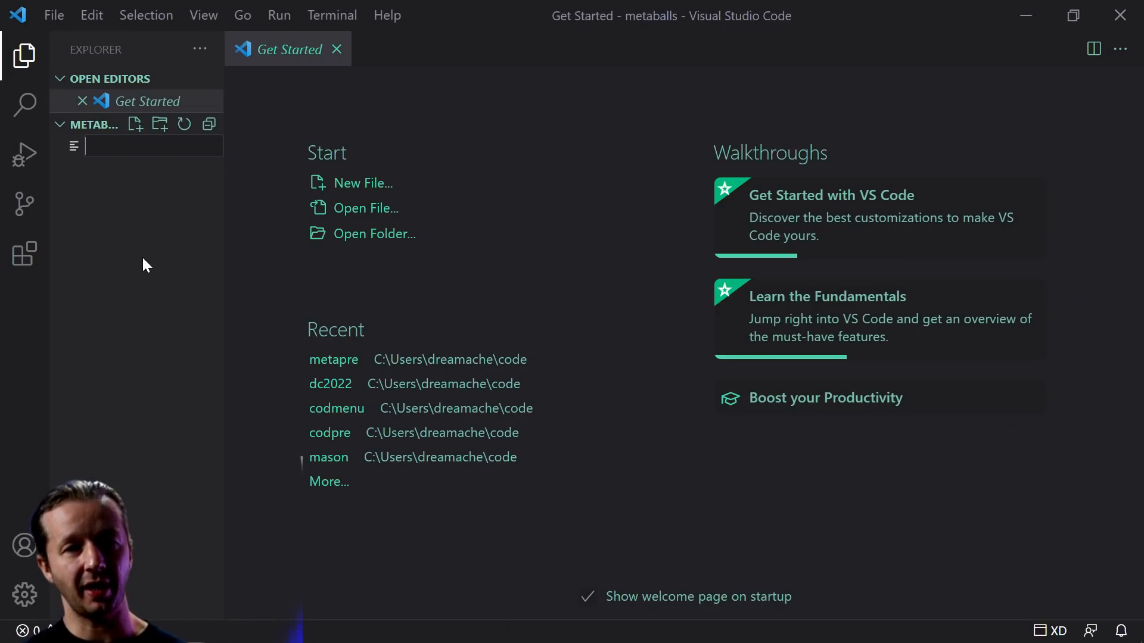
type("index.html")
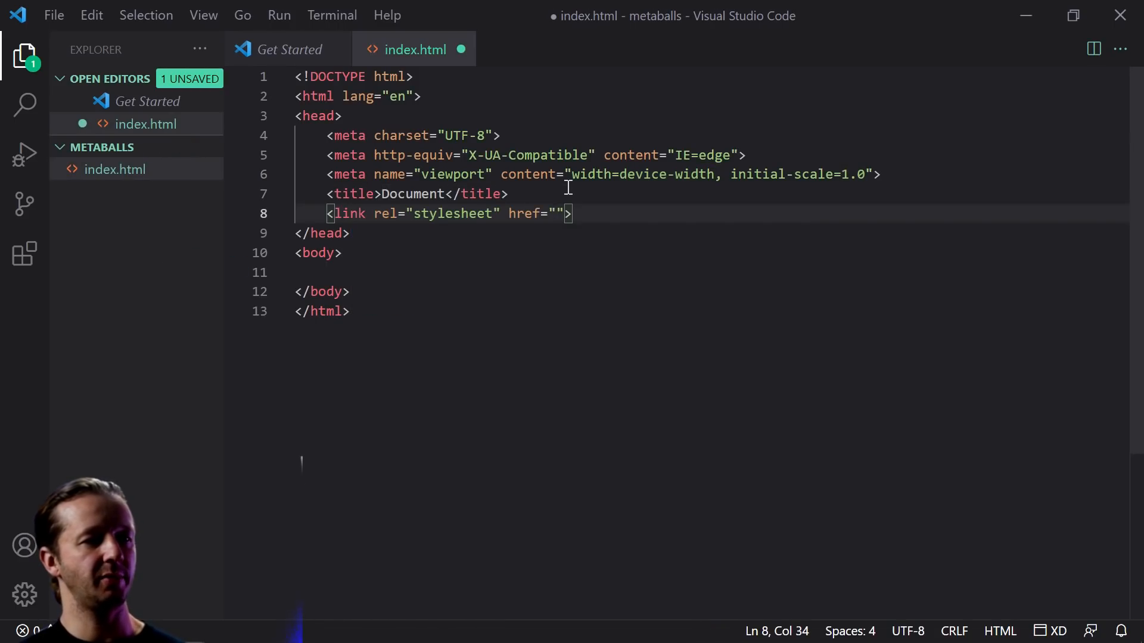
type("ma")
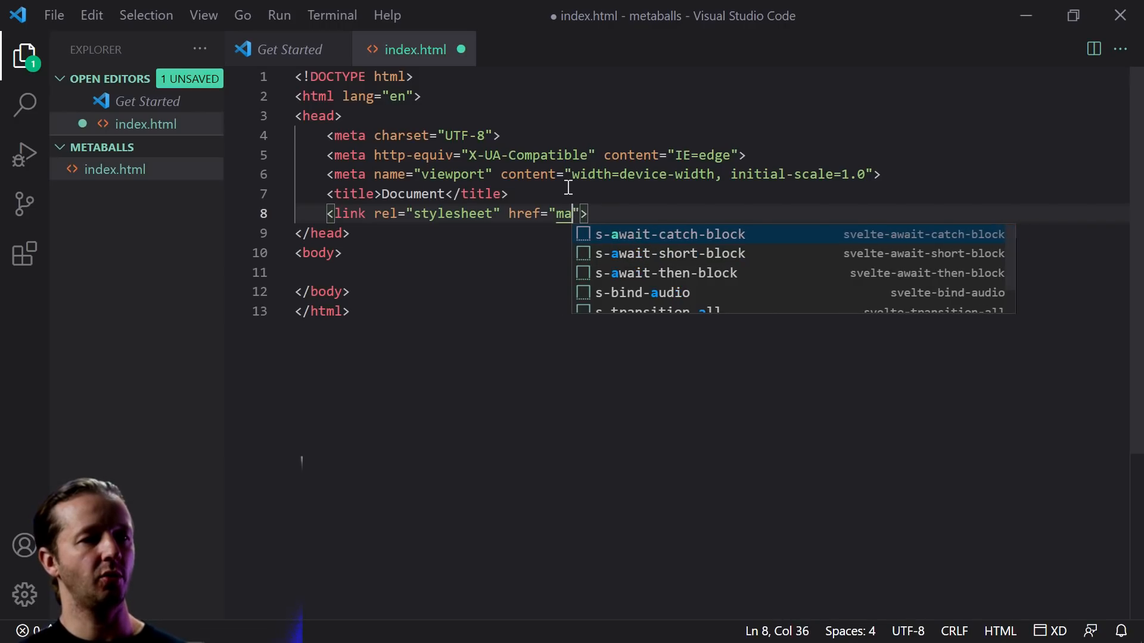
type("css/main.css")
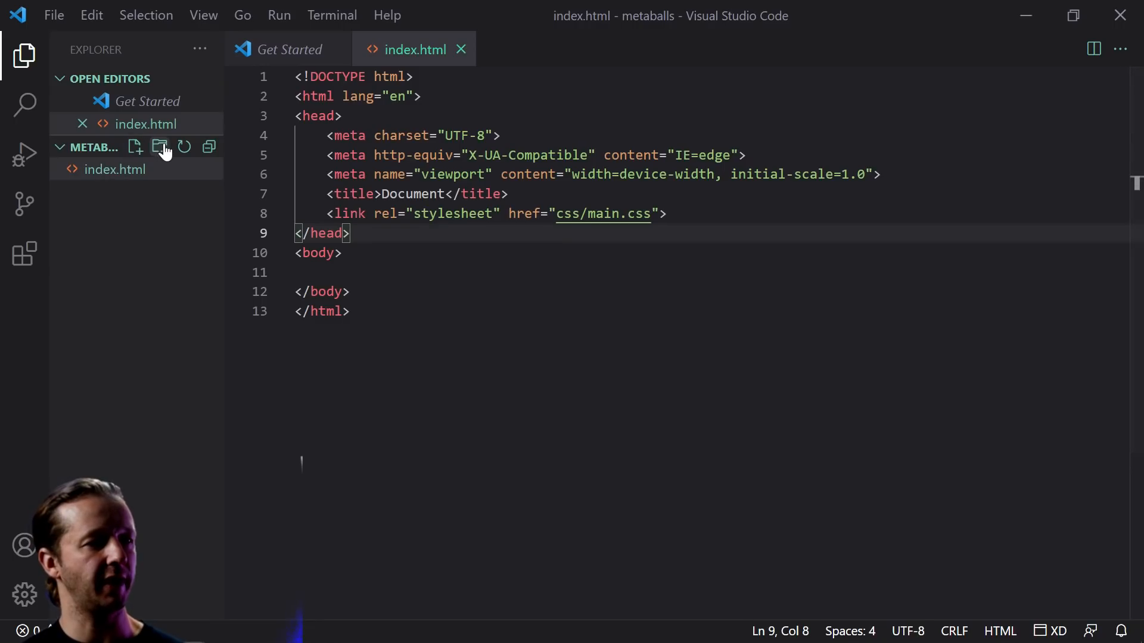
Step: Create css/main.css and rename the page title from Document to Metaballs
left_click(160, 147)
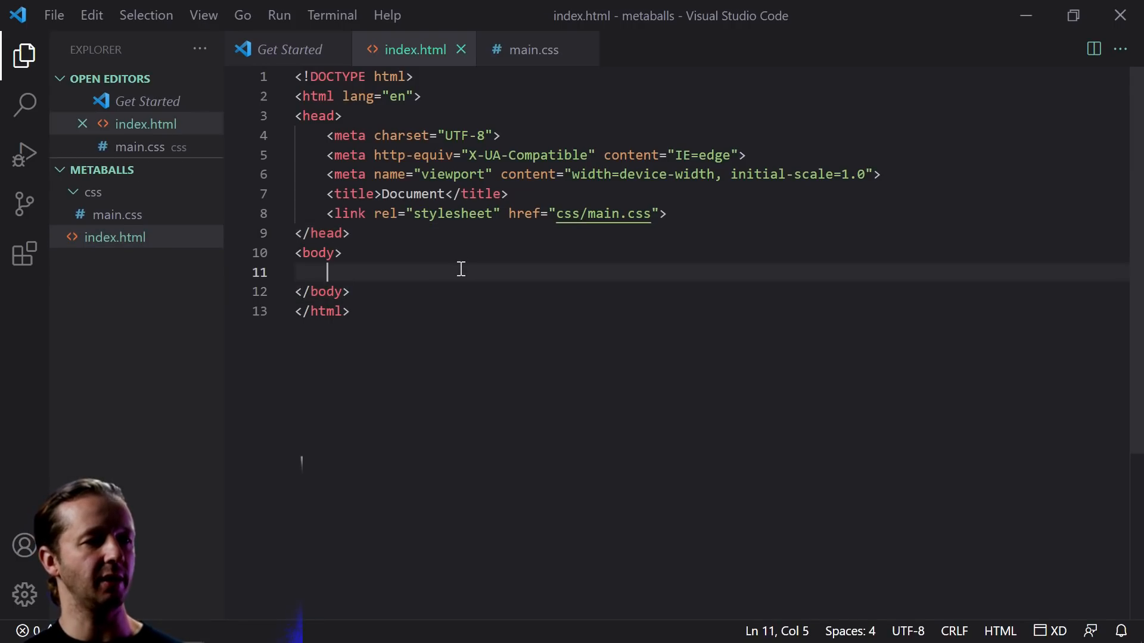
double_click(412, 193)
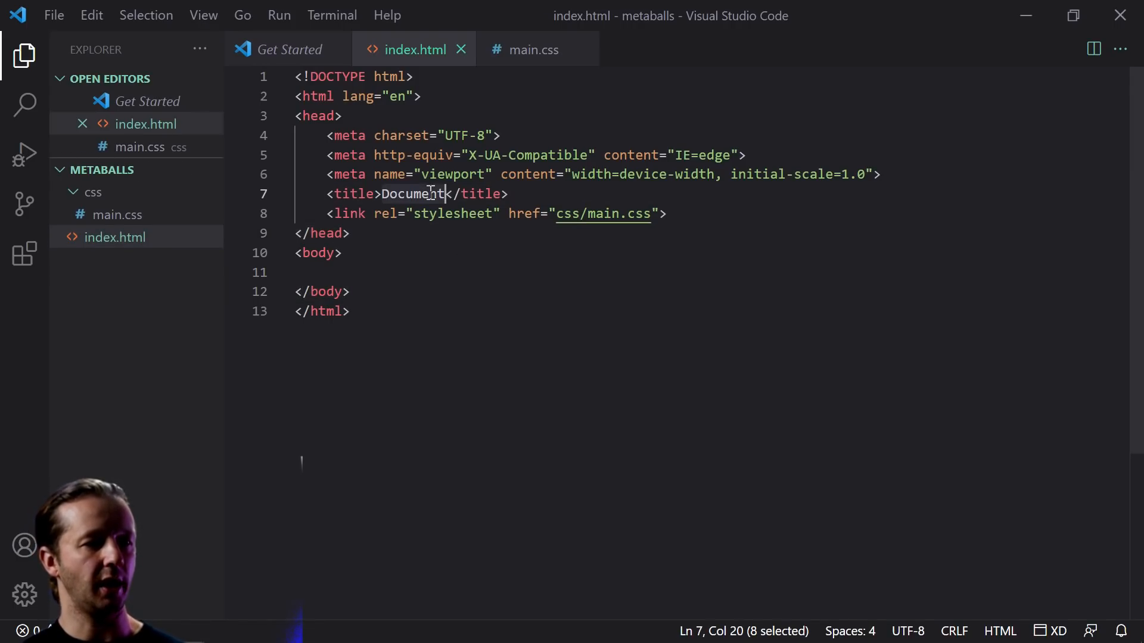
type("Metaballs")
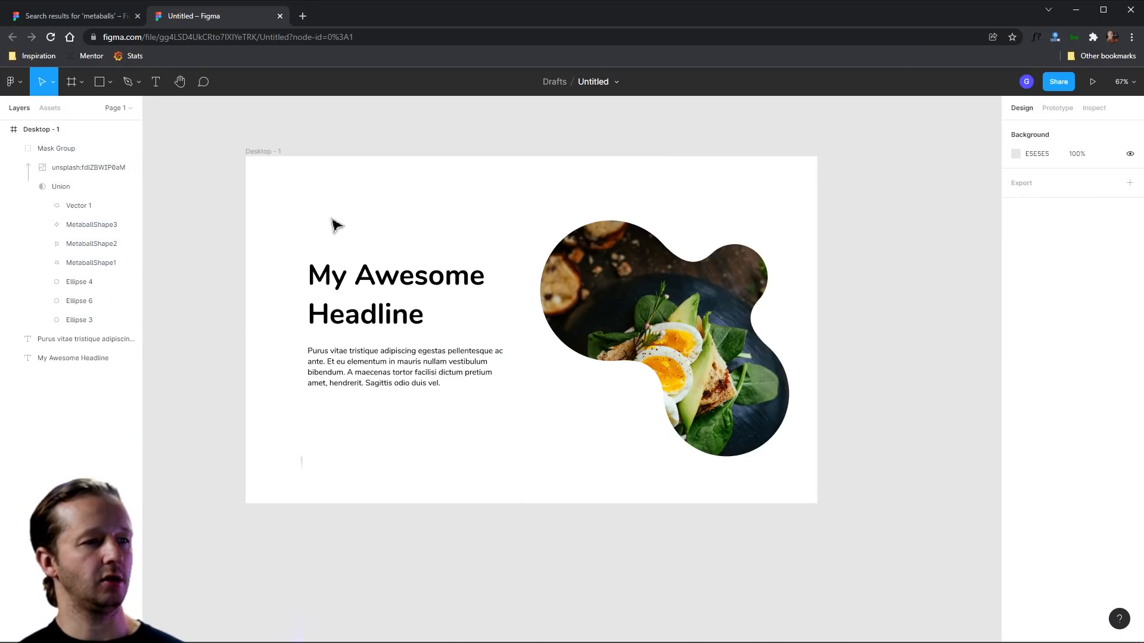
Step: Paste a standalone copy of the Union blob outside the mask group and copy it as SVG
left_click(56, 148)
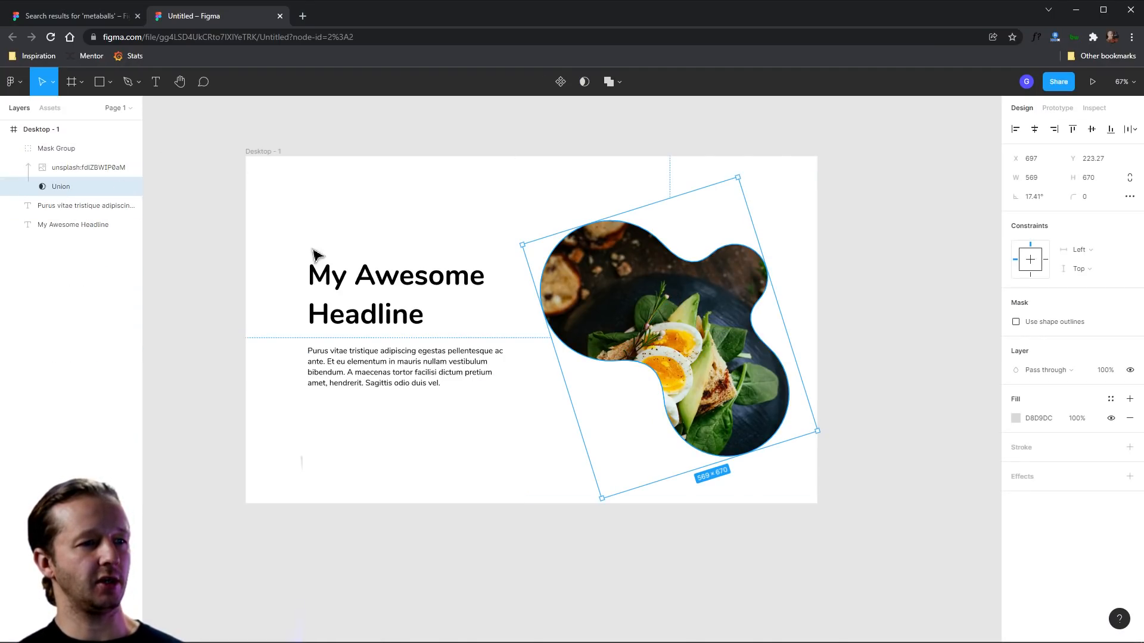
left_click(62, 186)
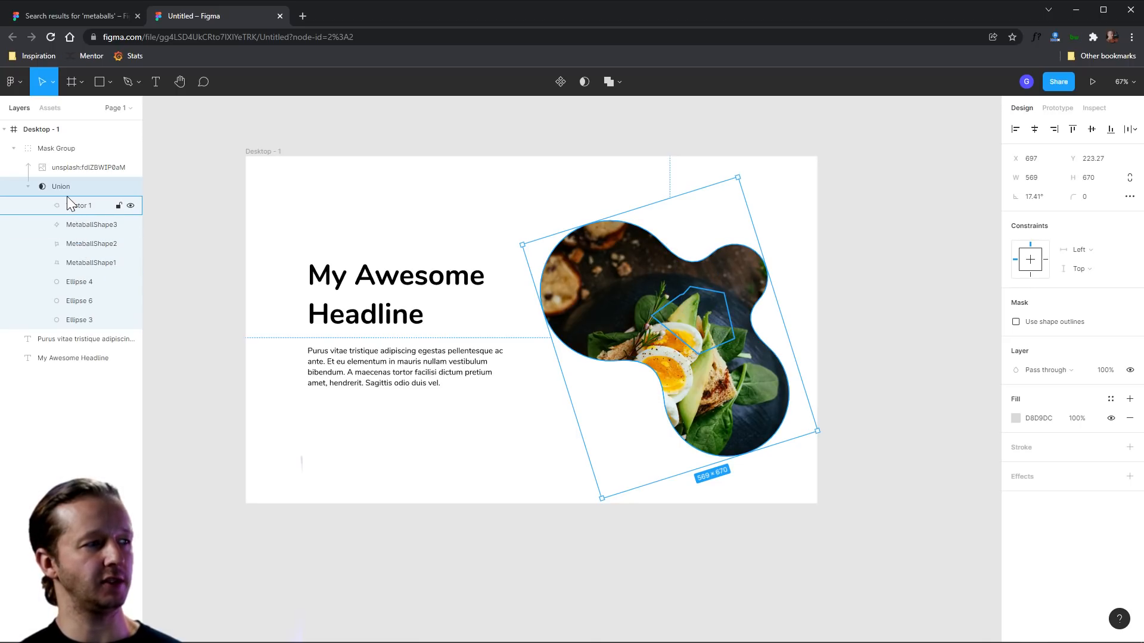
left_click(61, 185)
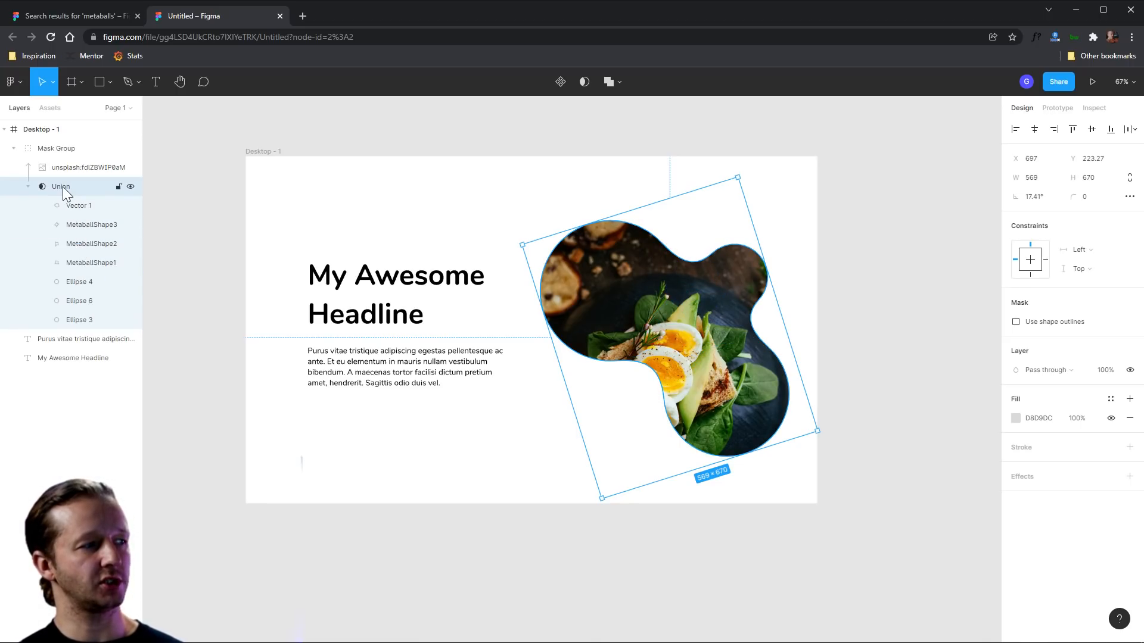
left_click(42, 129)
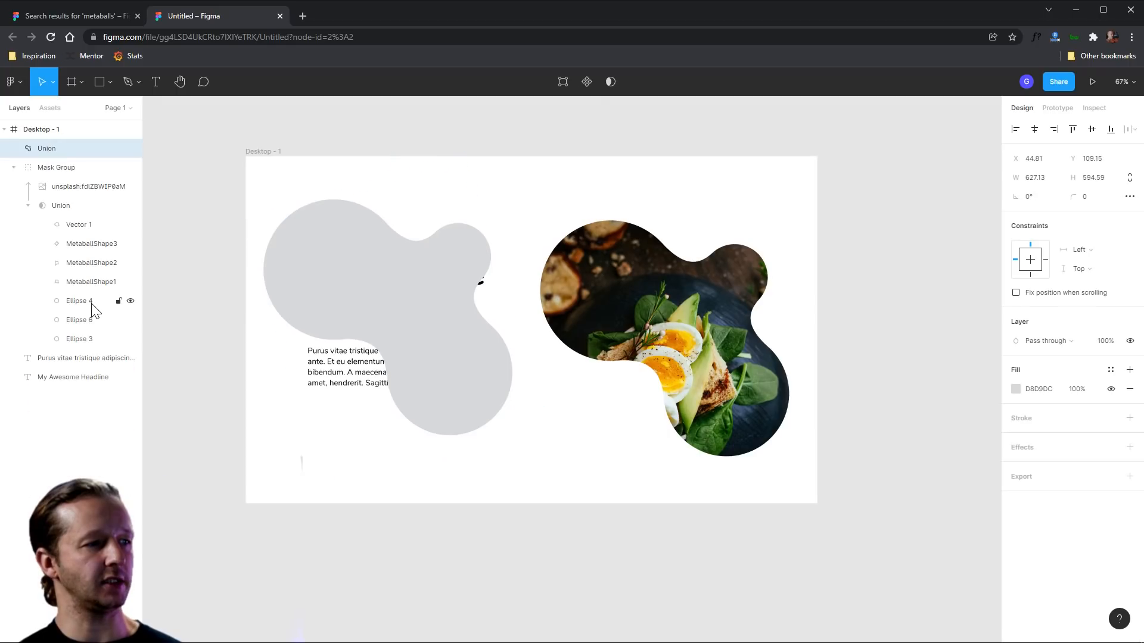
left_click(480, 323)
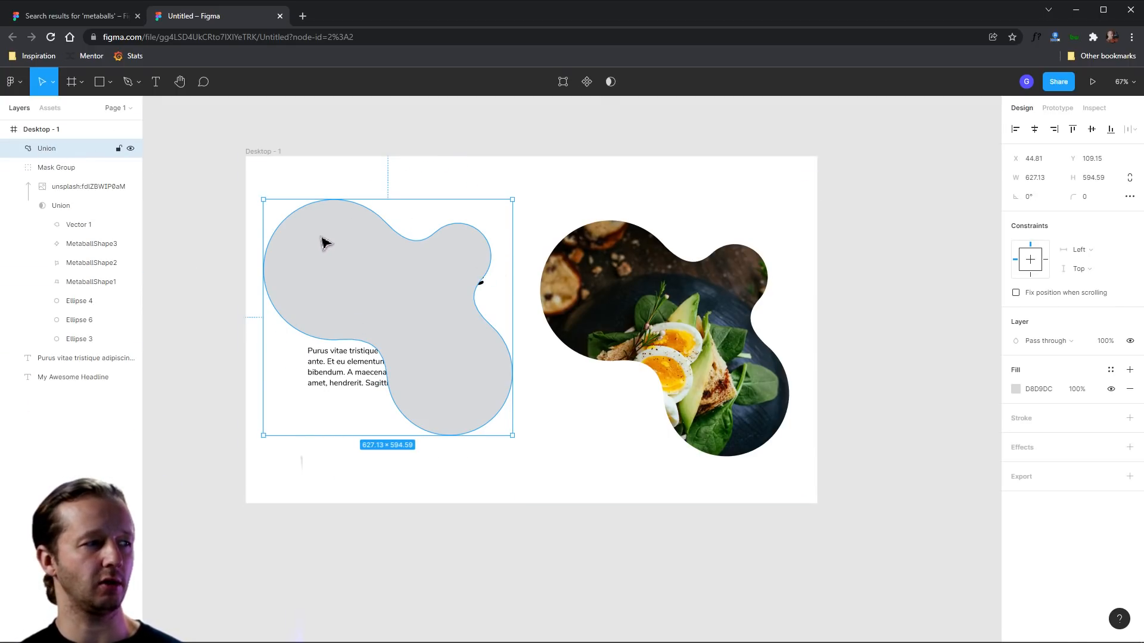
mouse_move(329, 233)
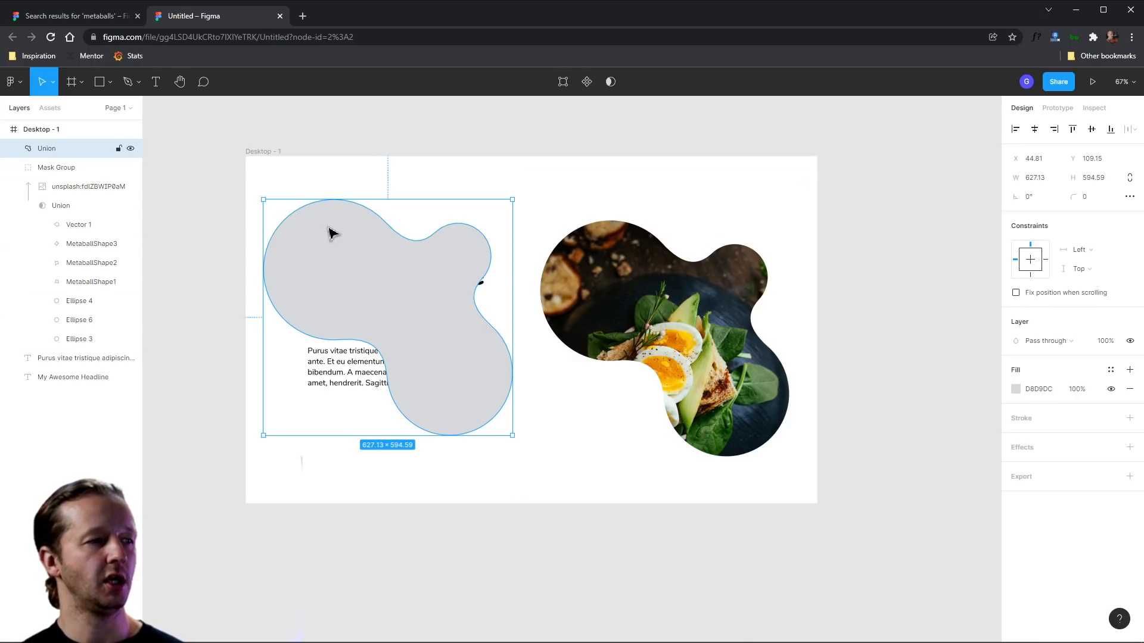
right_click(331, 233)
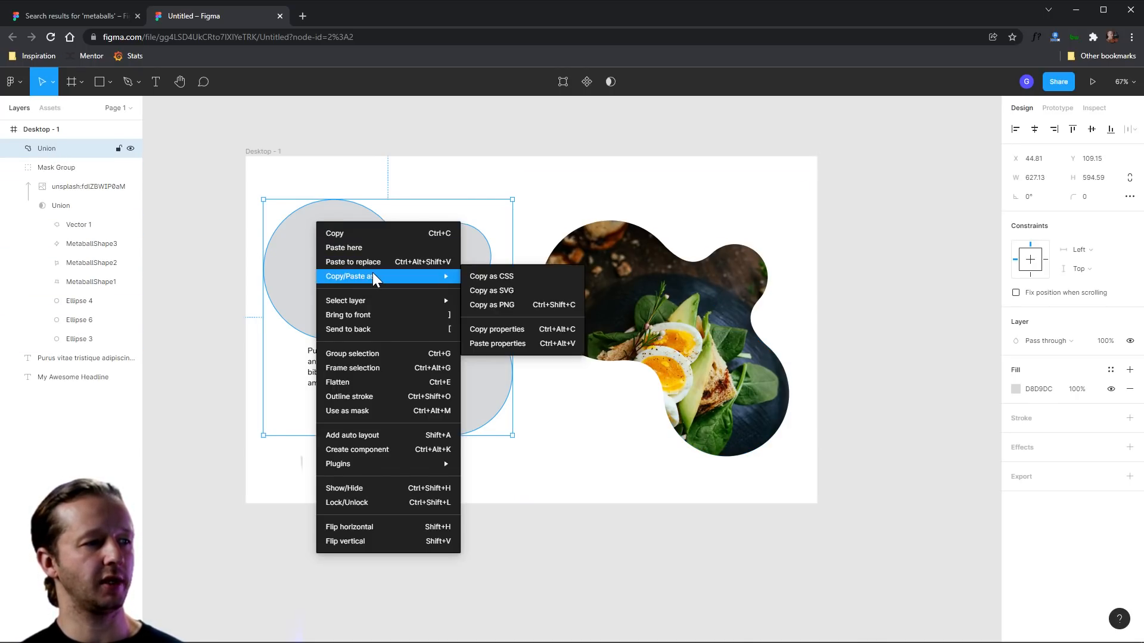
mouse_move(501, 296)
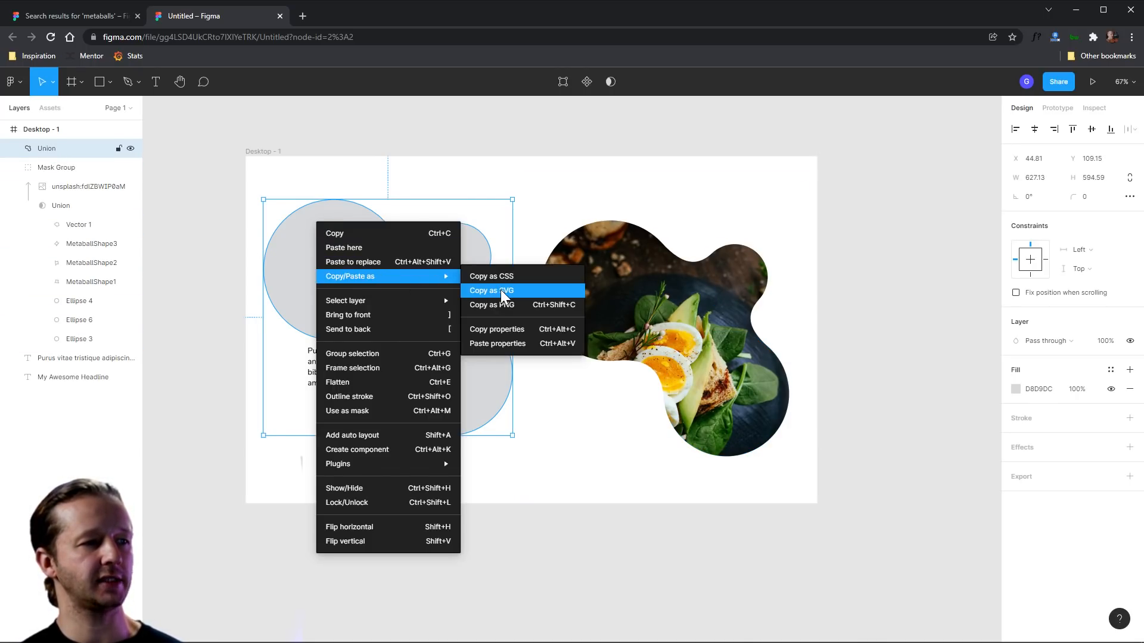
left_click(490, 290)
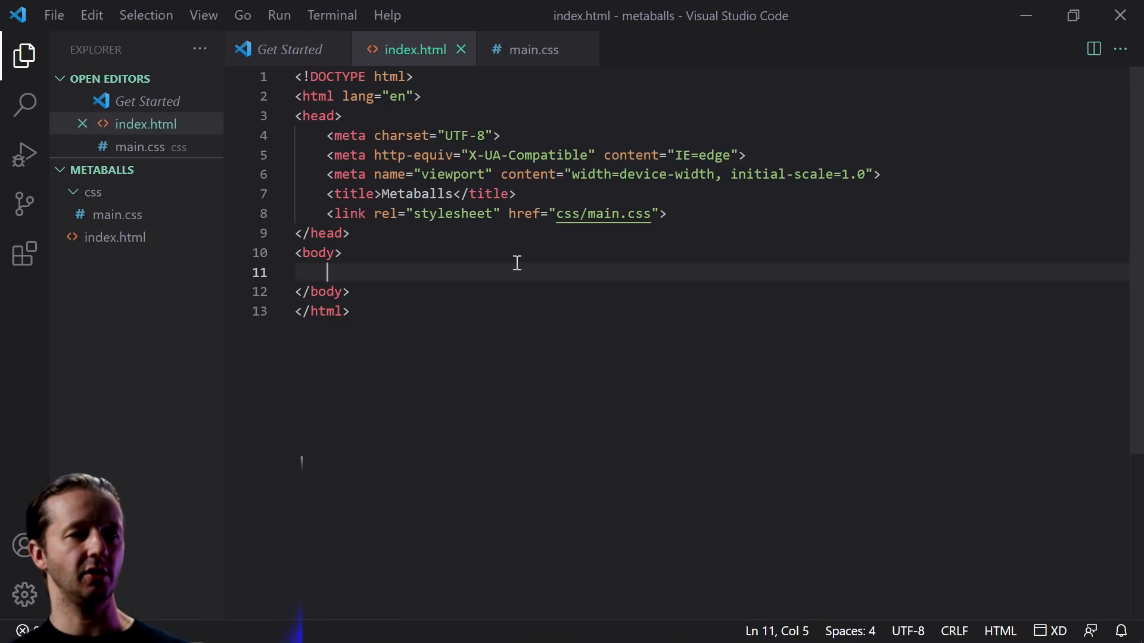
Step: Expand Emmet abbreviations into a container div with an img tag inside
type(".c")
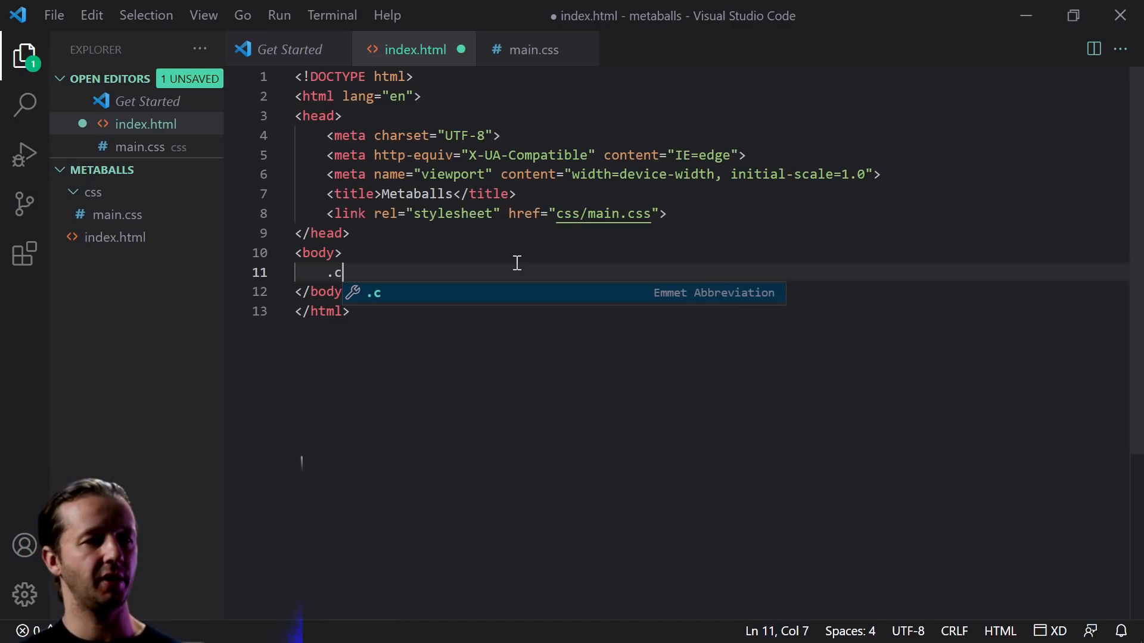
key("Tab")
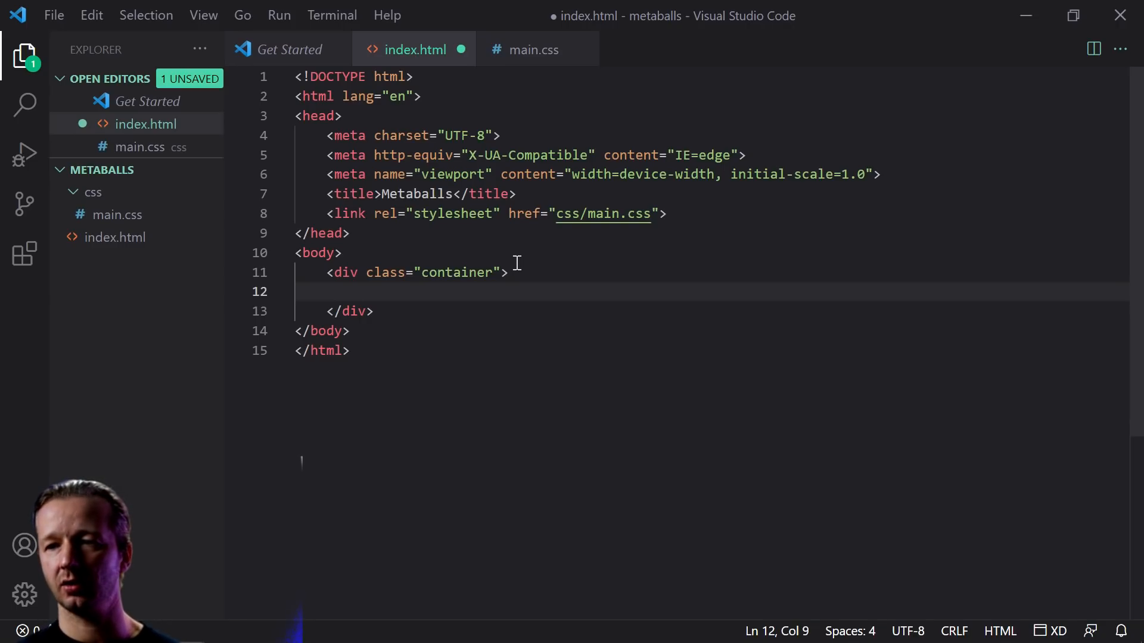
type("i")
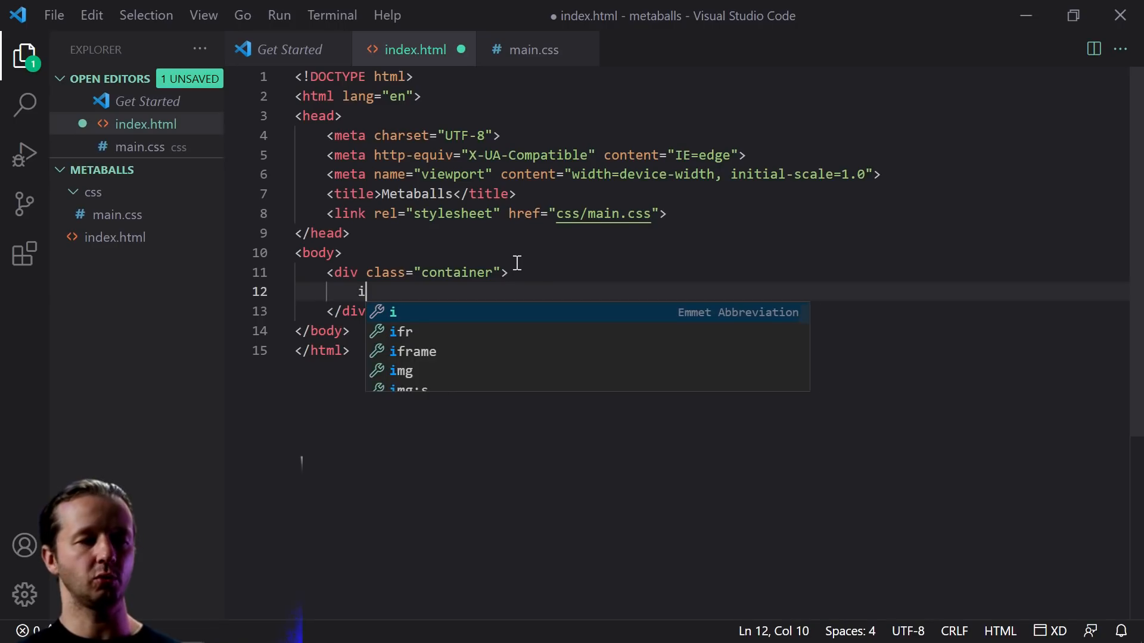
key("Tab")
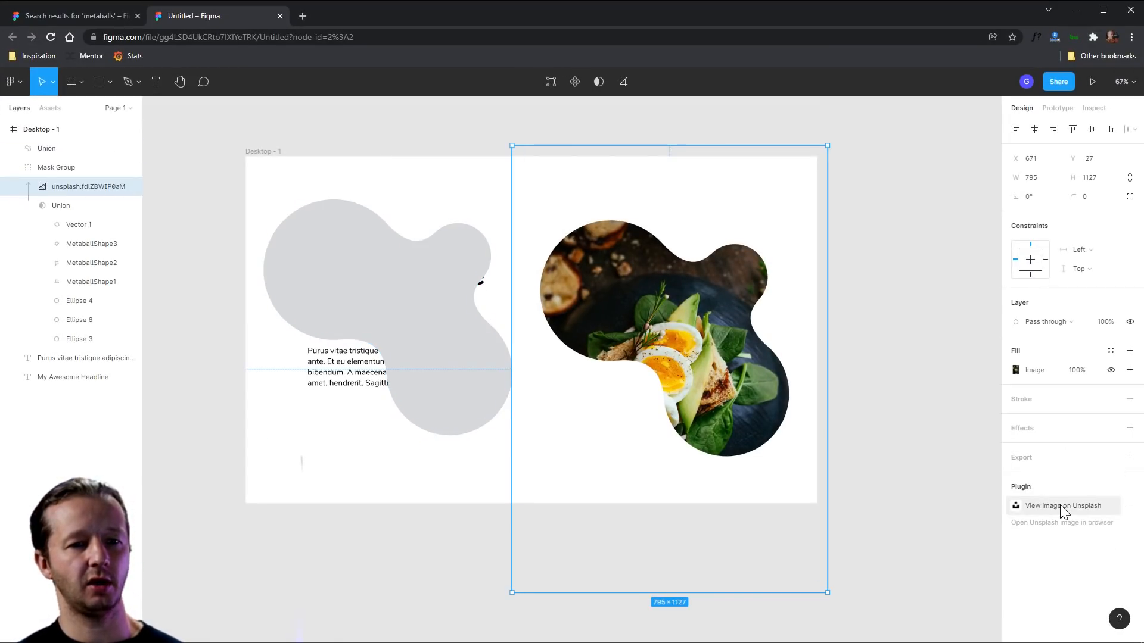
Step: Open the food photo's original on Unsplash to download it as food.jpg
left_click(1063, 505)
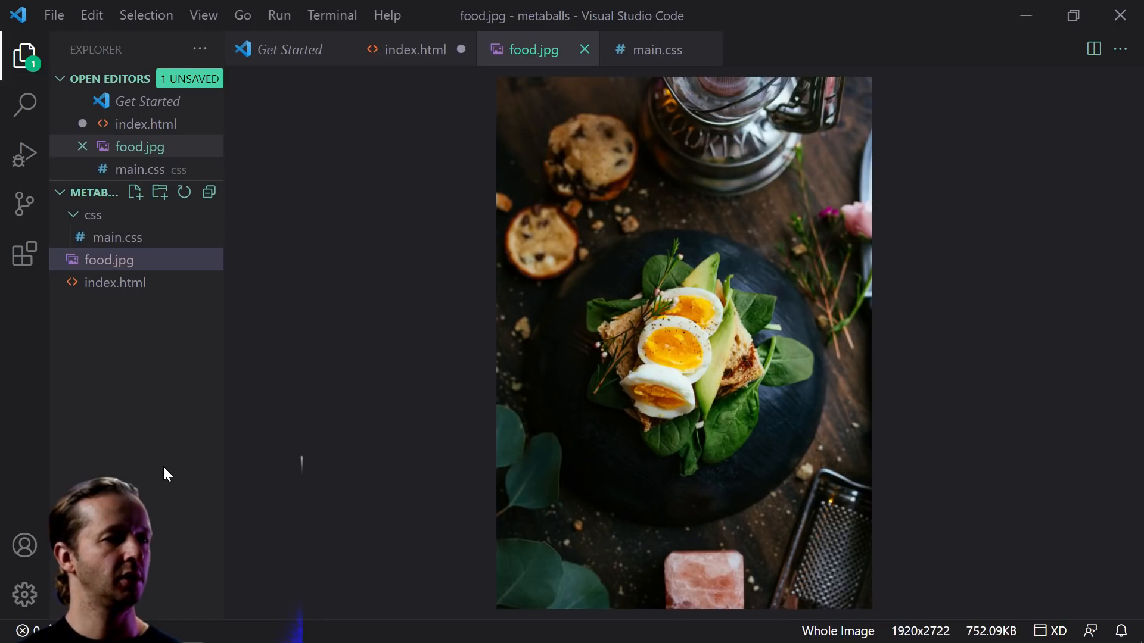
Step: Set the img src to food.jpg and its alt text to food
left_click(413, 49)
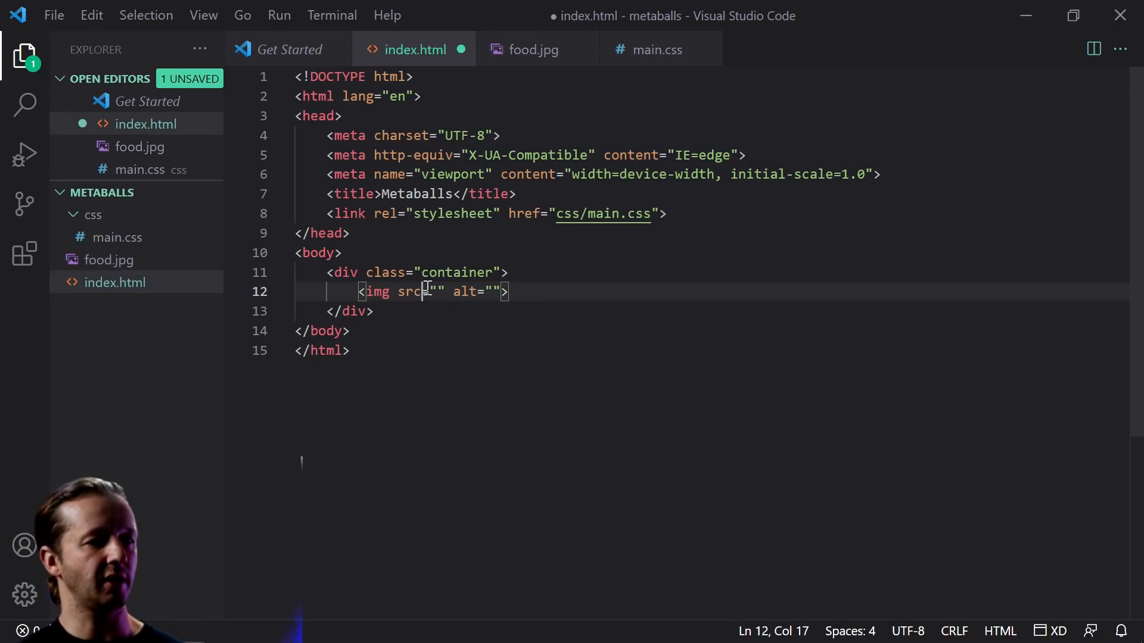
type("food.")
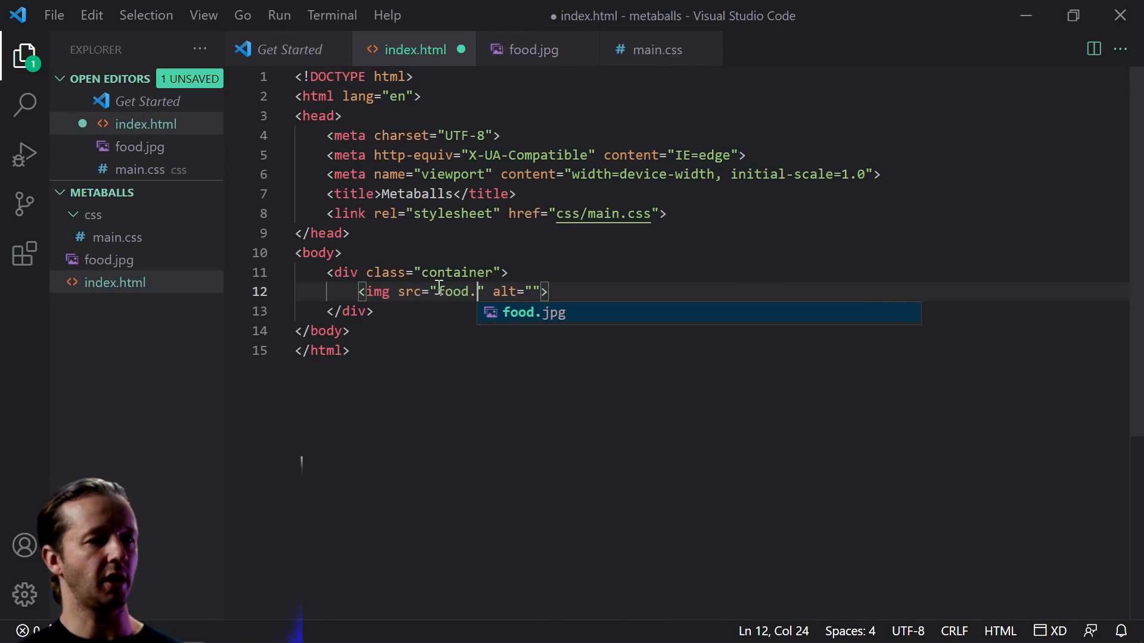
key("Tab")
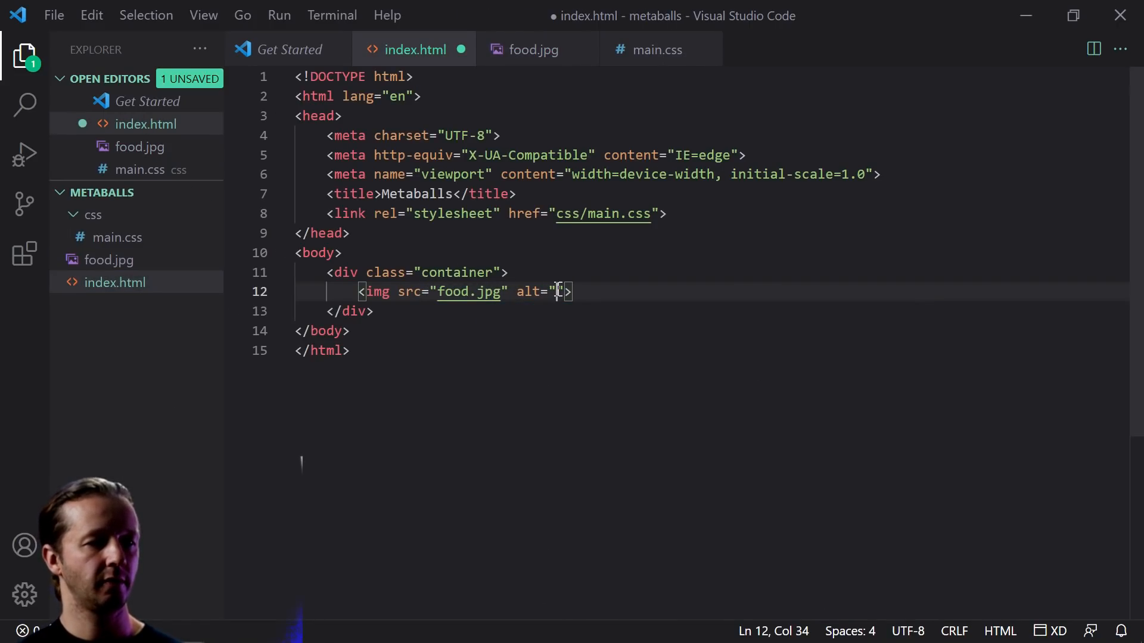
type("food")
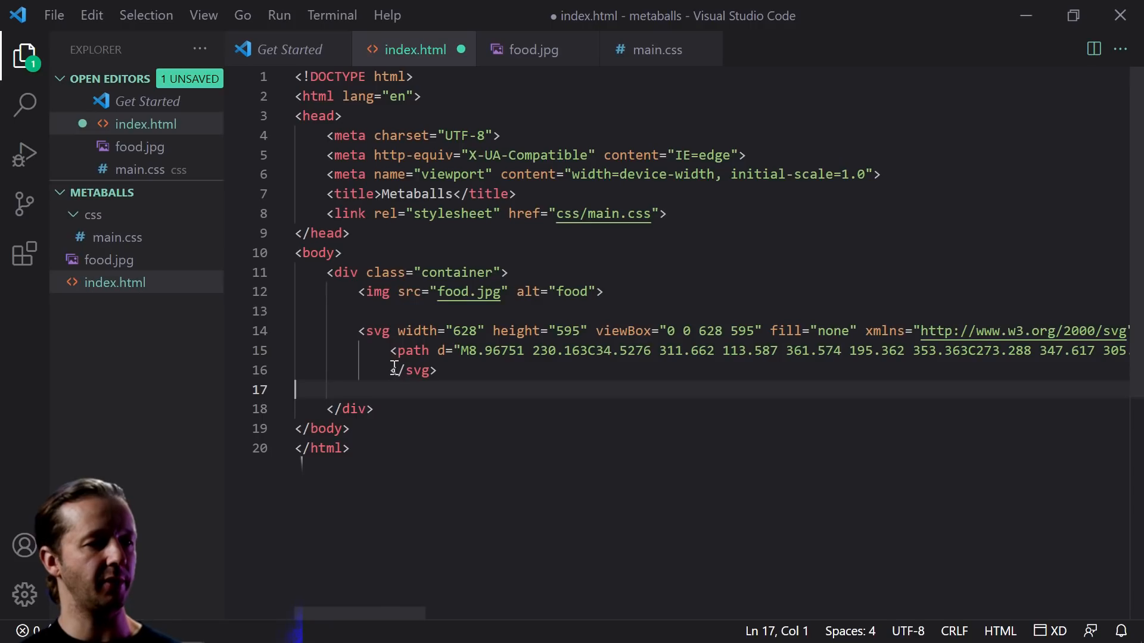
Step: Paste the Figma blob SVG, then strip its extra viewBox, fill and xmlns attributes
key("Backspace")
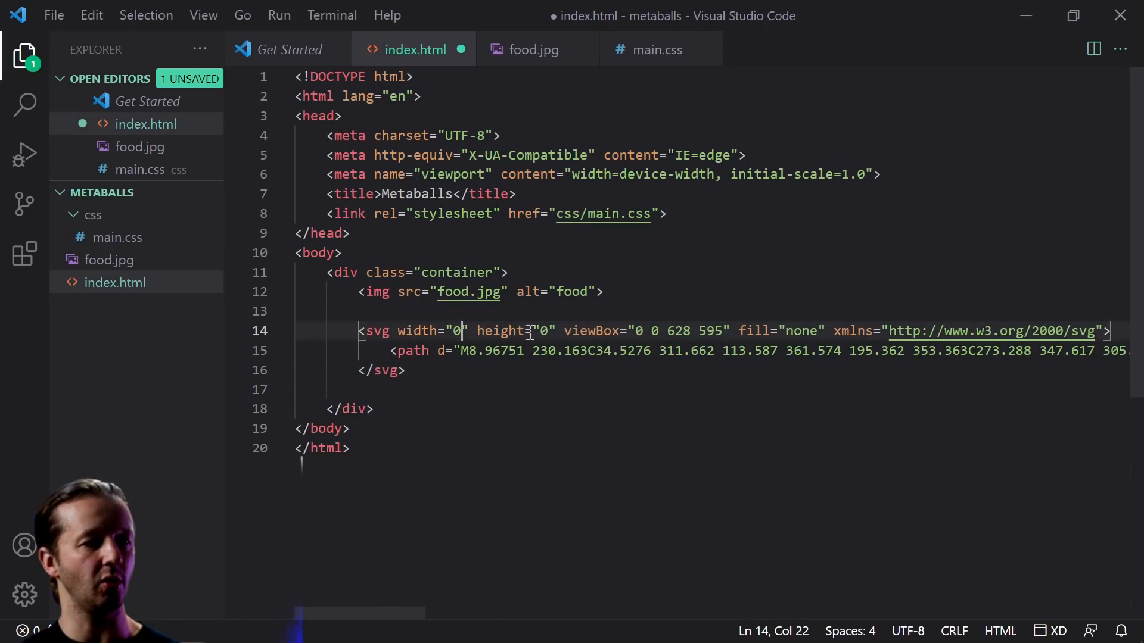
left_click_drag(463, 331, 1094, 331)
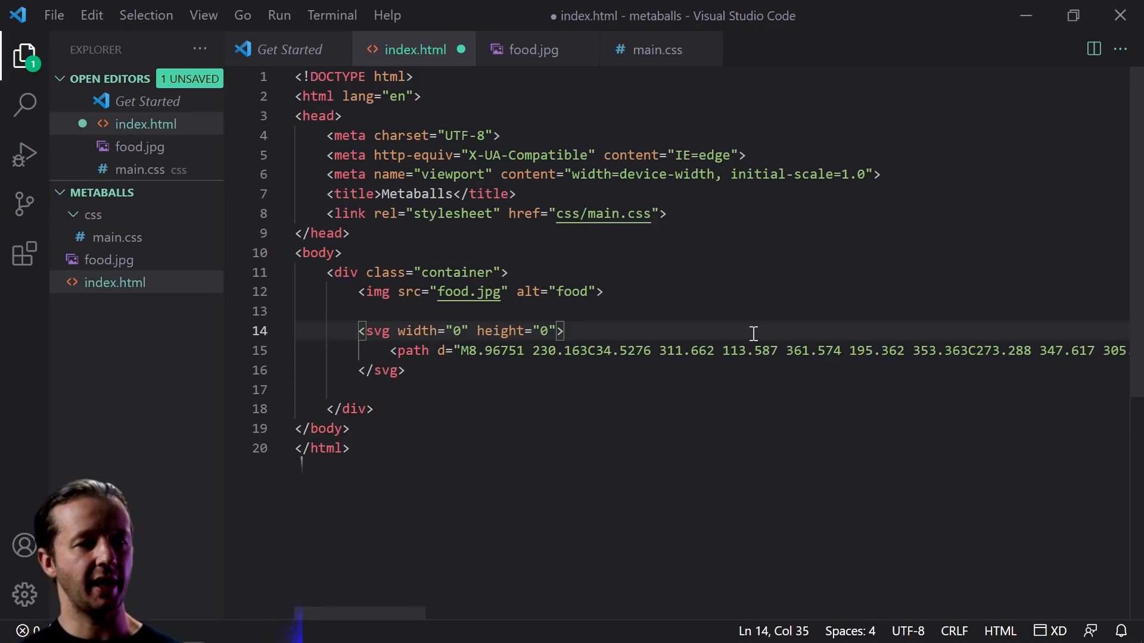
key("Enter")
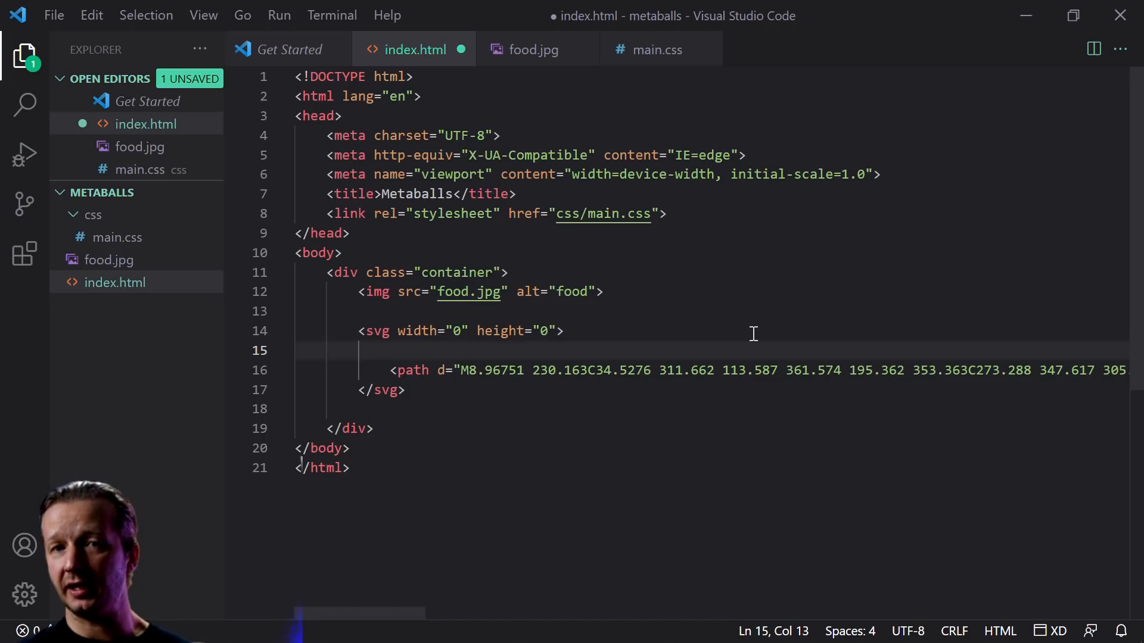
Step: Open <defs> and <clipPath id="clippy"> ahead of the blob path
type("defs")
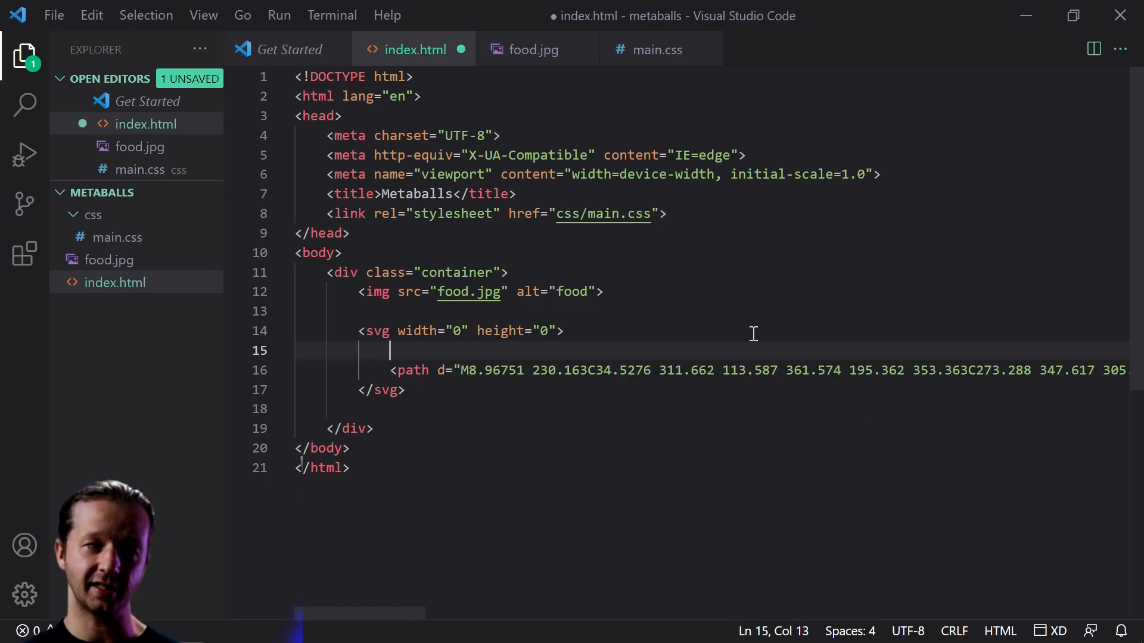
type("<defs>")
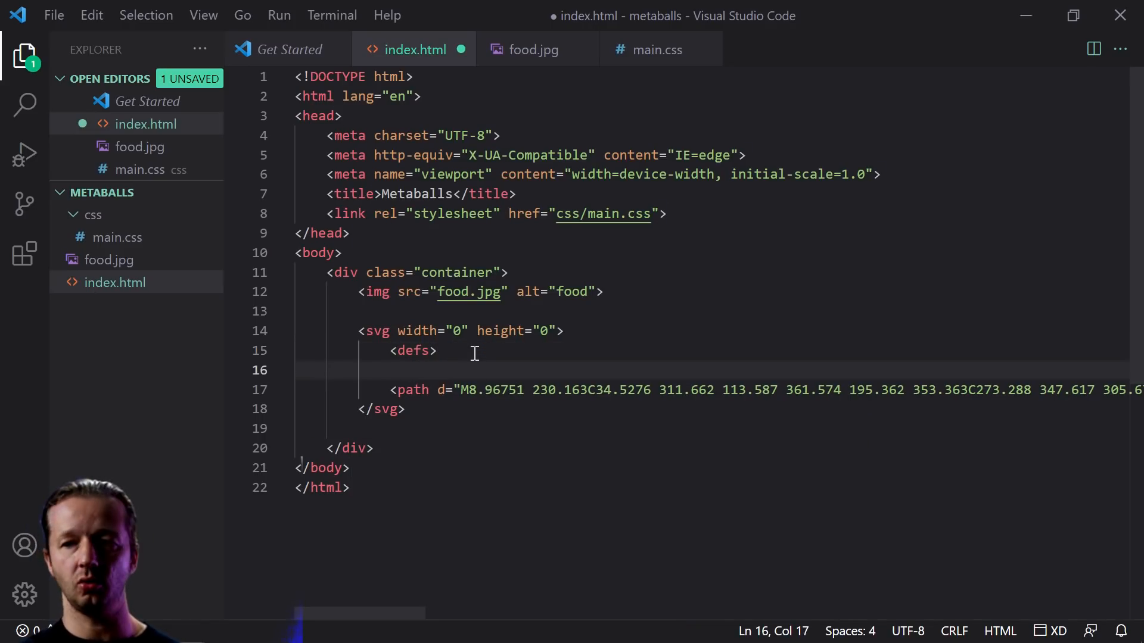
type("cl")
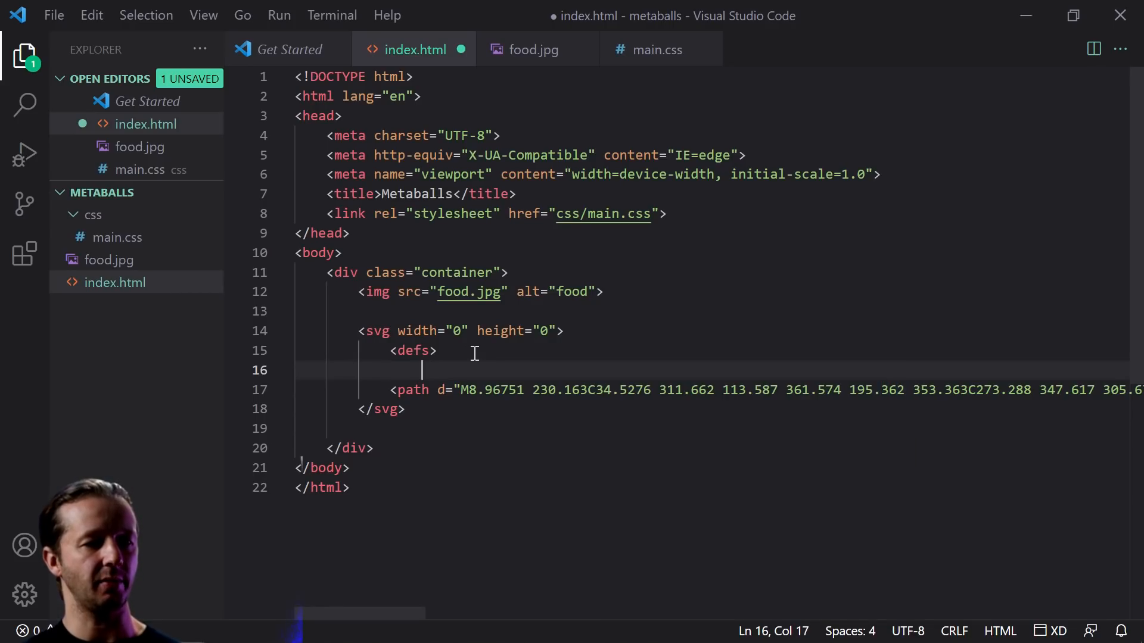
type("clipPath")
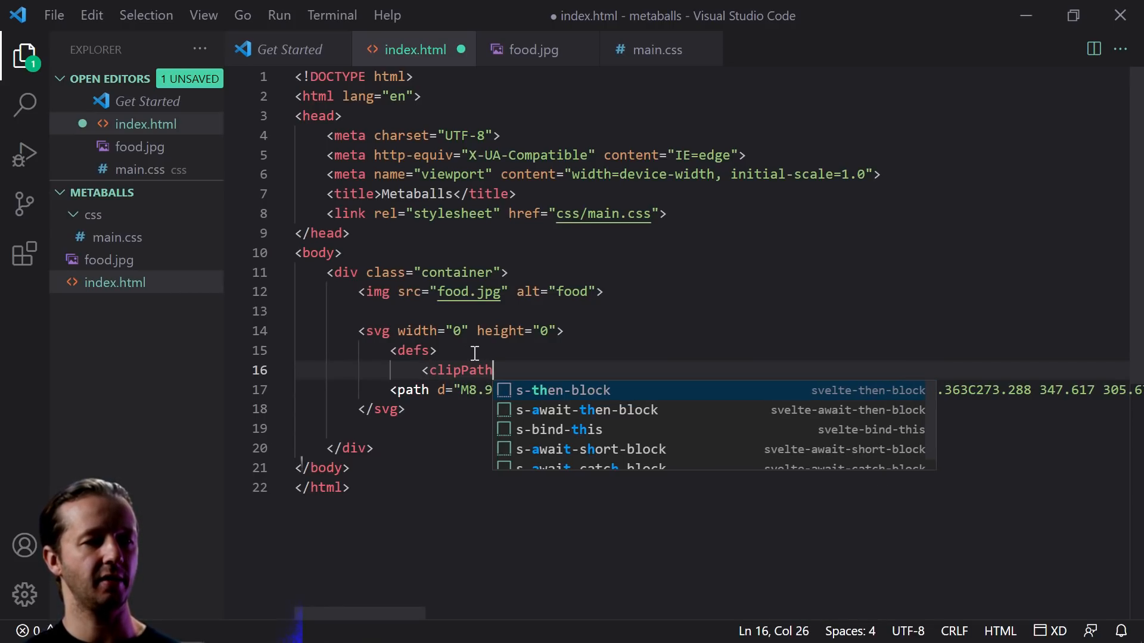
type("id=")
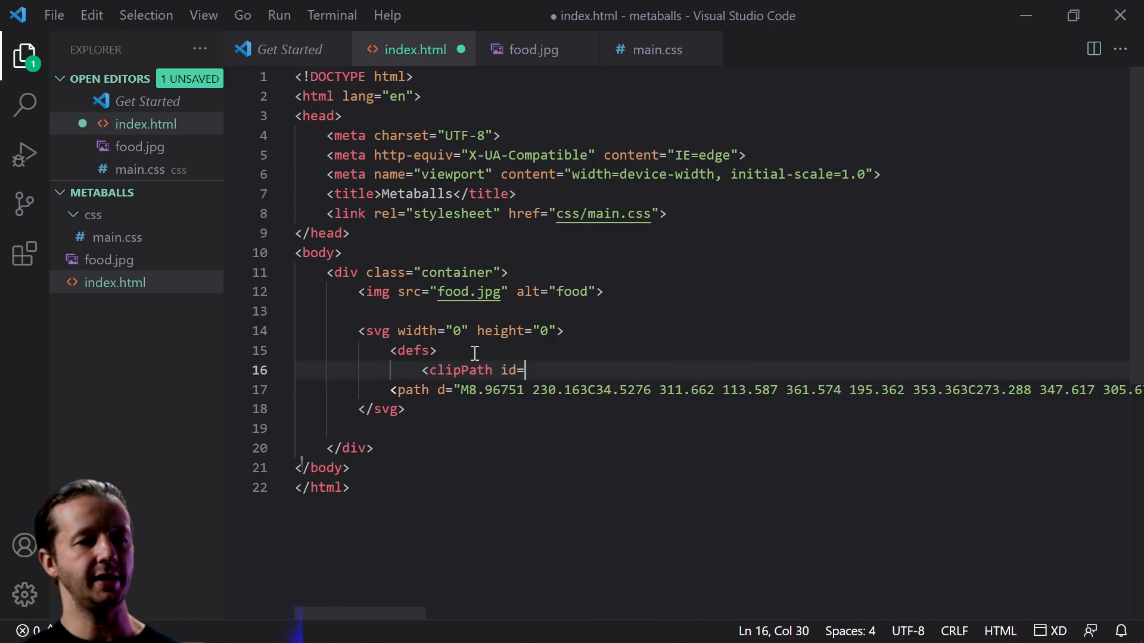
type("\"clippy\"")
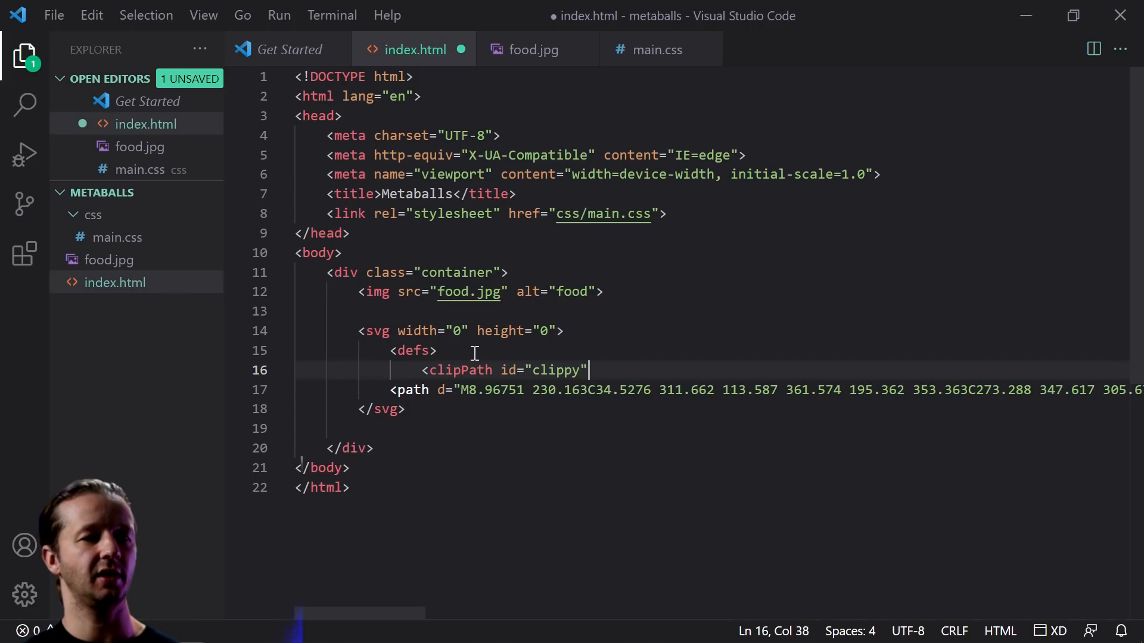
type(">")
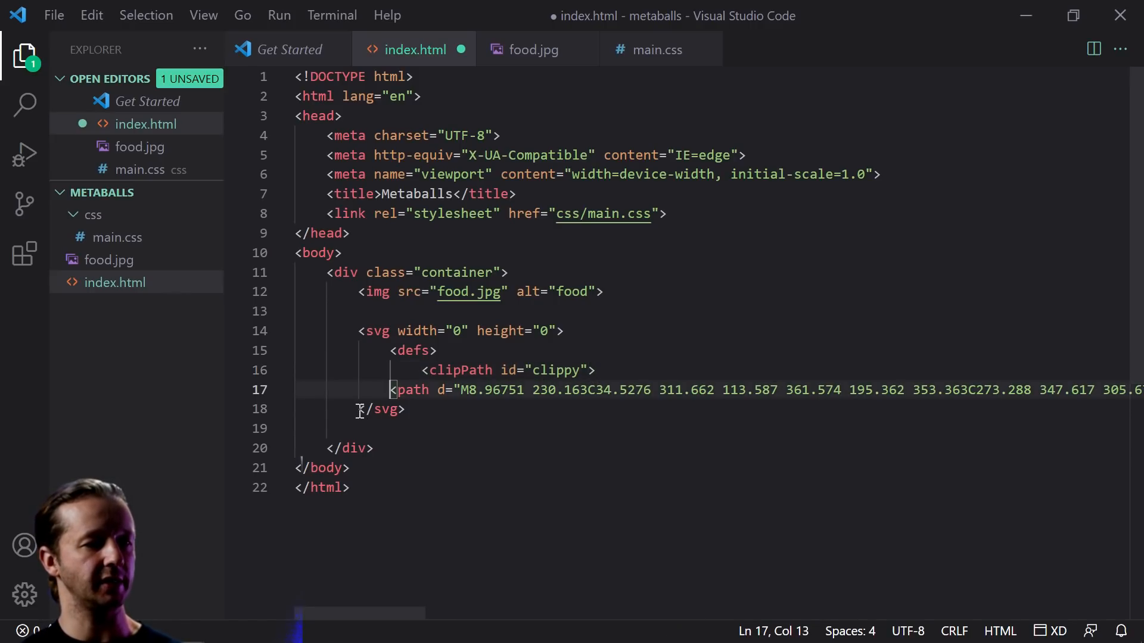
Step: Close </clipPath> and </defs> after the blob path and save index.html
key("Enter")
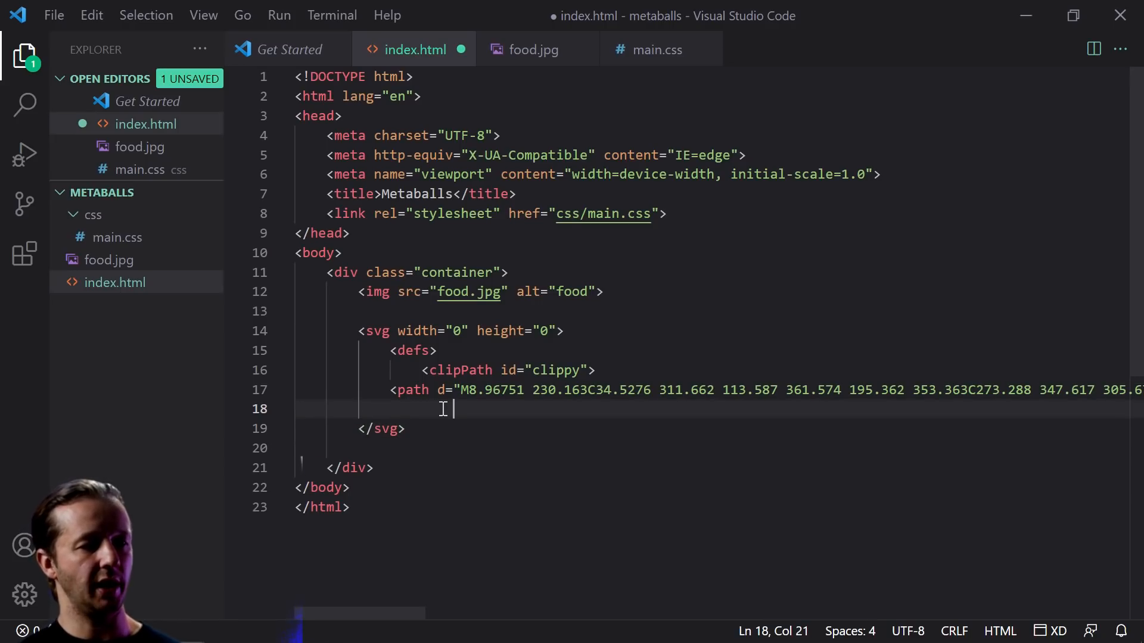
type("</clipPath>")
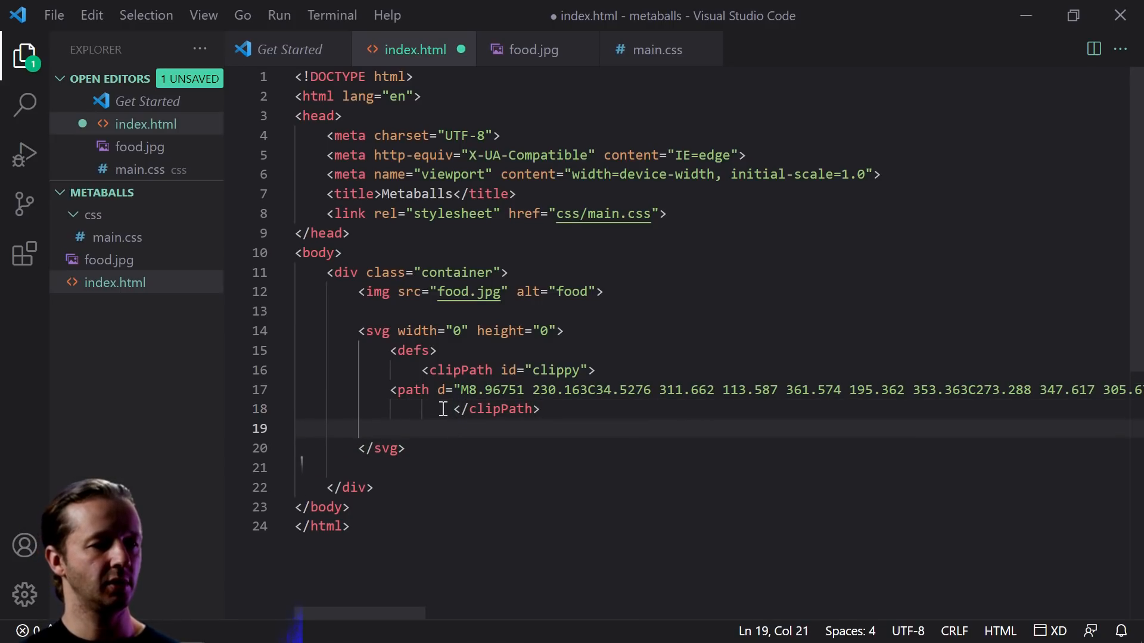
type("</defs>")
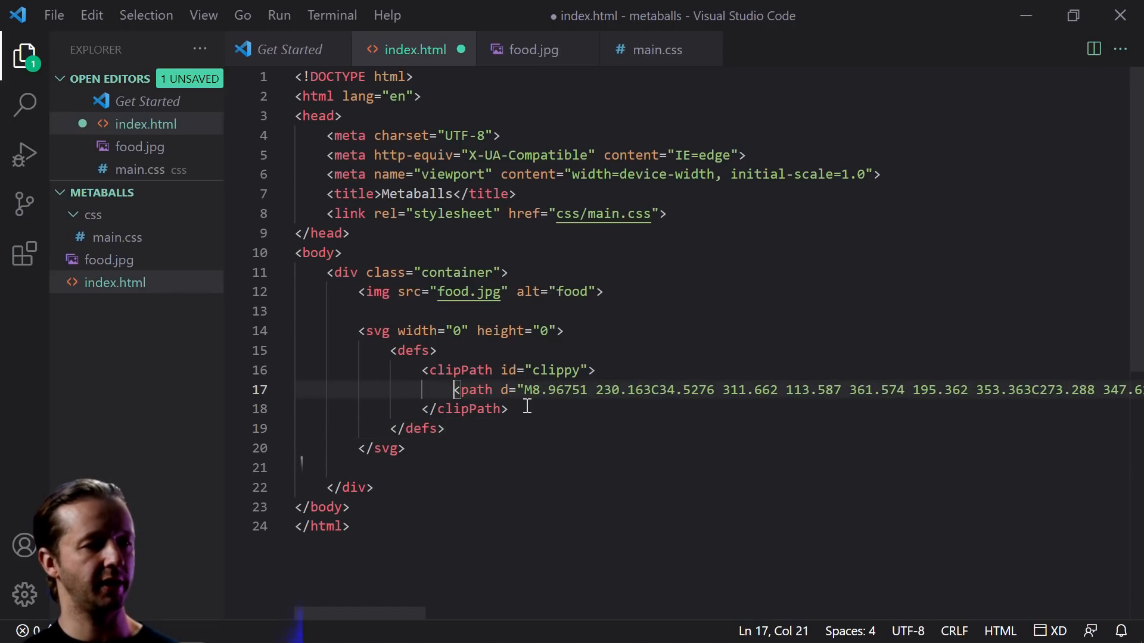
key("ctrl+s")
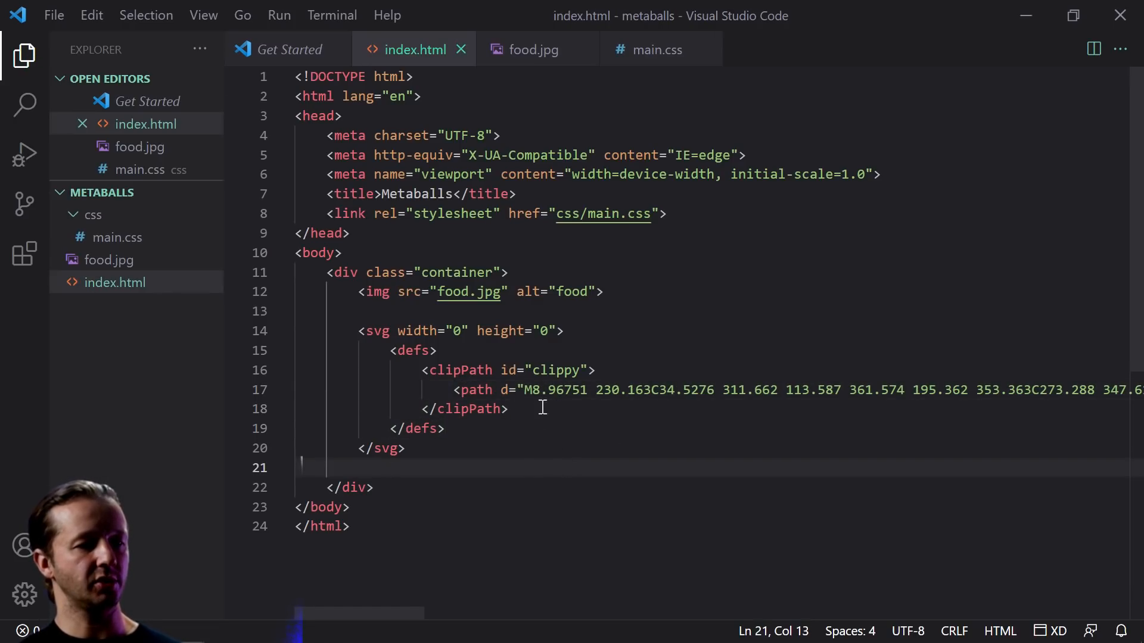
mouse_move(115, 282)
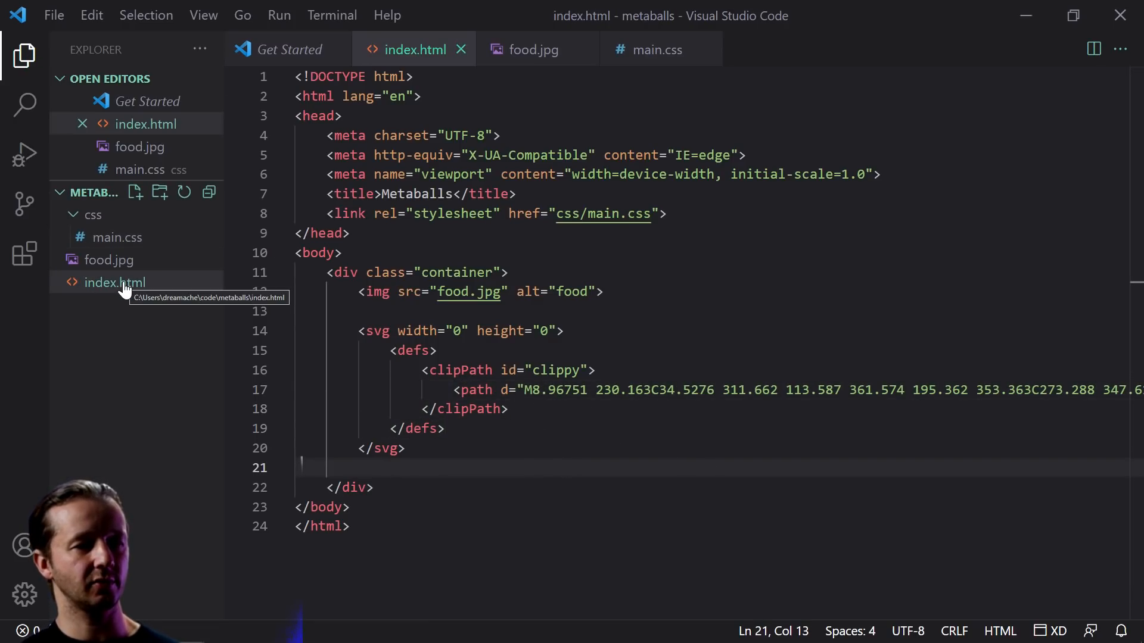
mouse_move(24, 253)
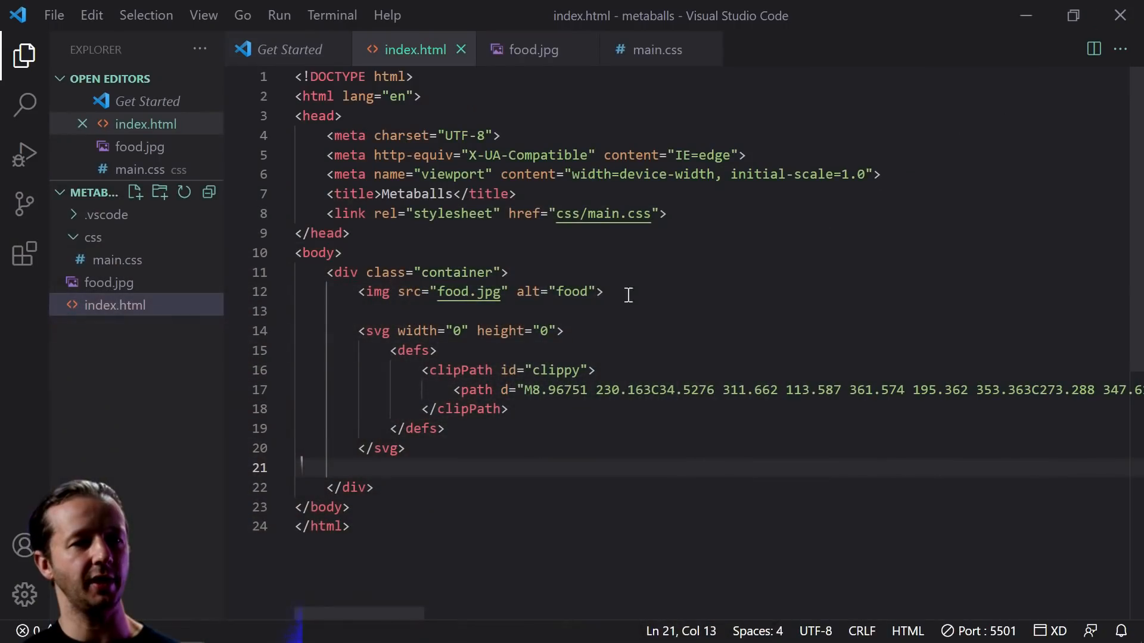
Step: Open the empty css/main.css stylesheet from the Explorer
left_click(654, 49)
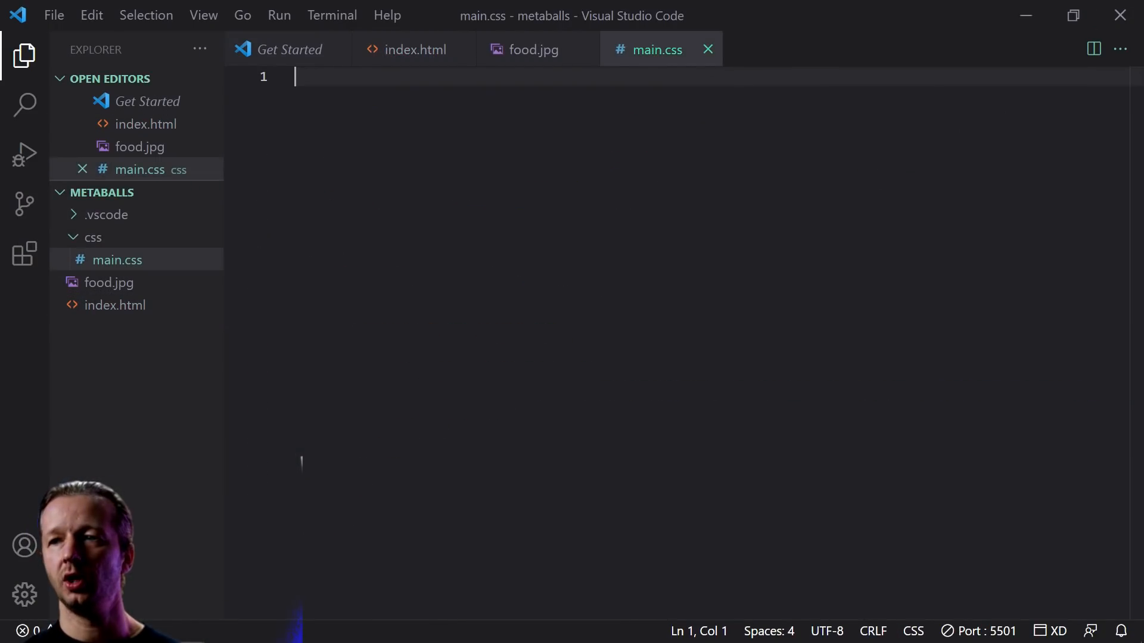
mouse_move(1078, 405)
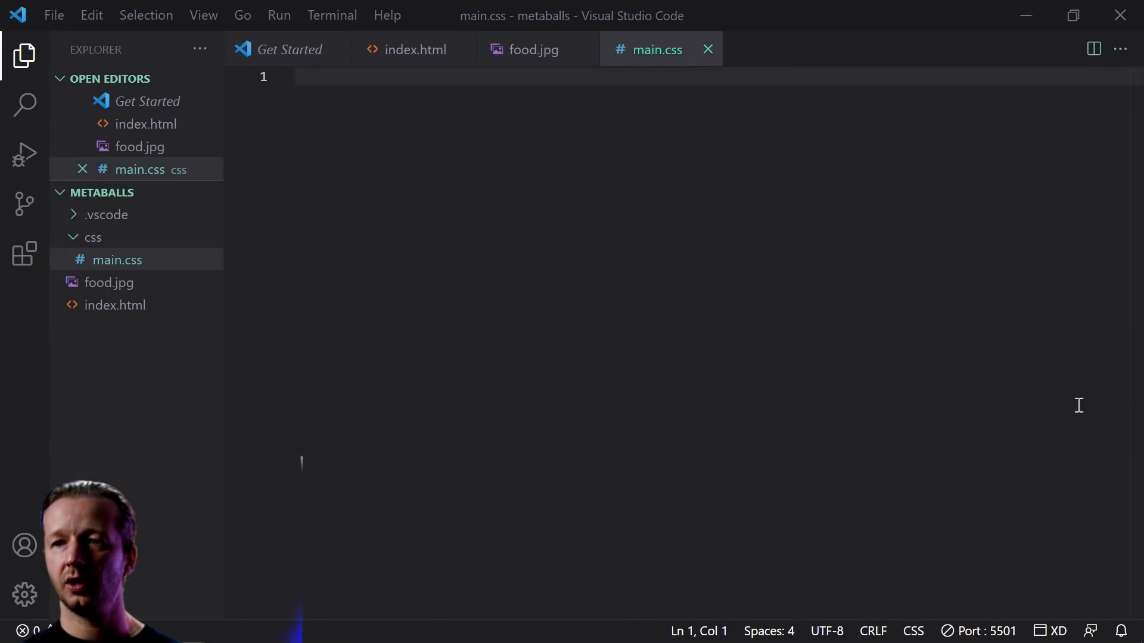
Step: Add an img rule with clip-path: url(#clippy); and save main.css
type("img")
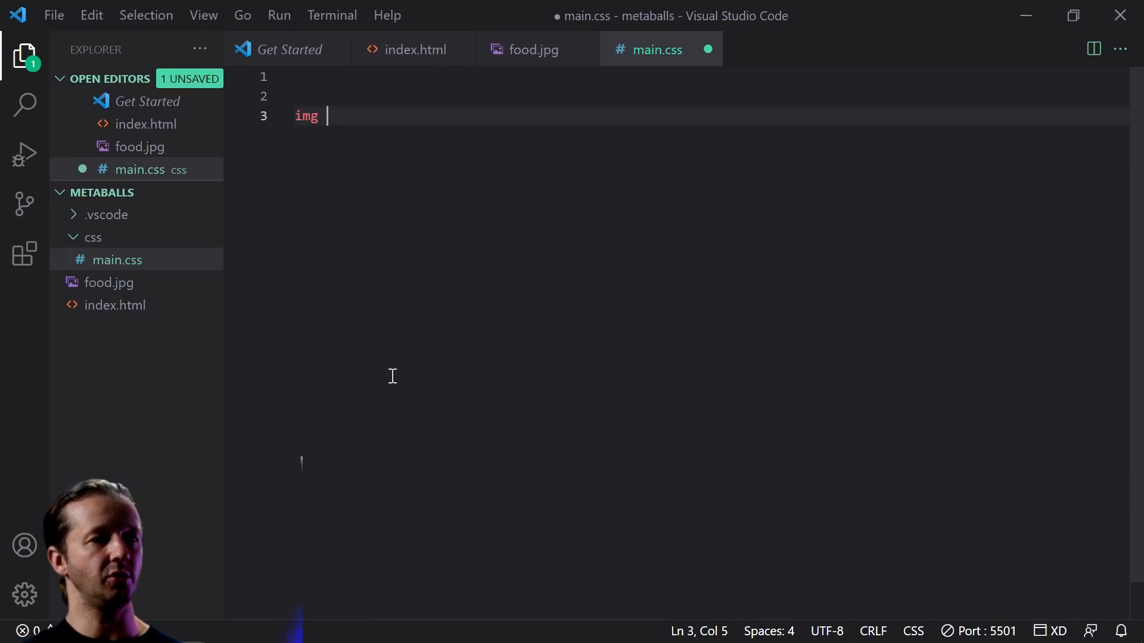
type("{")
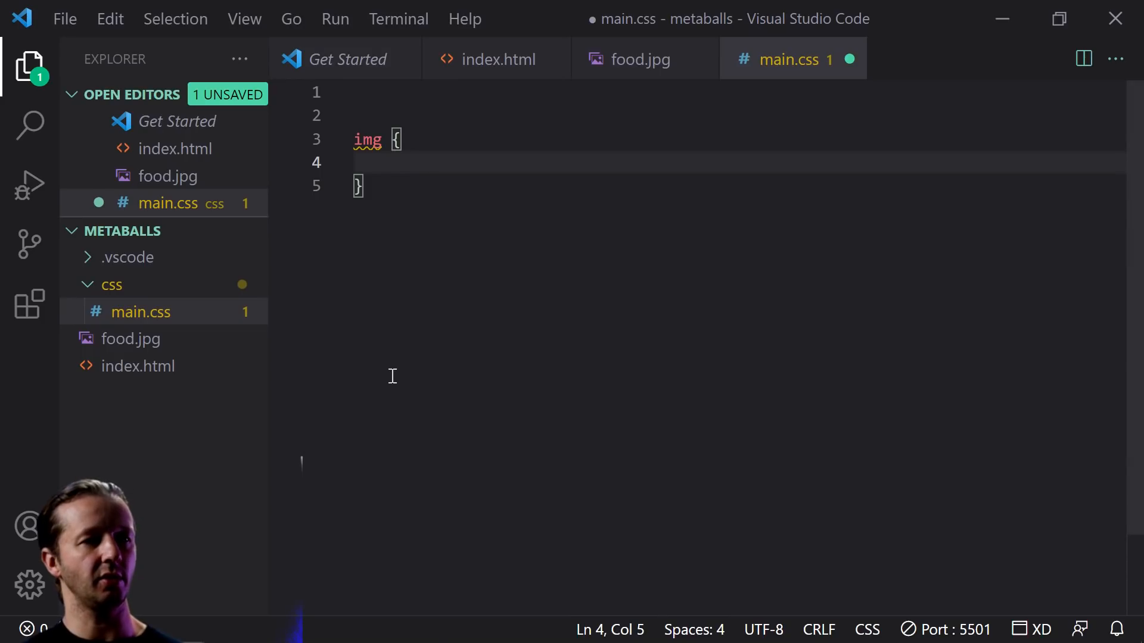
type("clip-")
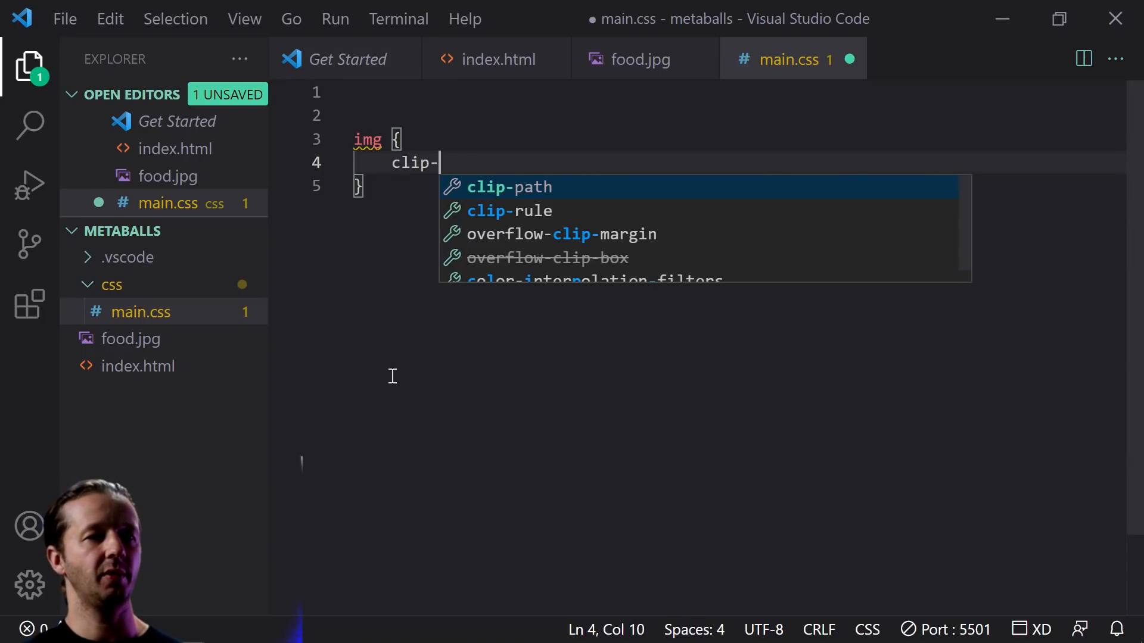
type("path: url")
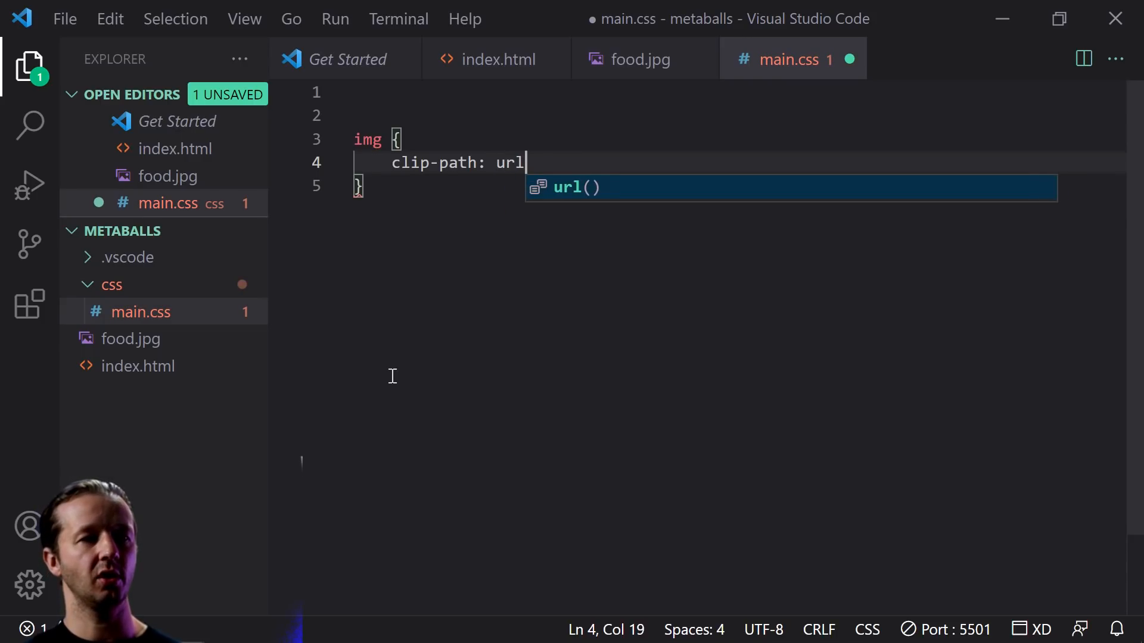
type("(#clippy);")
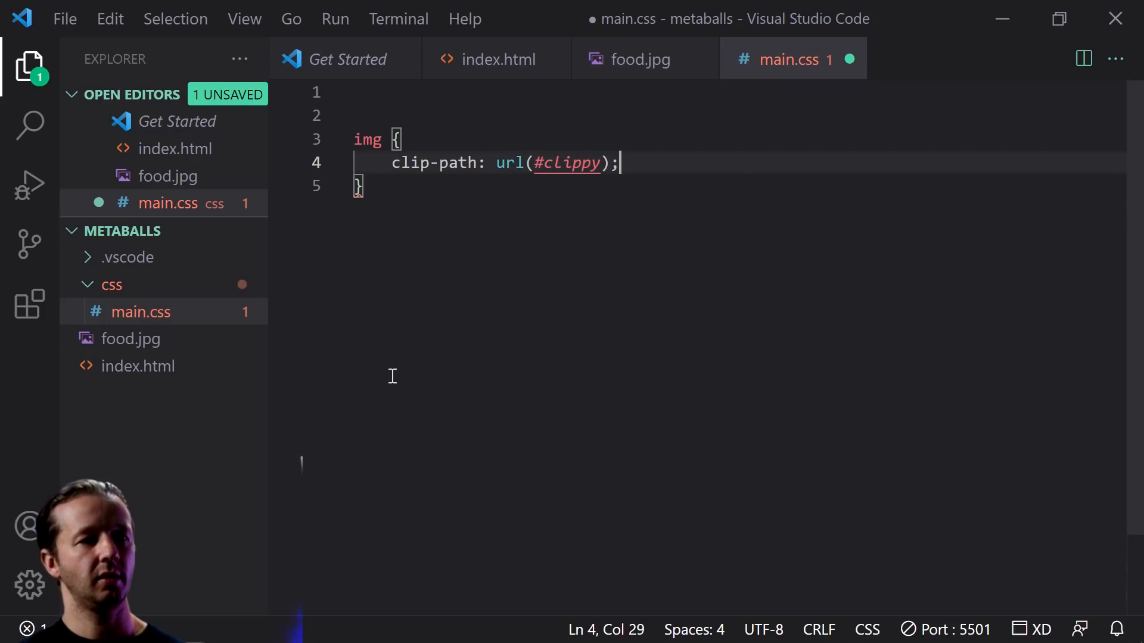
key("ctrl+s")
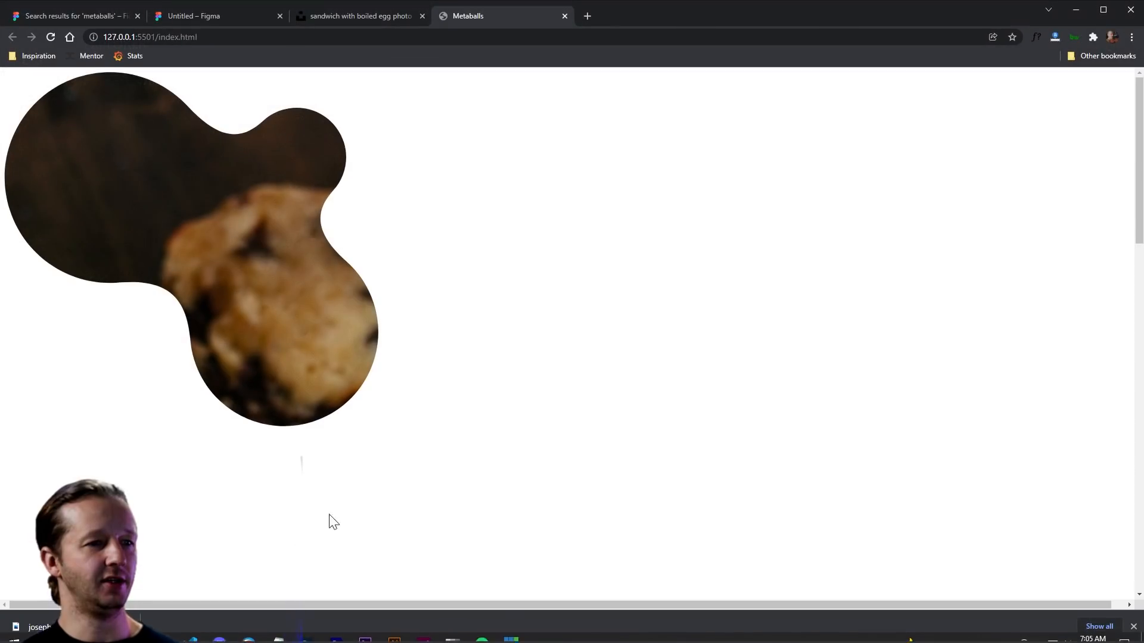
mouse_move(365, 344)
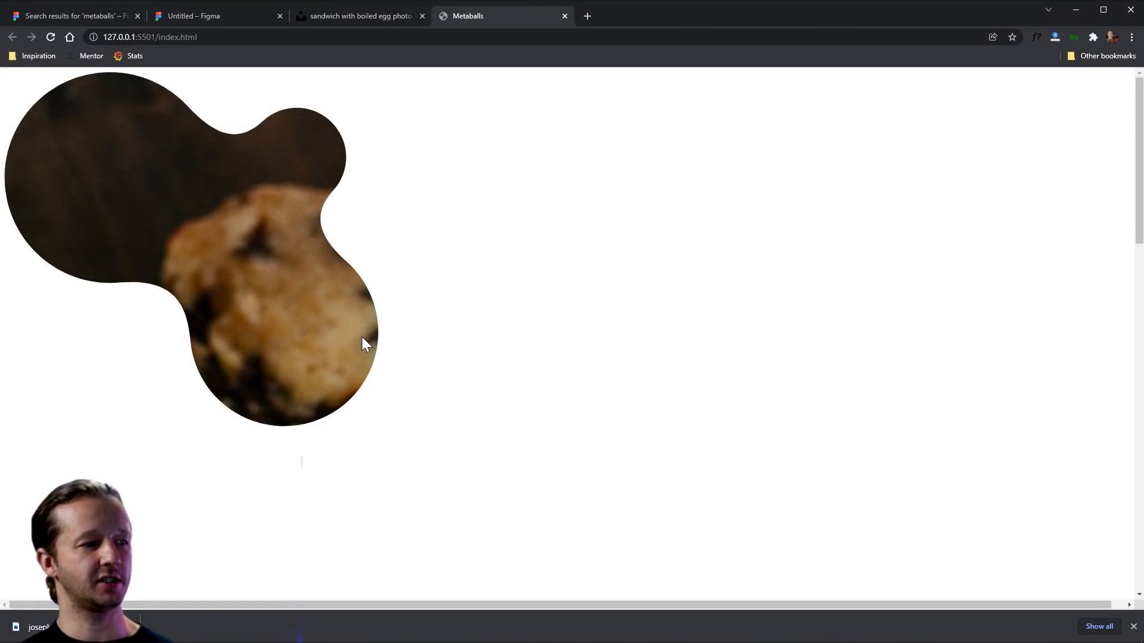
mouse_move(127, 259)
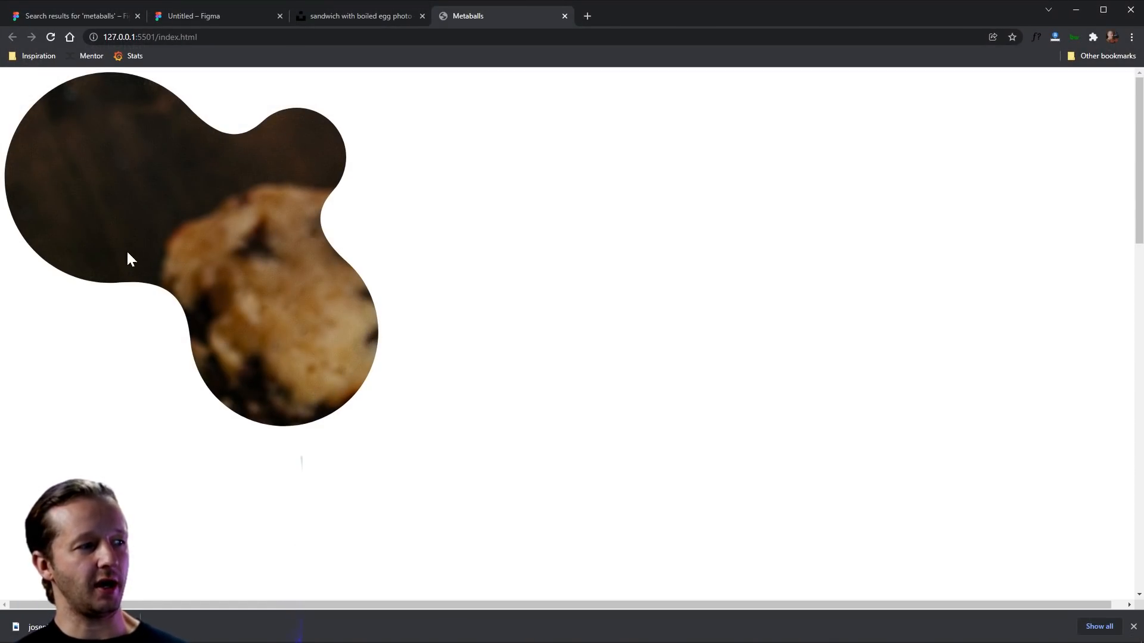
mouse_move(1088, 26)
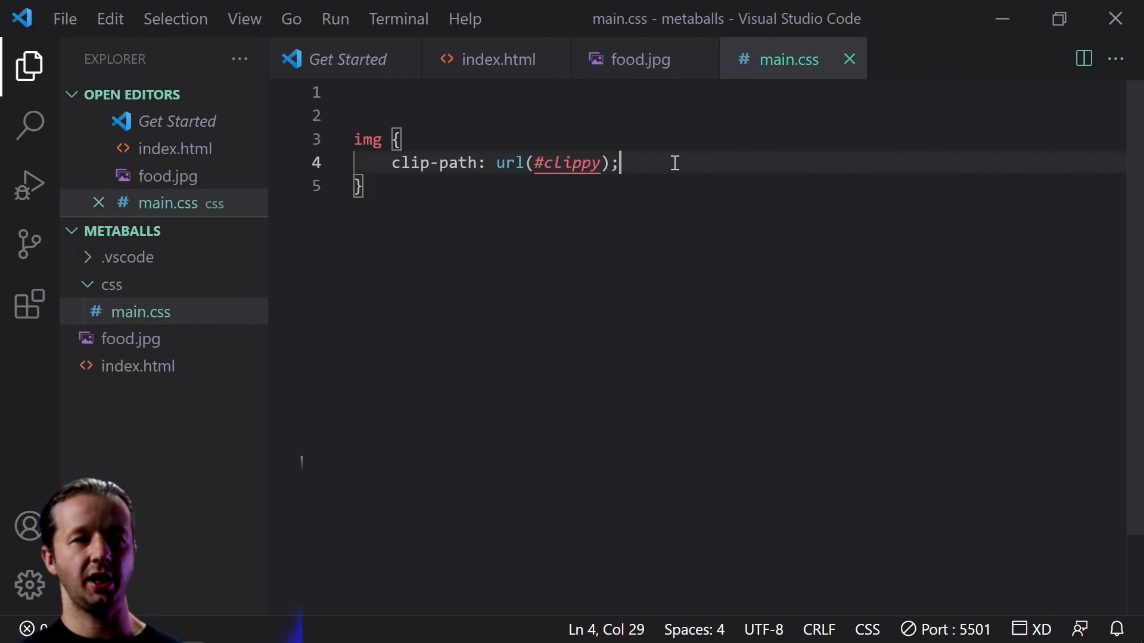
Step: Give the img rule a width and height of 40em
type("width:")
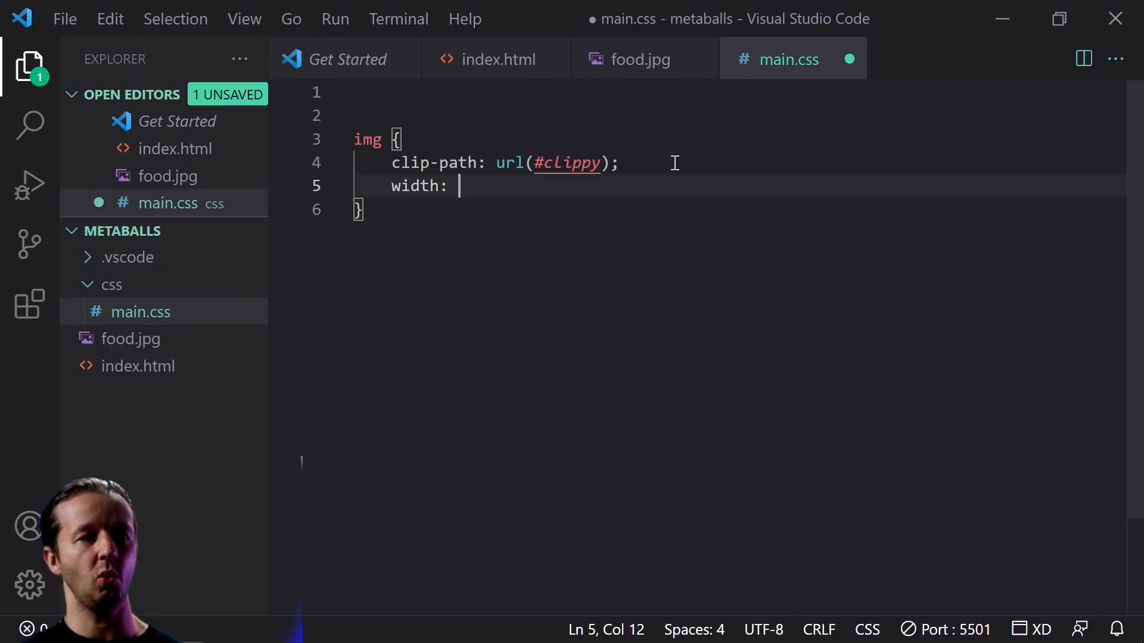
type("40em;")
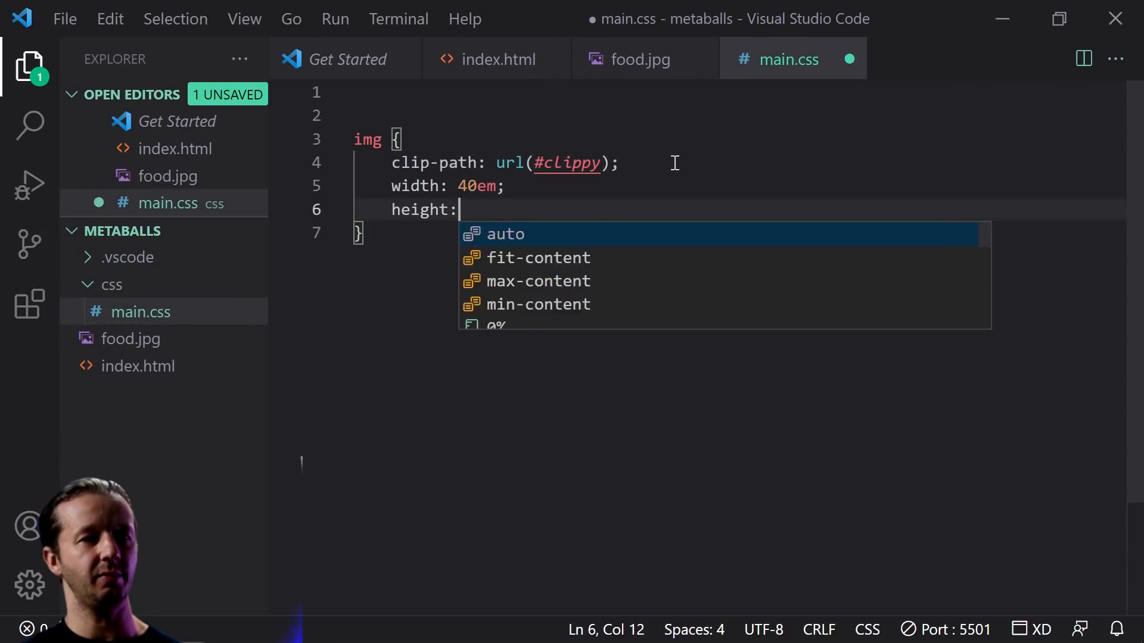
type("40em;")
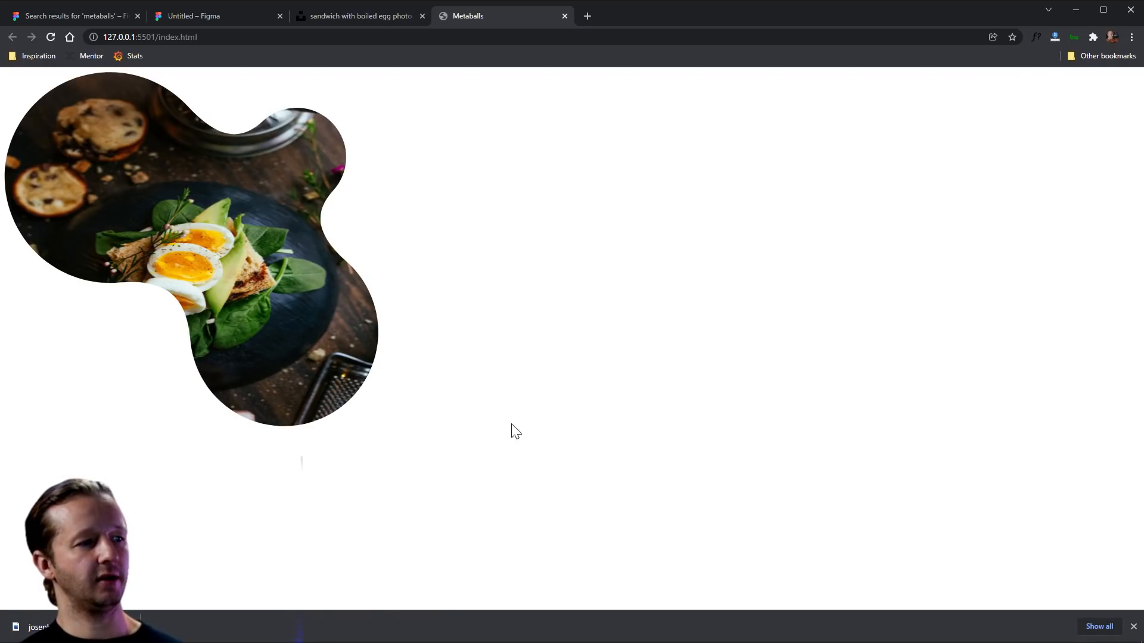
mouse_move(467, 270)
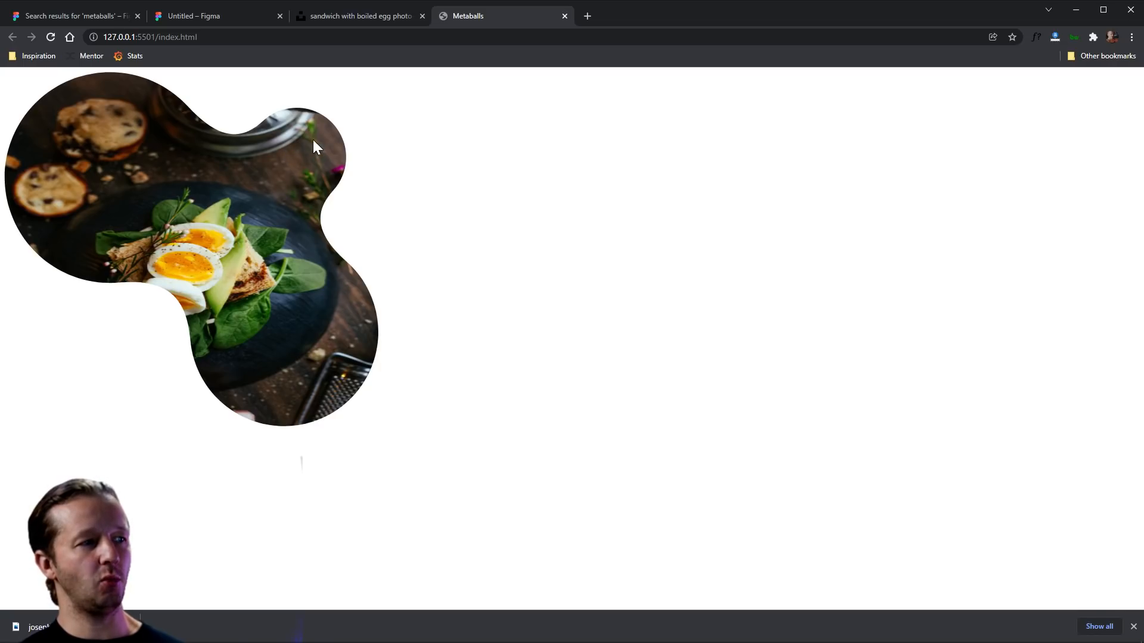
mouse_move(129, 305)
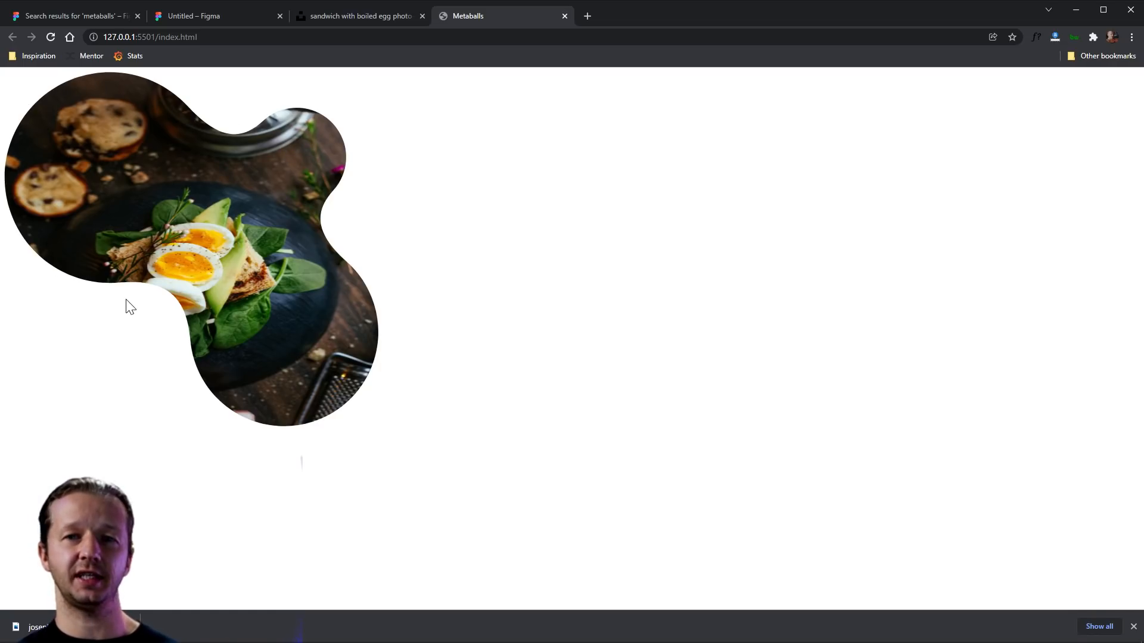
mouse_move(403, 288)
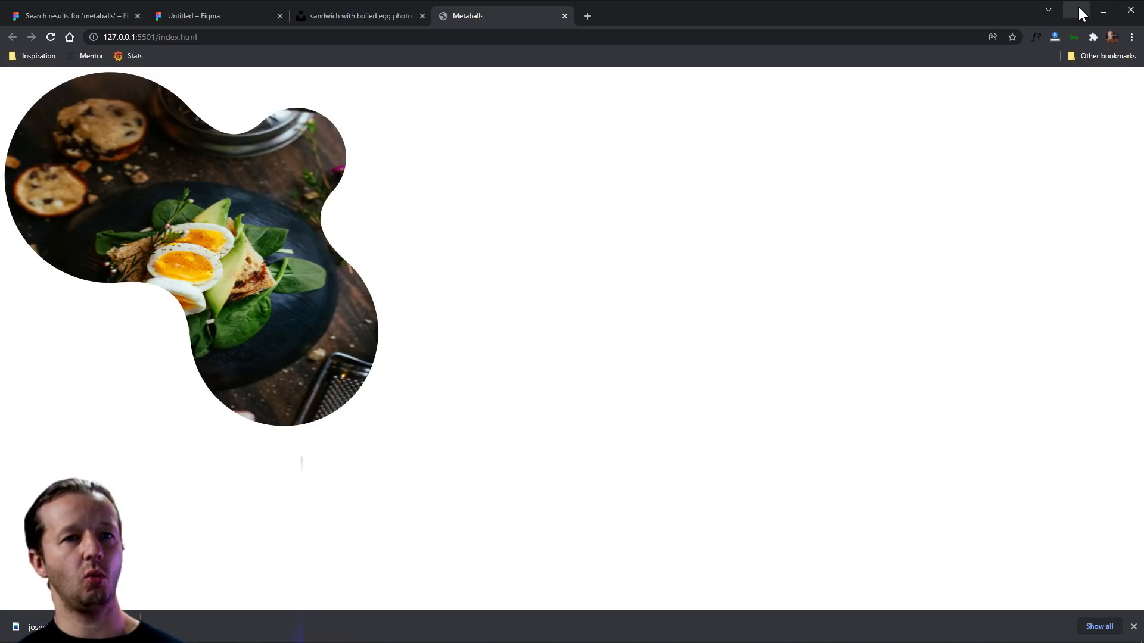
mouse_move(449, 363)
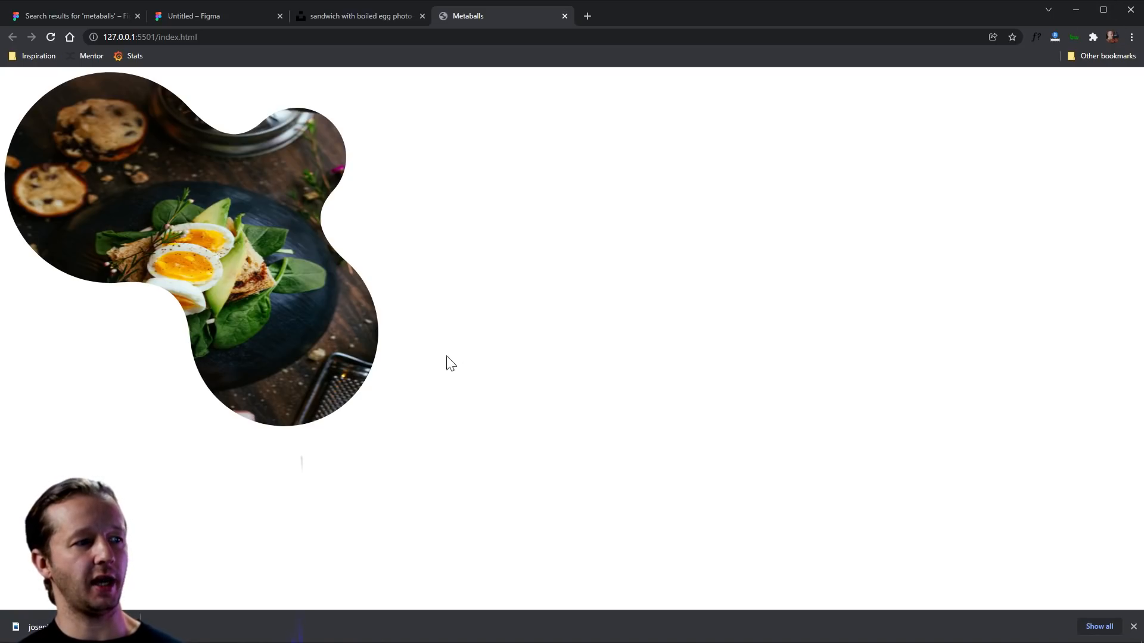
mouse_move(343, 171)
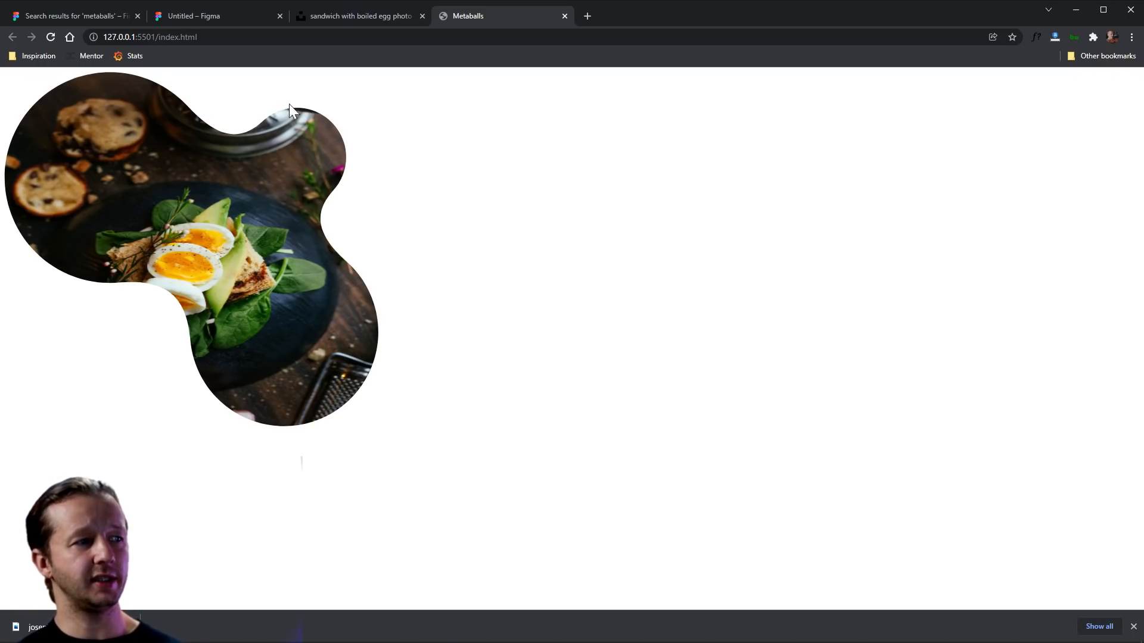
mouse_move(129, 165)
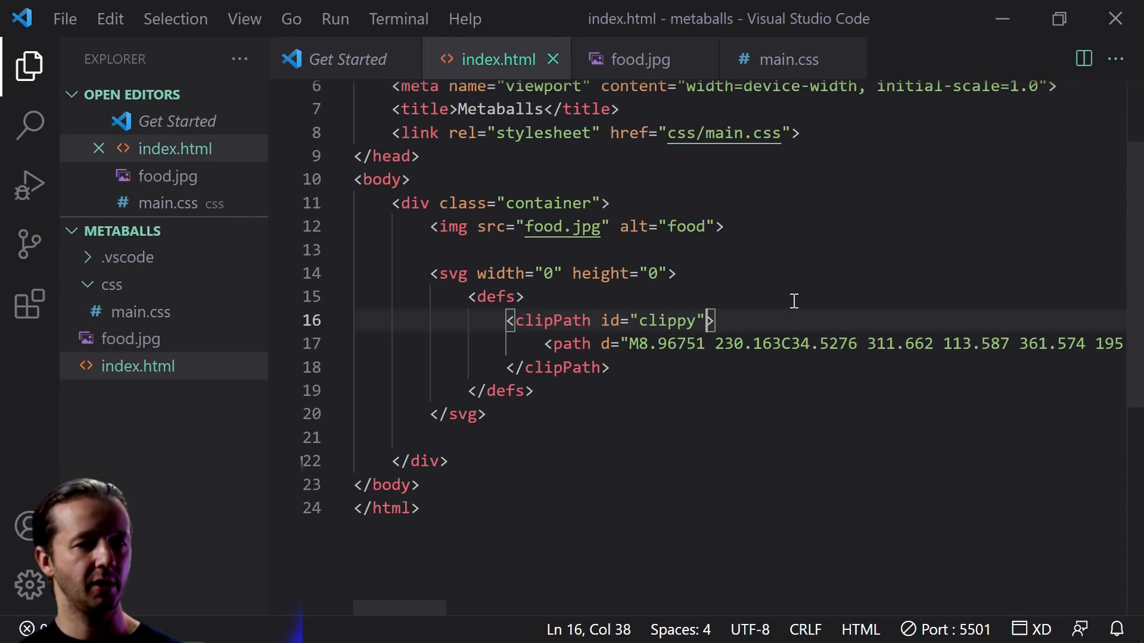
Step: Add clipPathUnits="objectBoundingBox" to the clippy clipPath element
type("clipPathUnits=\"o")
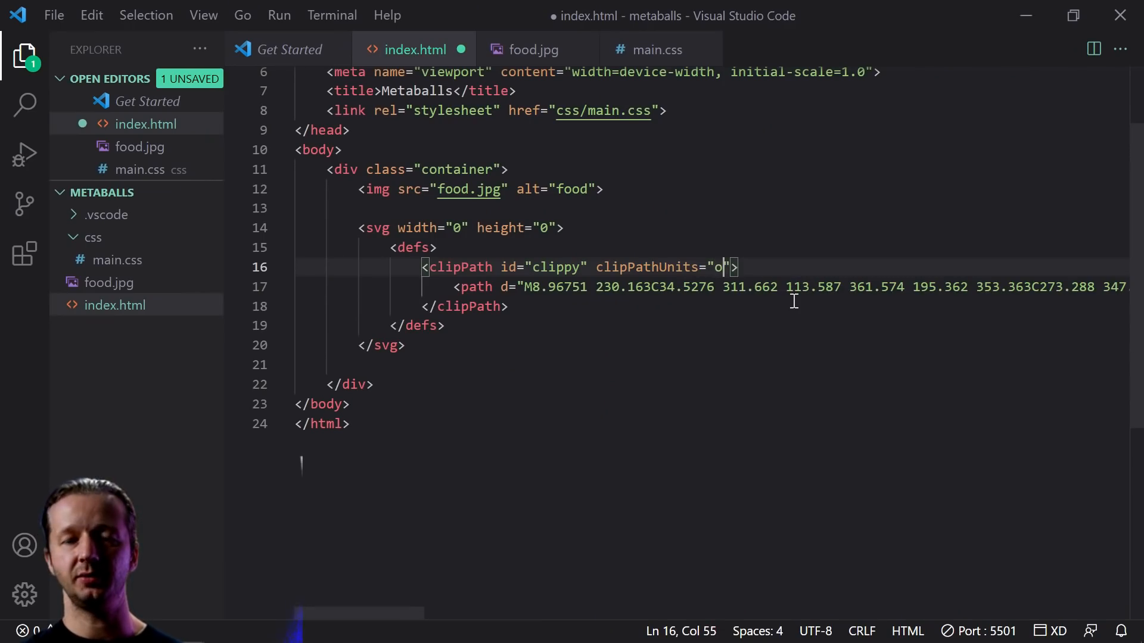
type("bjectBoundingBox")
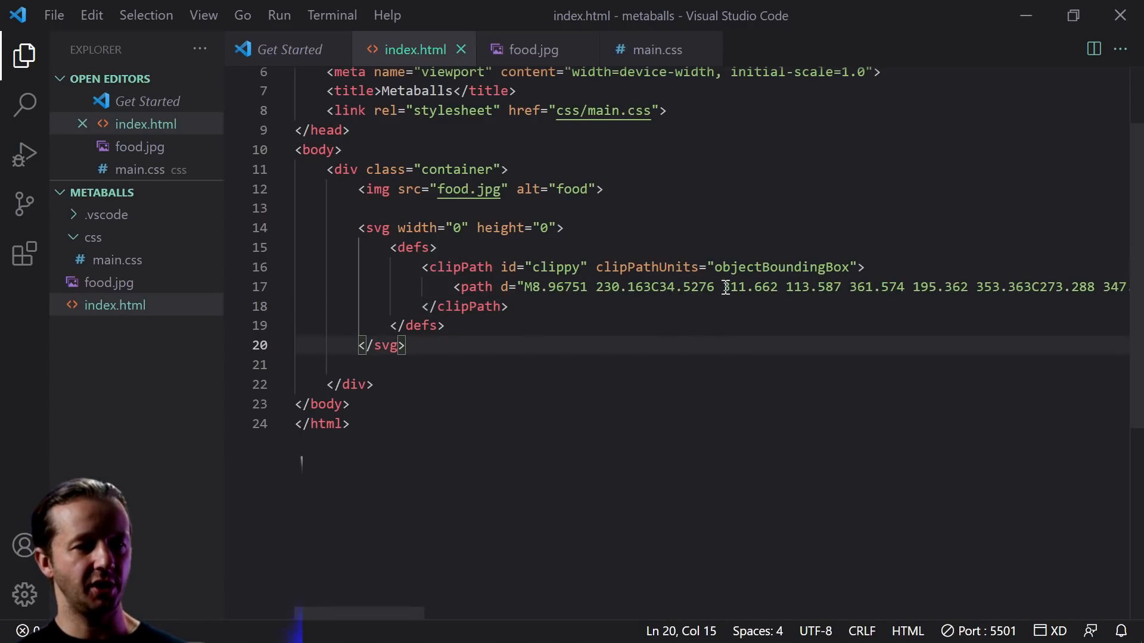
double_click(749, 286)
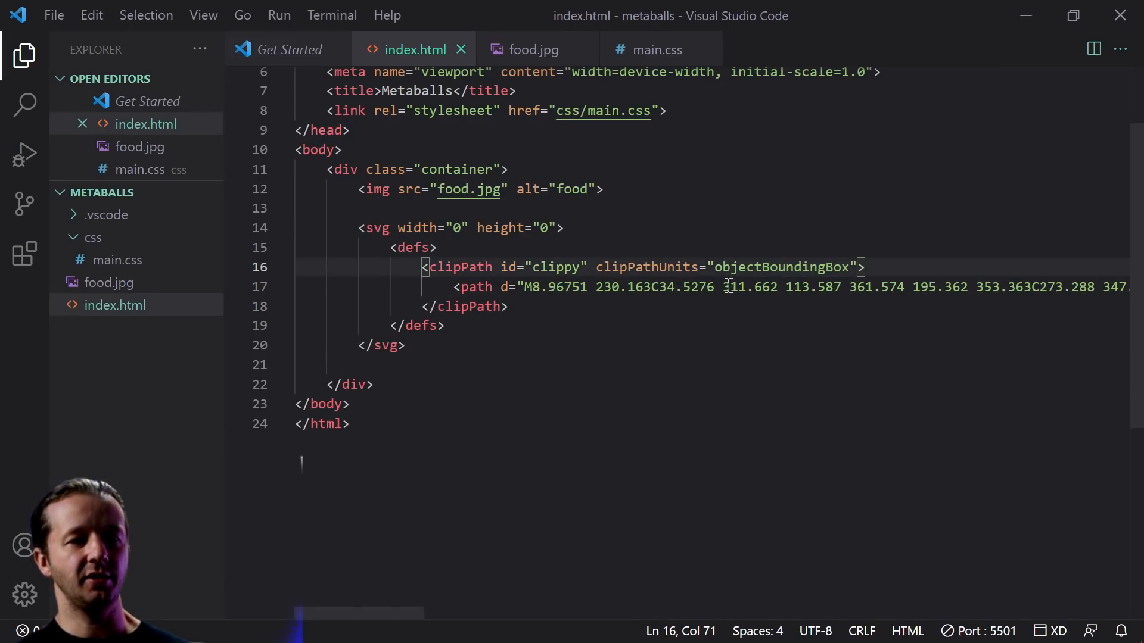
left_click_drag(722, 285, 984, 286)
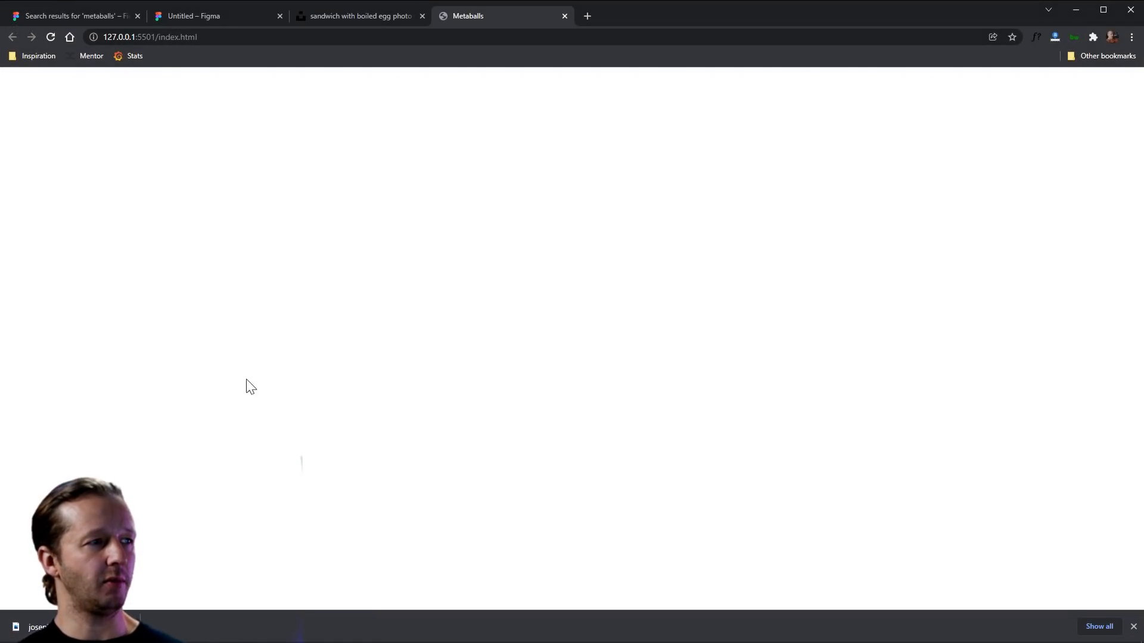
Step: In Figma, shrink the Union blob to width 1 with proportions constrained
left_click(193, 16)
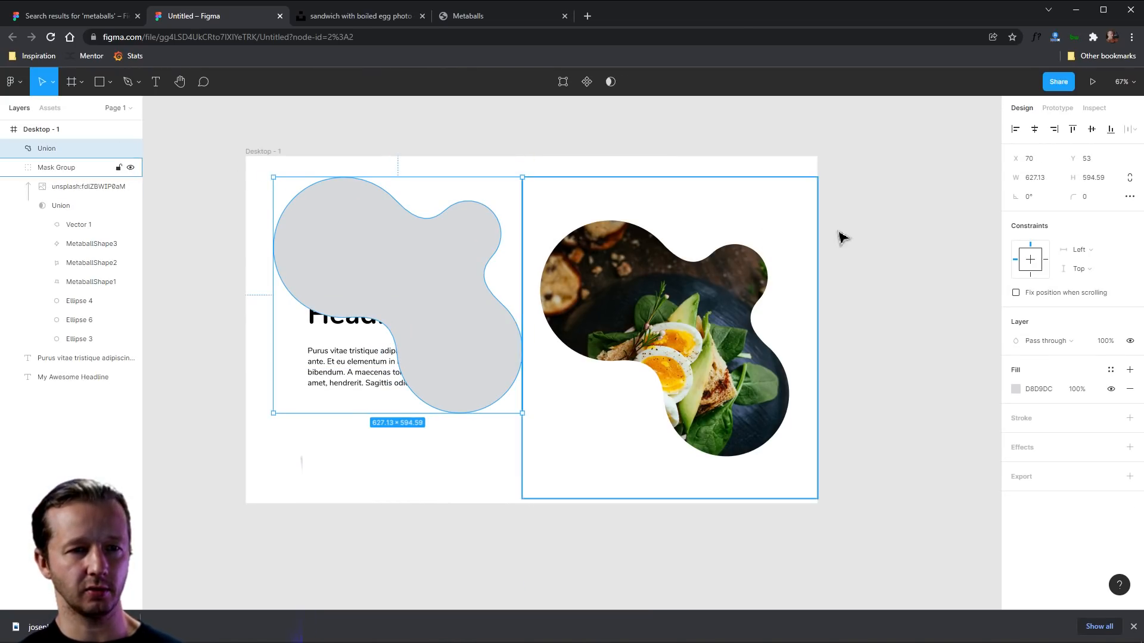
mouse_move(1129, 178)
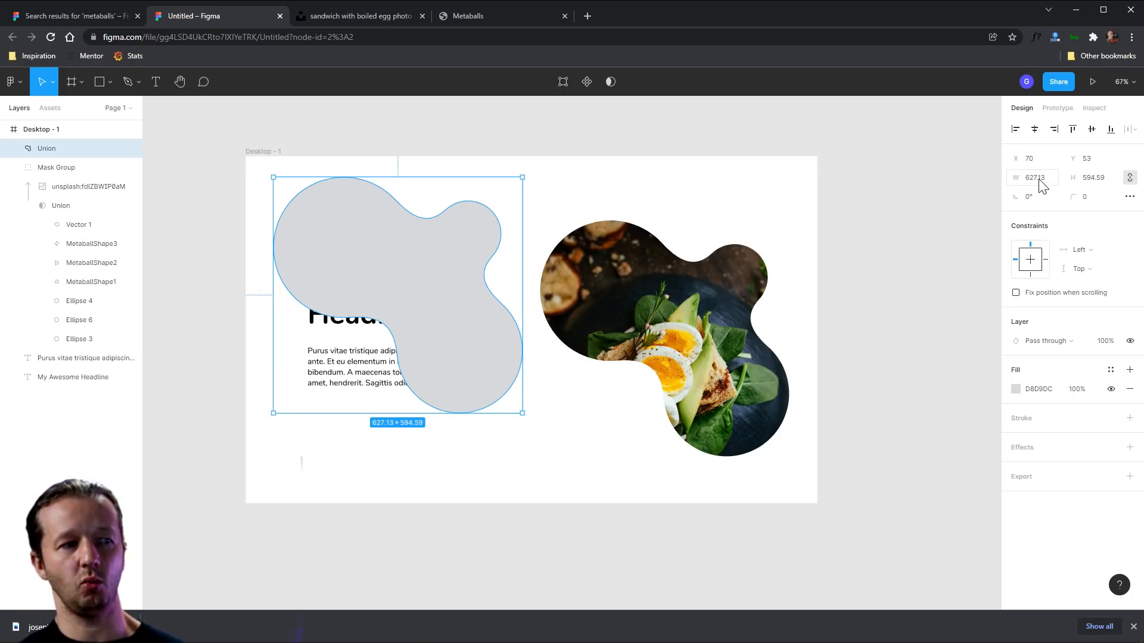
left_click(1033, 177)
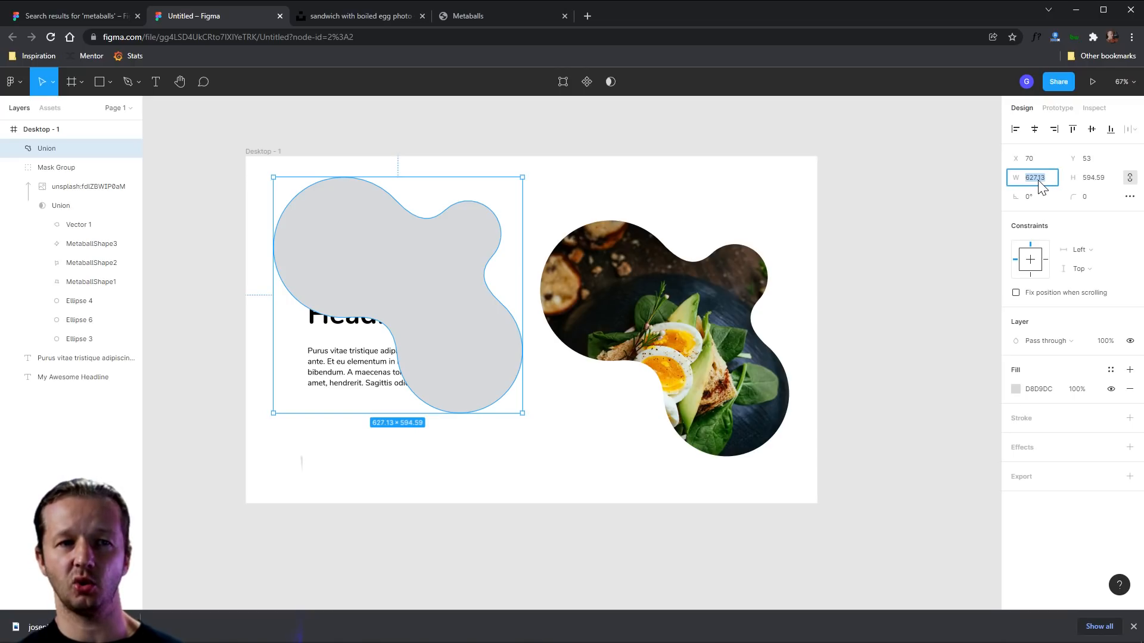
type("1")
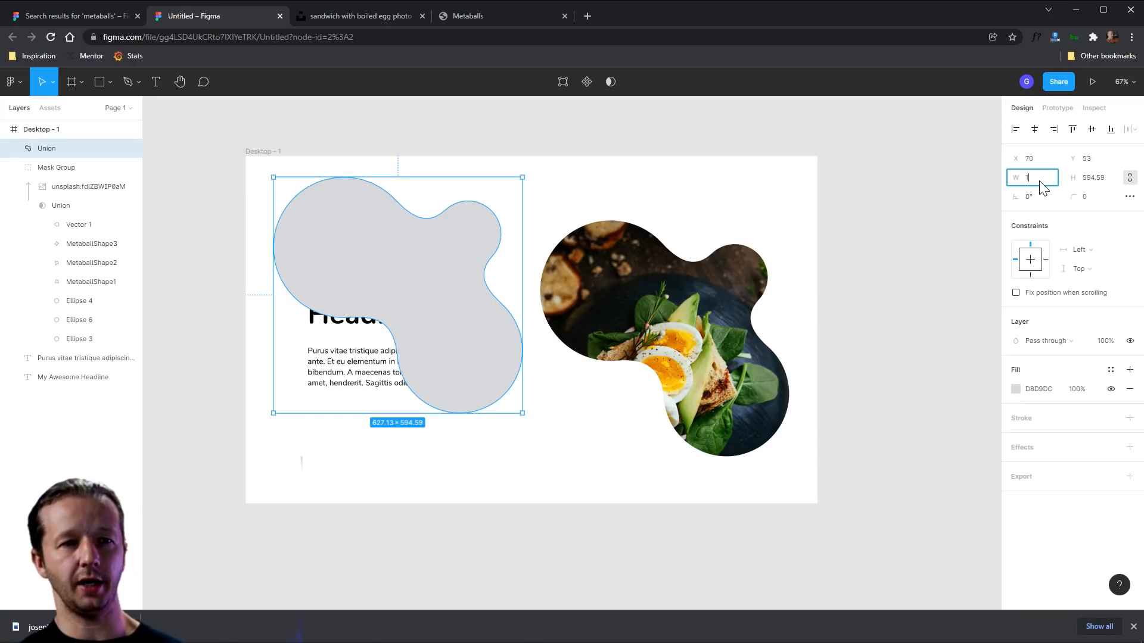
type("1")
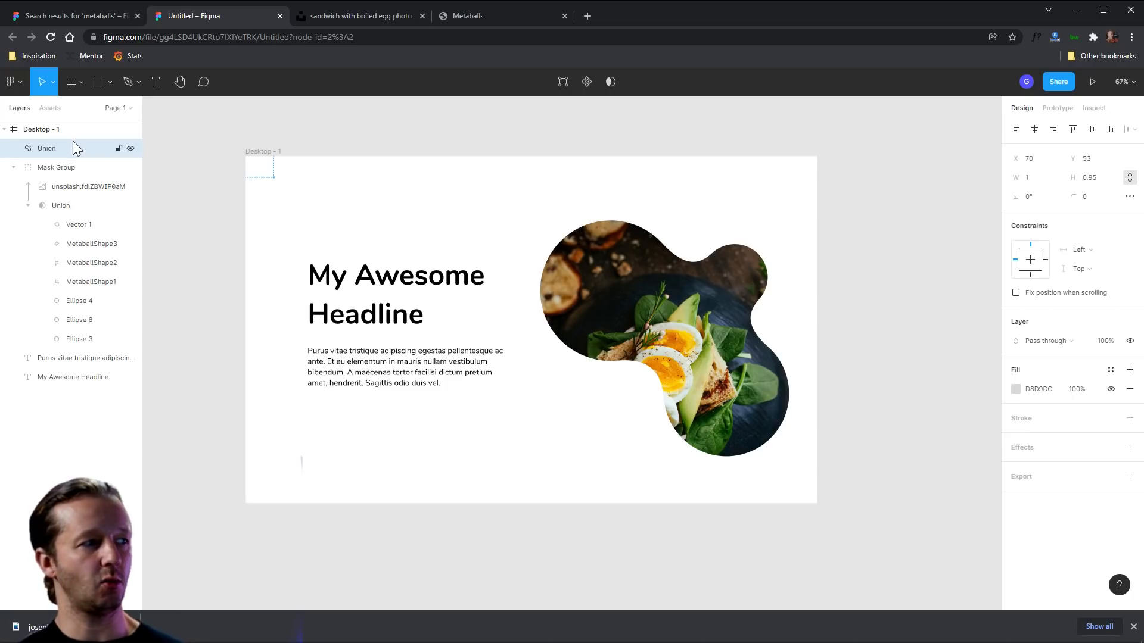
right_click(46, 148)
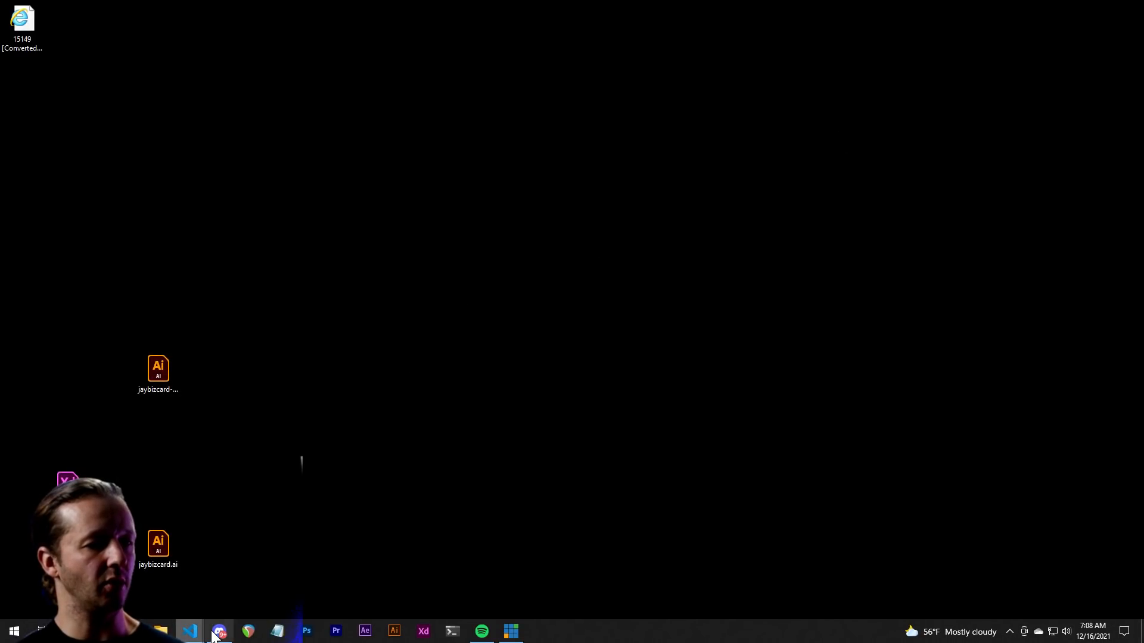
Step: Back in VS Code, replace the old large-coordinate path with the rescaled blob path
left_click(189, 630)
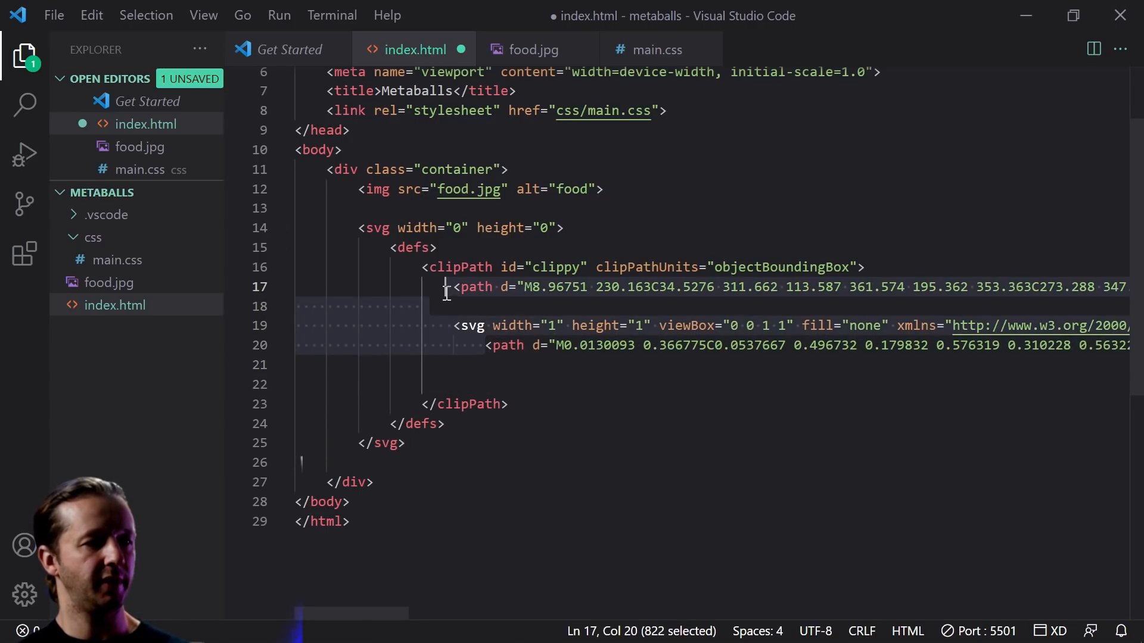
key("Delete")
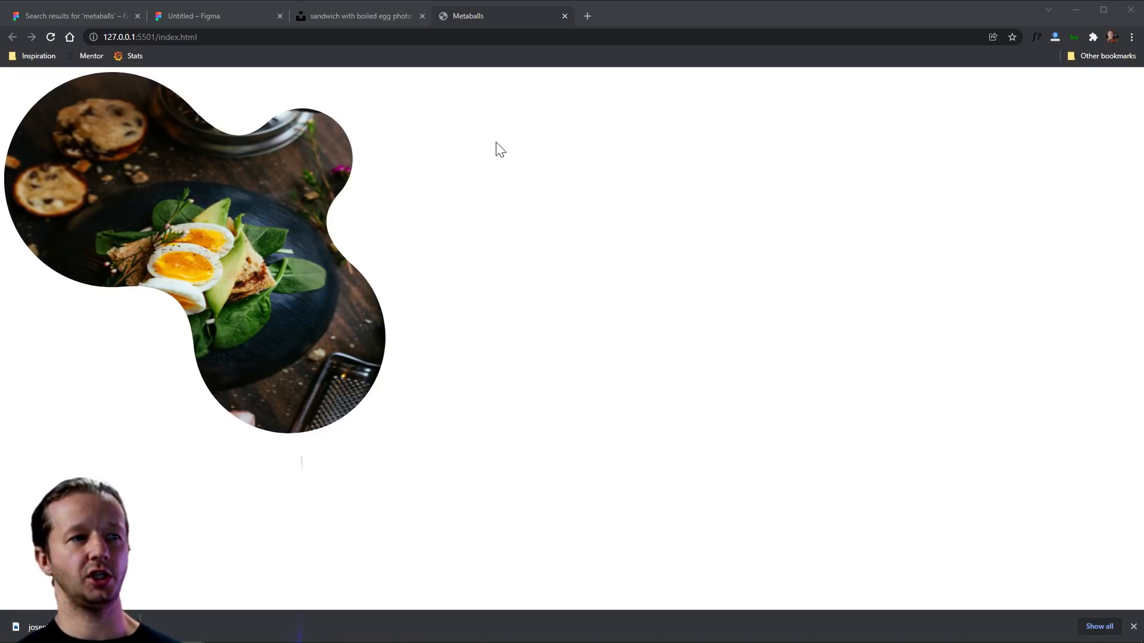
mouse_move(189, 631)
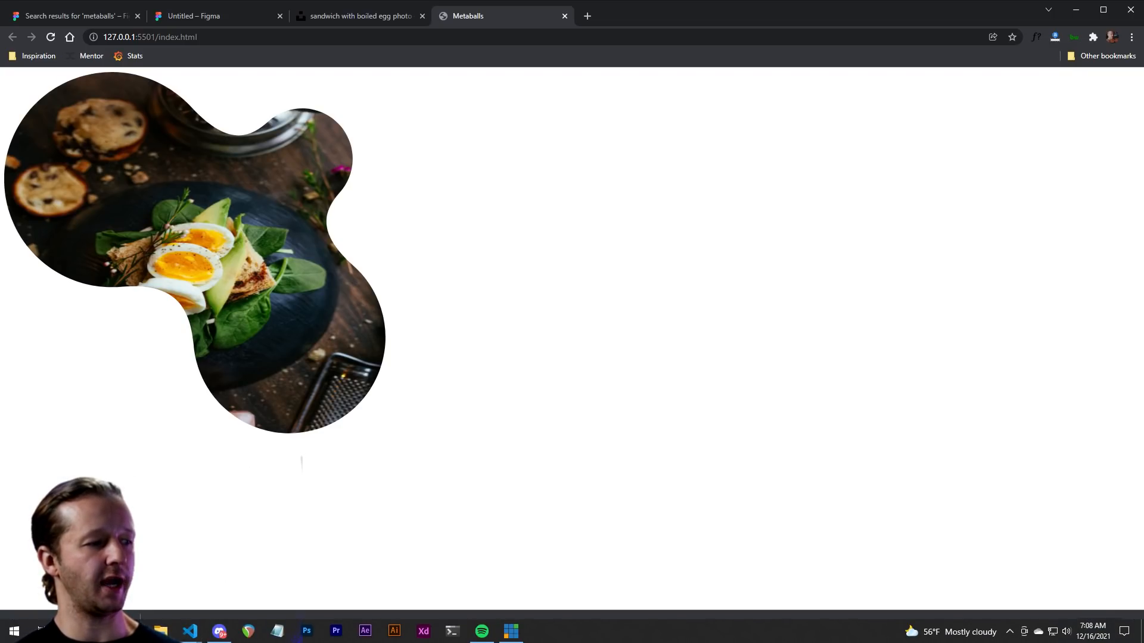
mouse_move(192, 631)
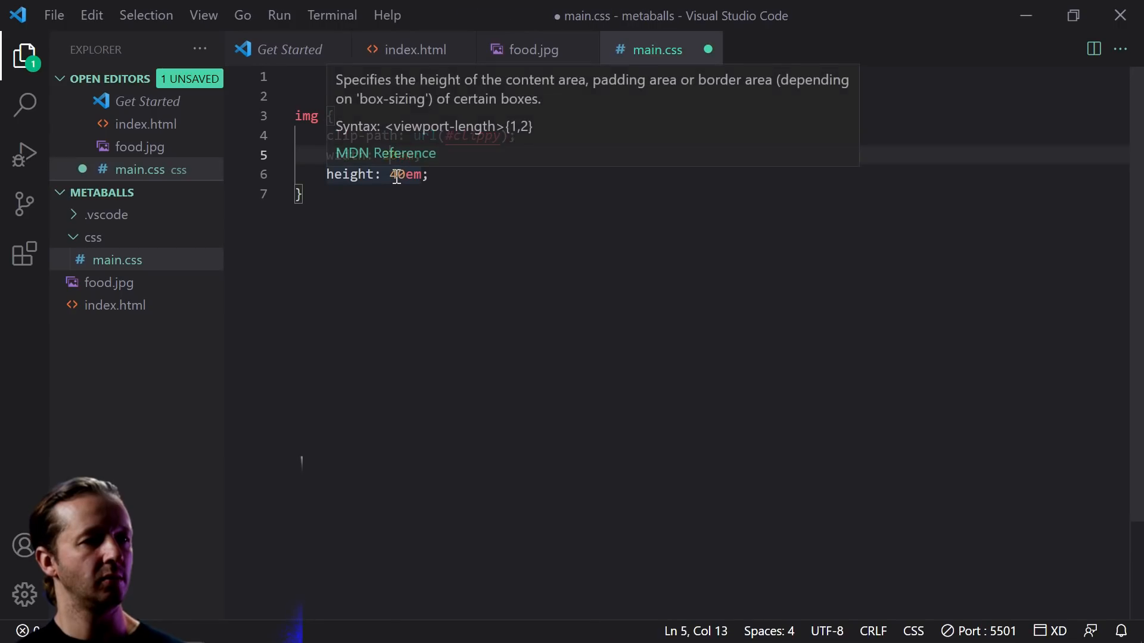
Step: Save main.css with the img rule's new width and height values
key("ctrl+s")
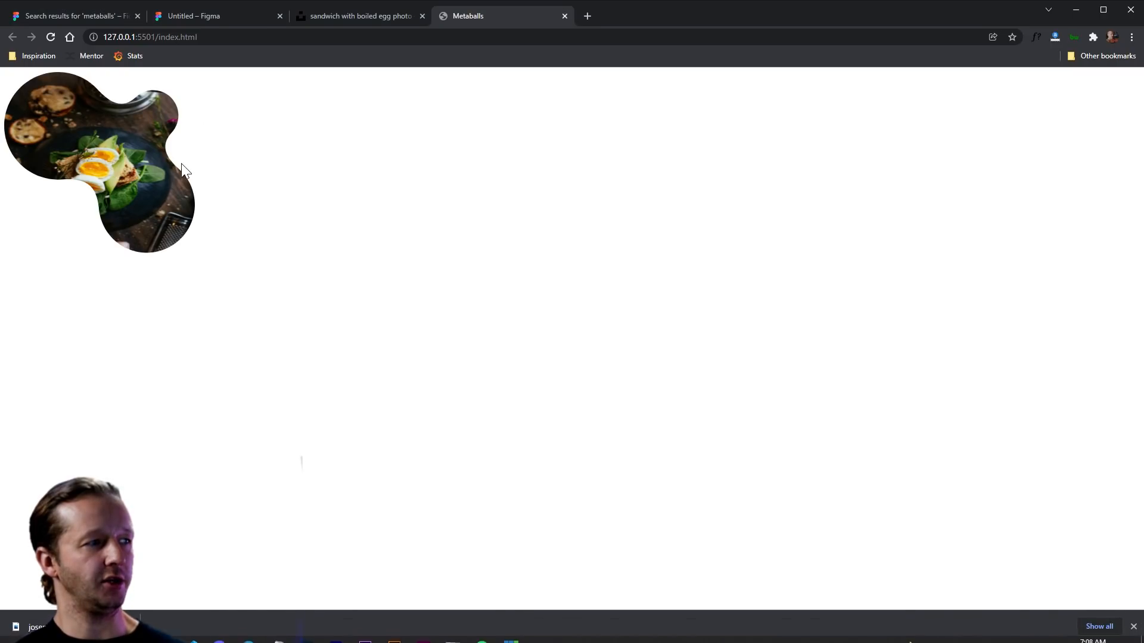
mouse_move(182, 137)
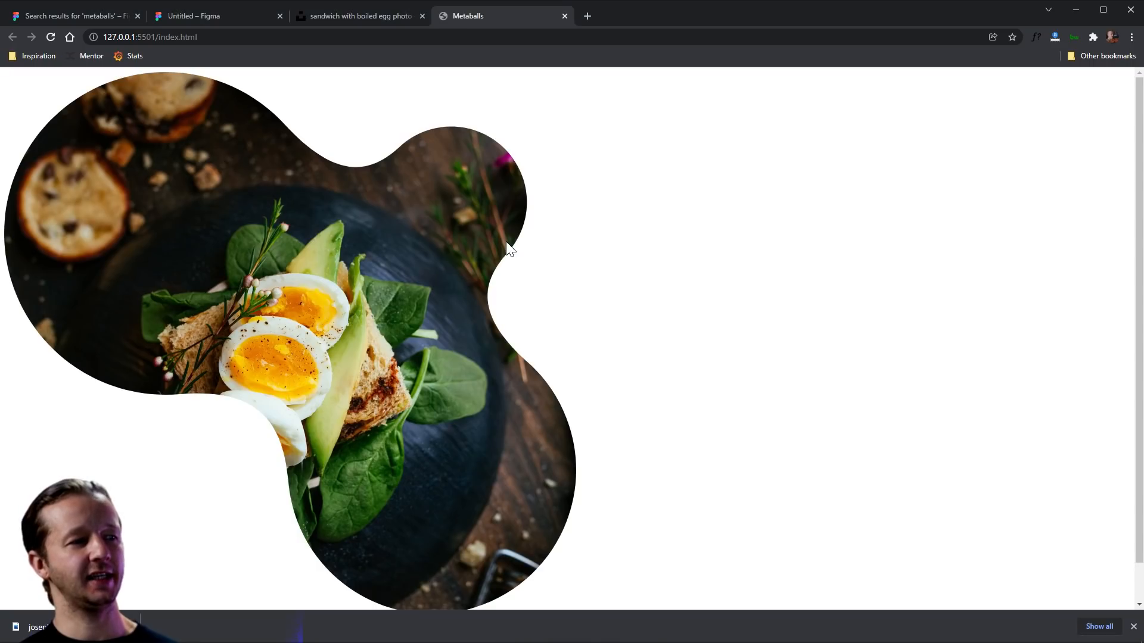
mouse_move(452, 140)
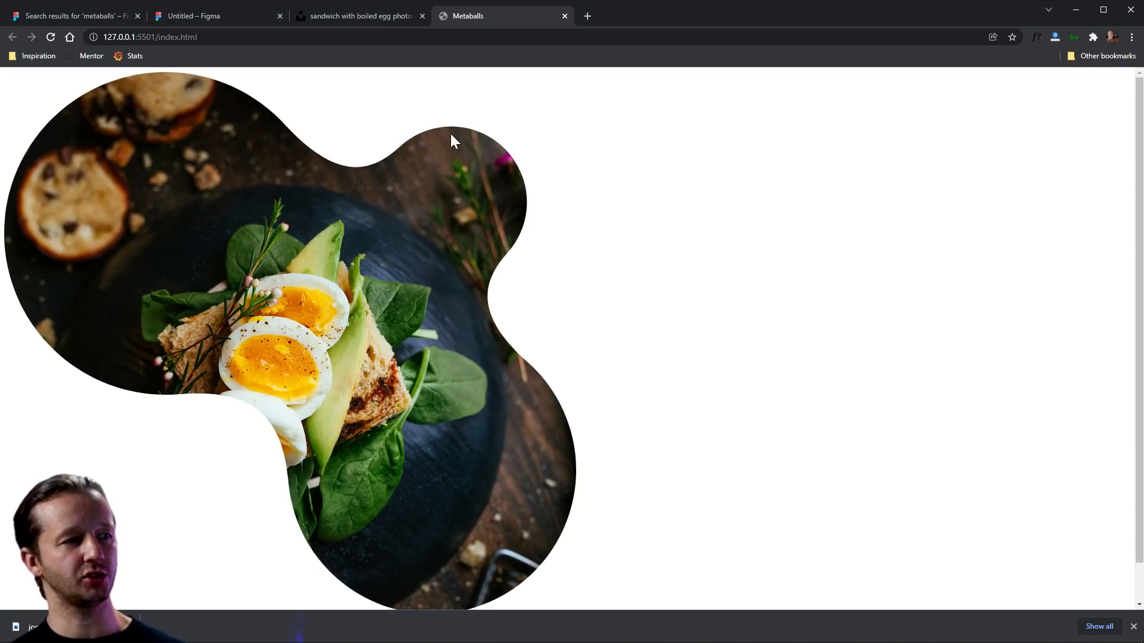